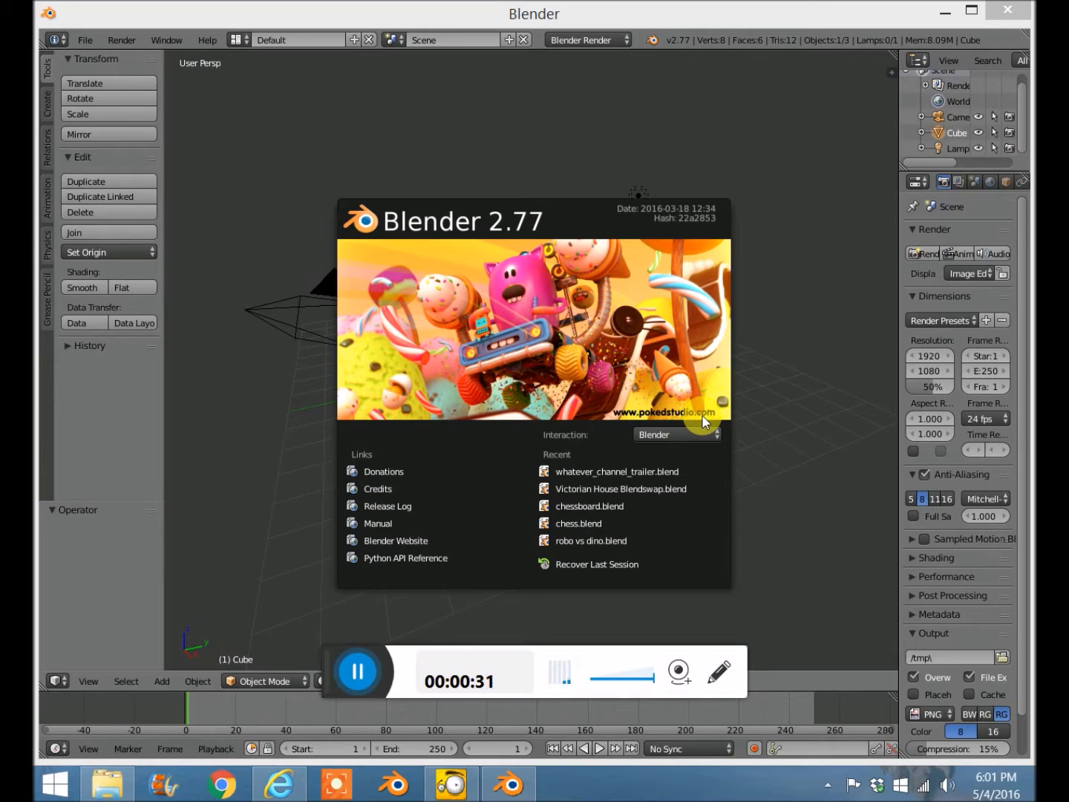
mouse_move(527, 235)
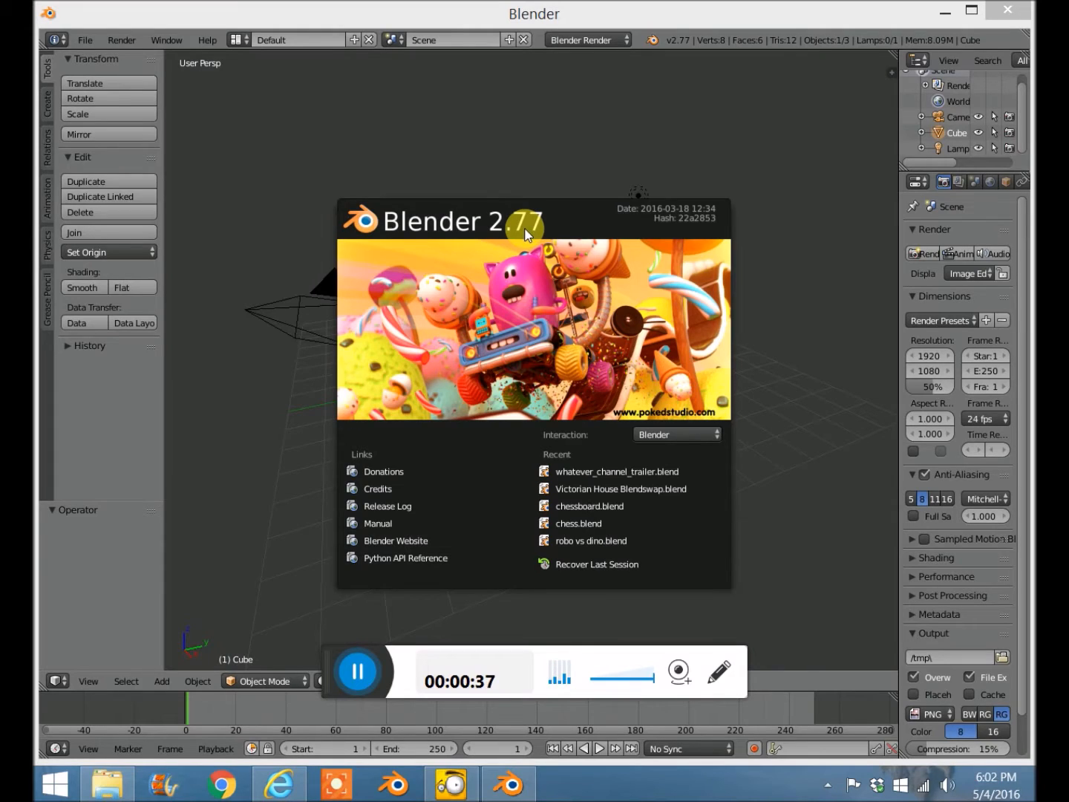
mouse_move(639, 178)
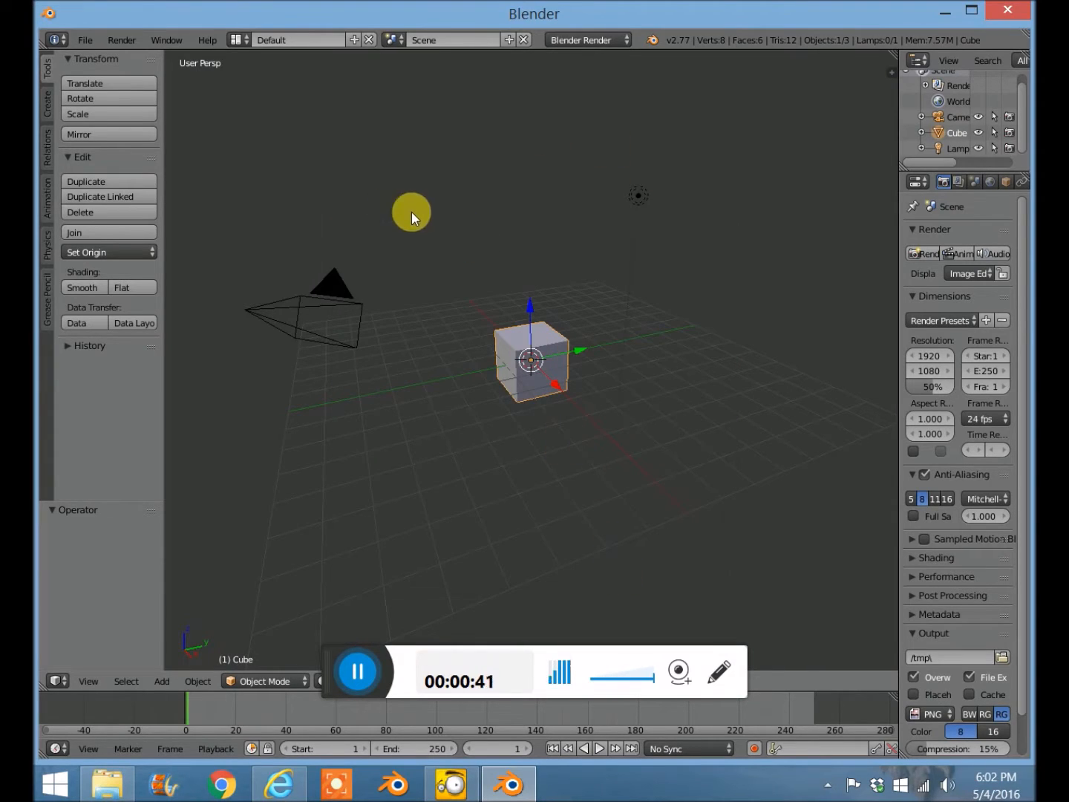
Enable the 'Add Curve: Sapling' add-on, found by searching 'sap' in Preferences add-ons.
click(85, 40)
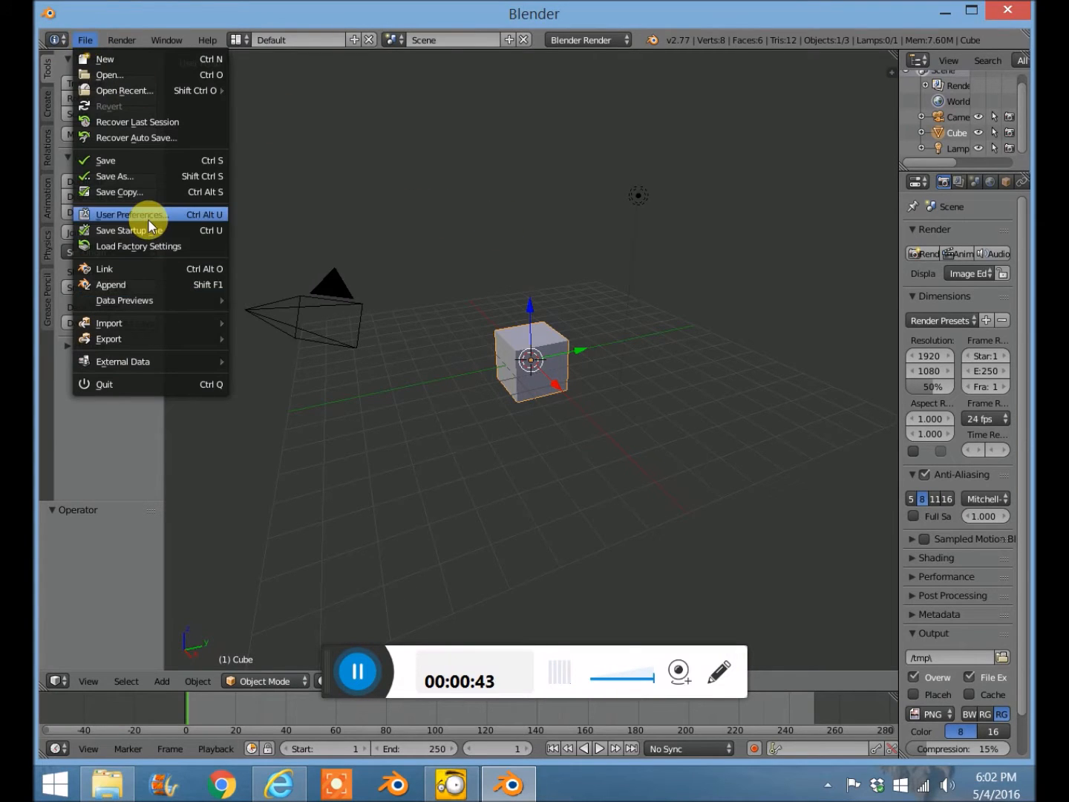
click(130, 214)
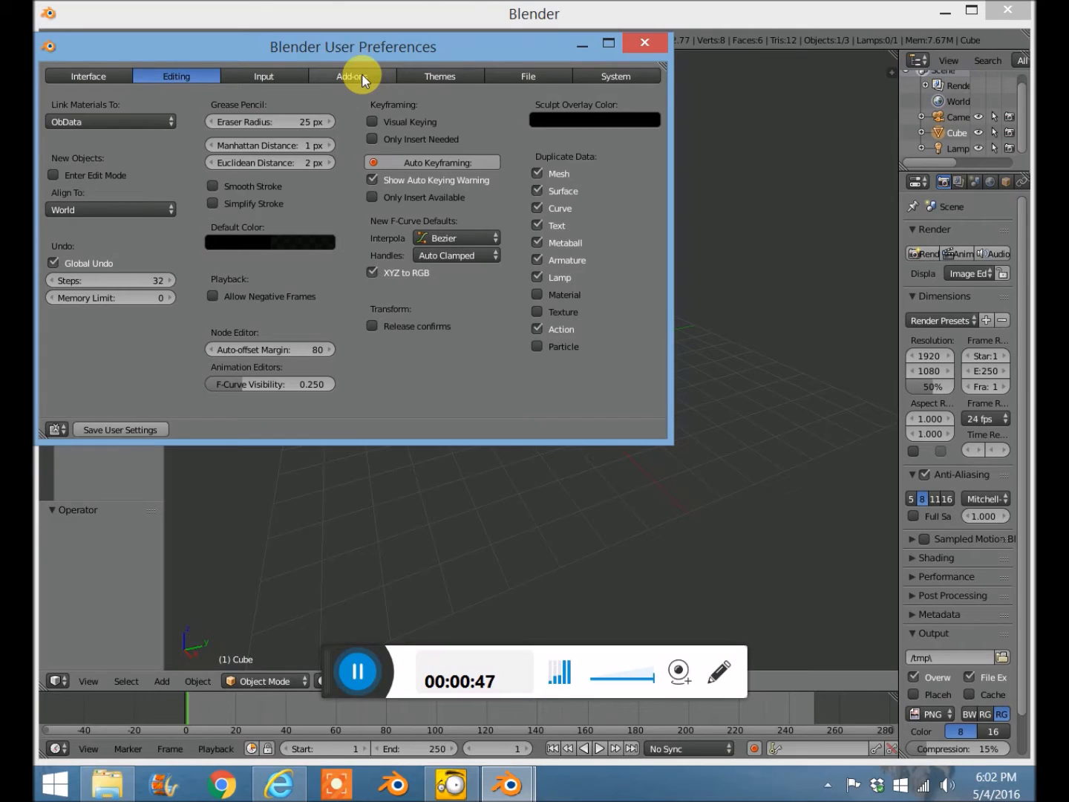
mouse_move(385, 104)
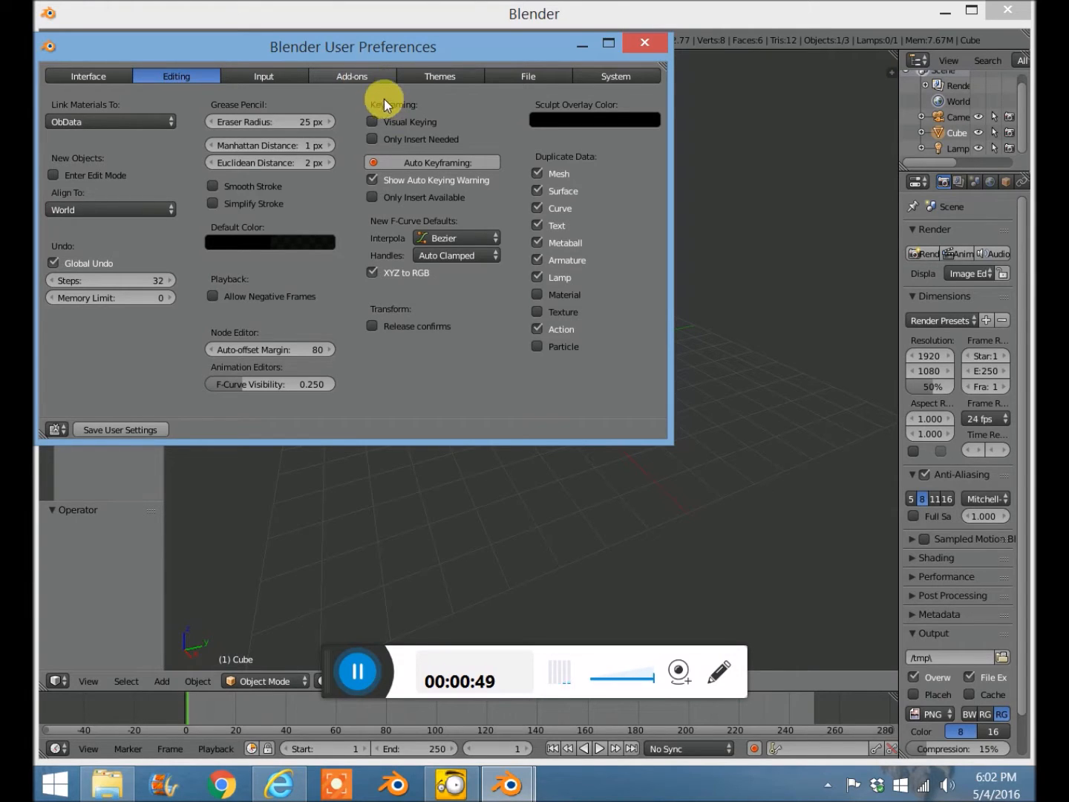
mouse_move(404, 74)
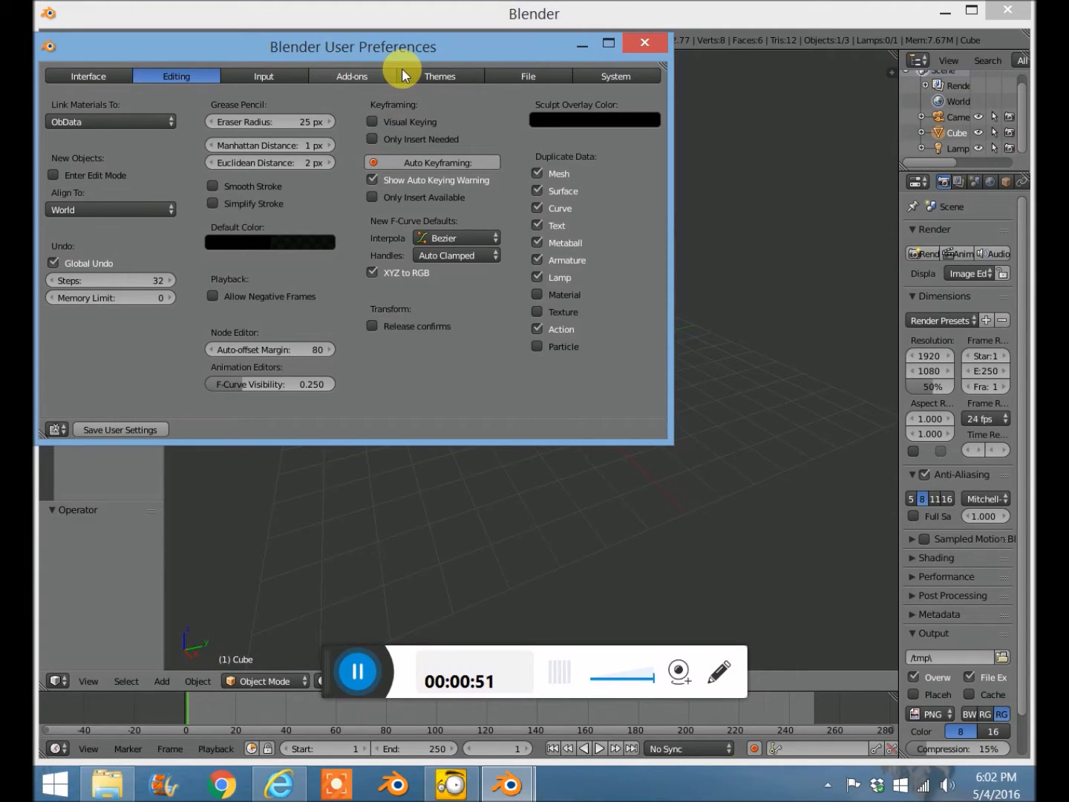
click(344, 75)
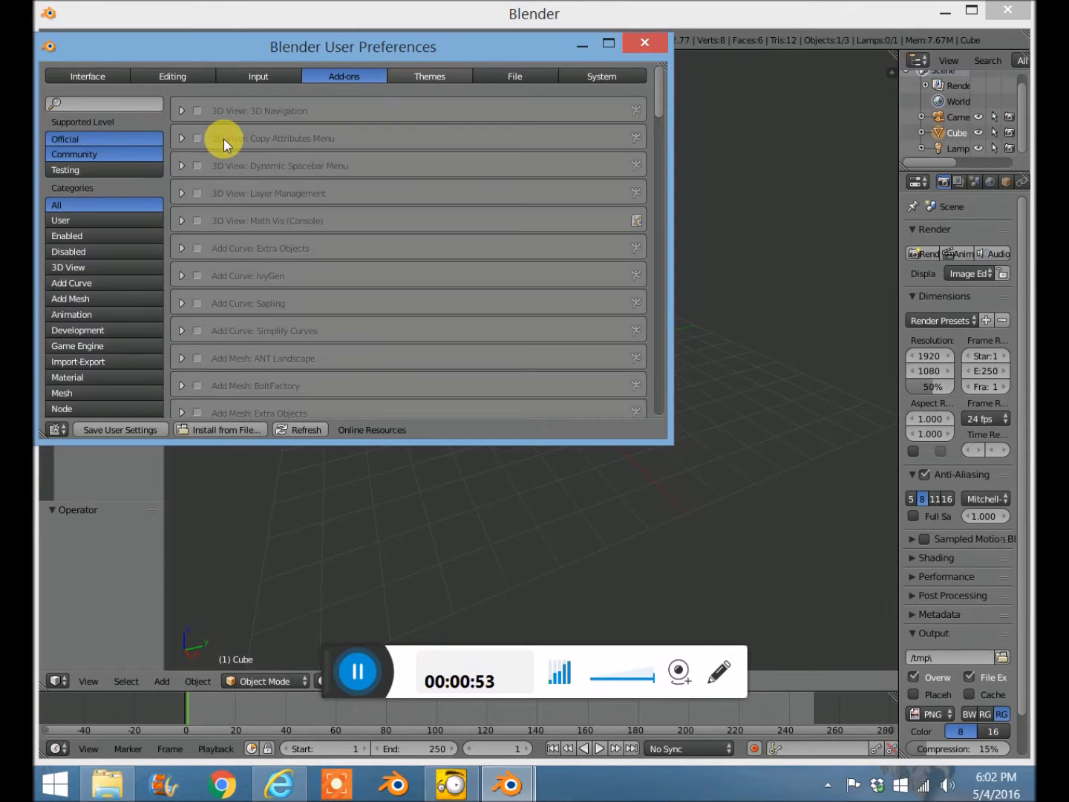
mouse_move(231, 116)
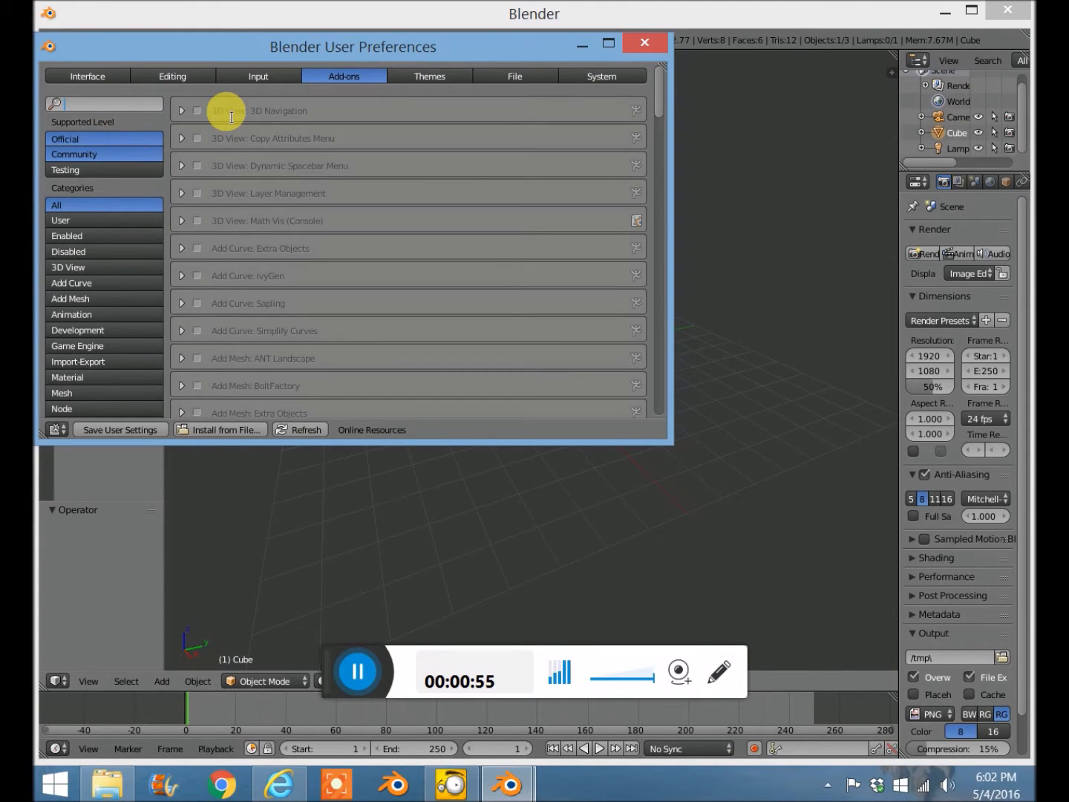
text(sap)
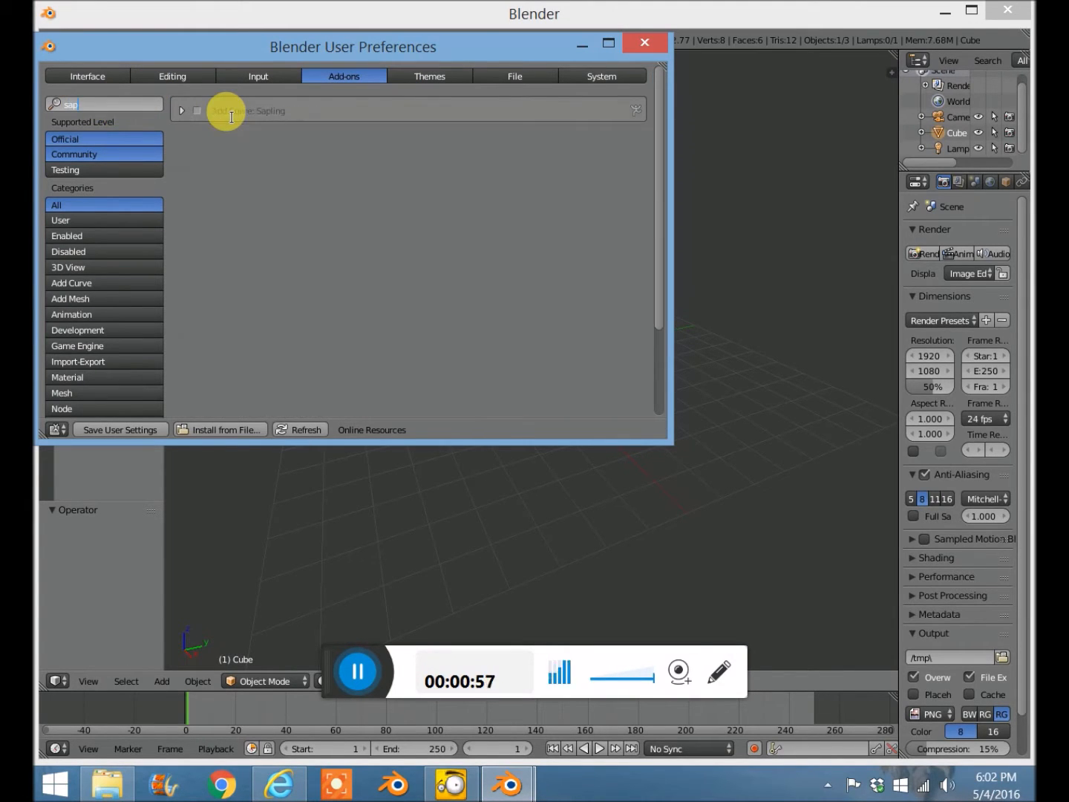
mouse_move(197, 111)
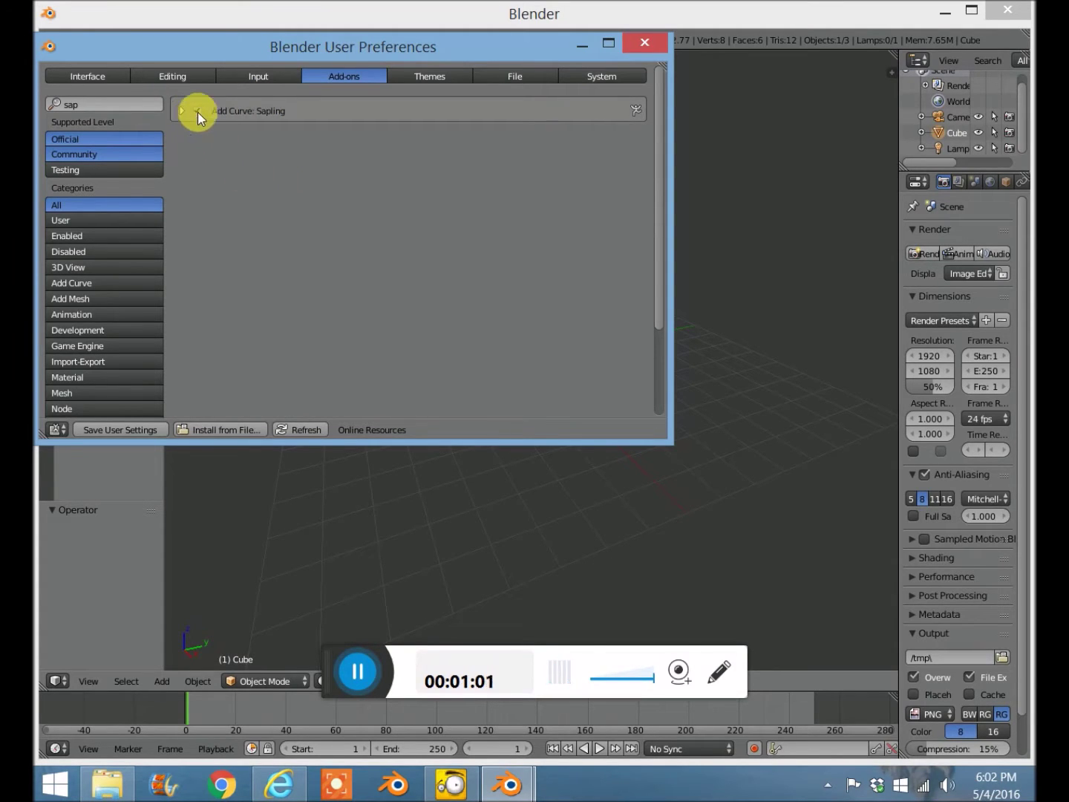
click(643, 42)
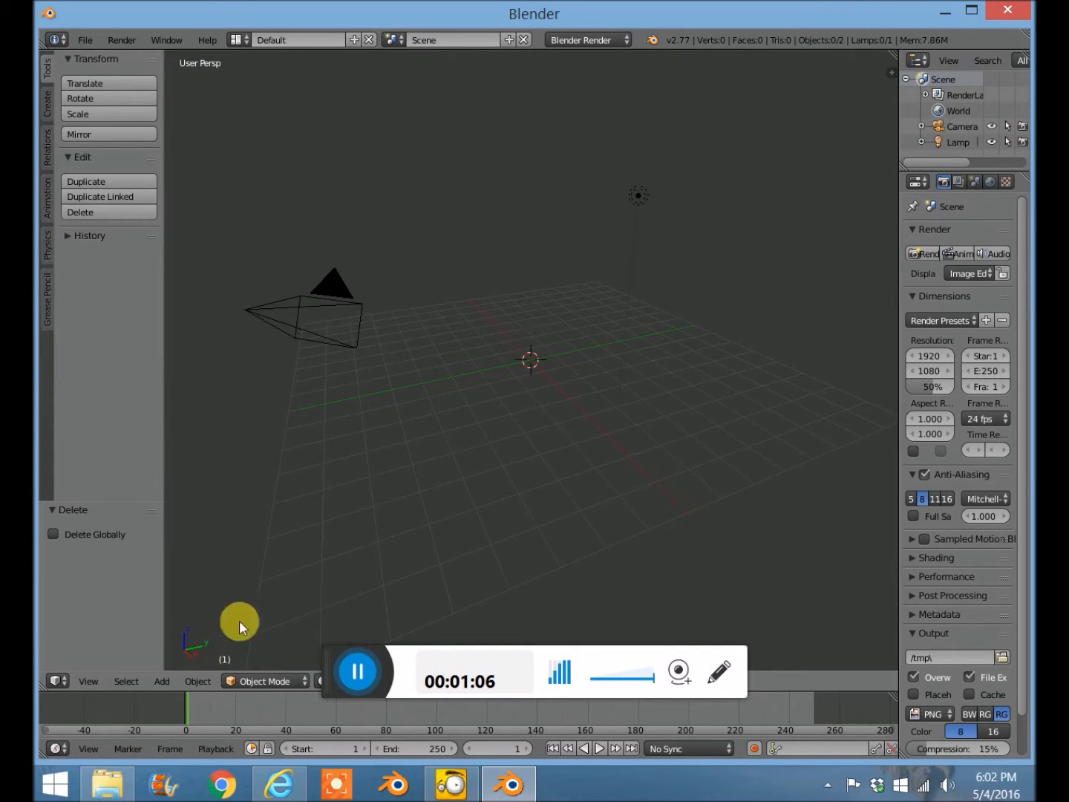
Add a Sapling tree (Add > Curve > Add Tree) and show its Geometry settings.
click(162, 681)
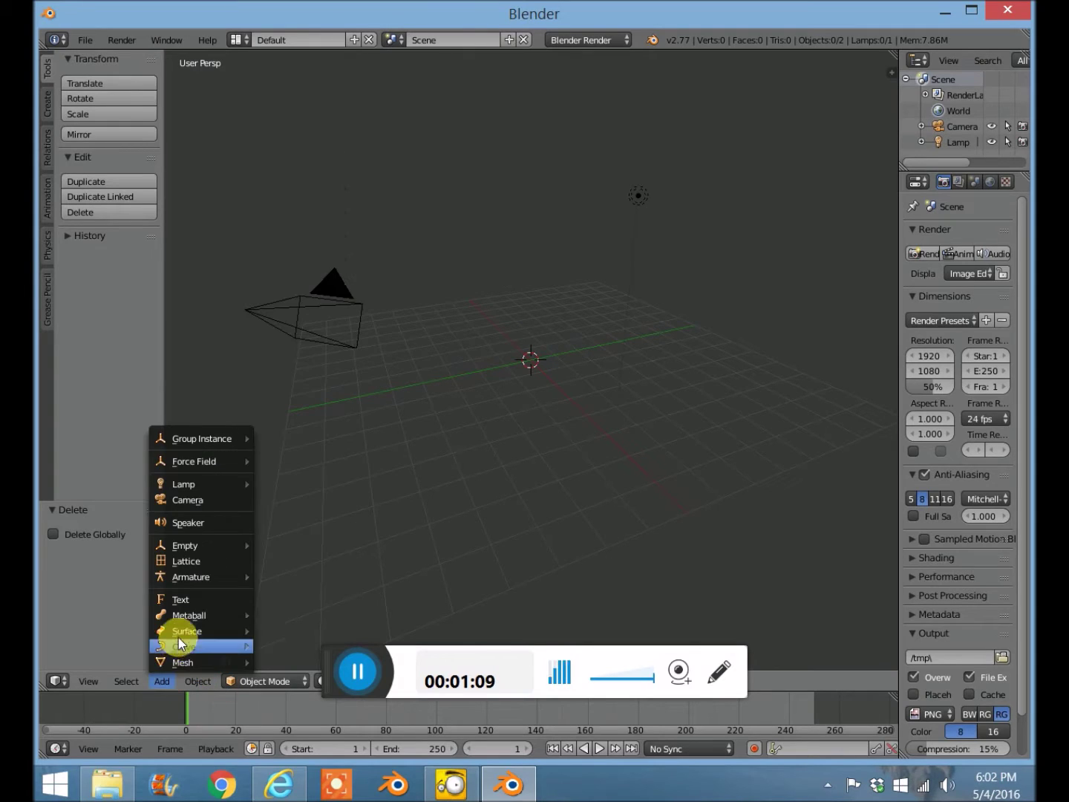
mouse_move(185, 646)
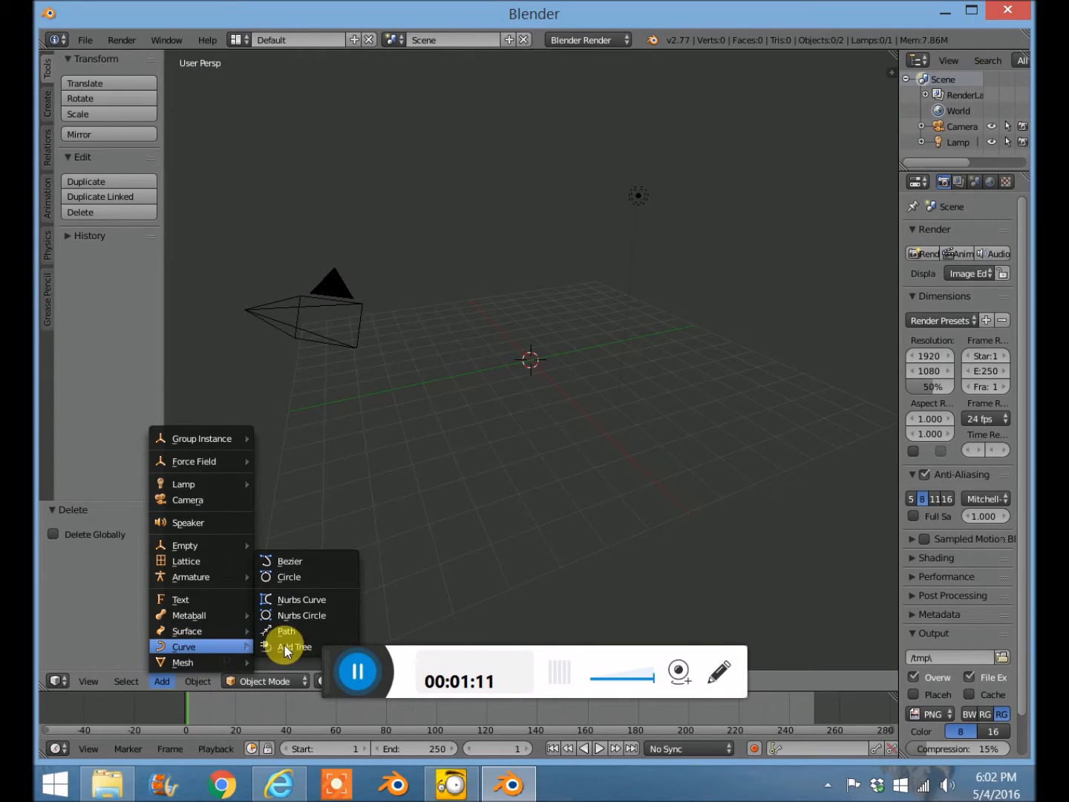
click(294, 646)
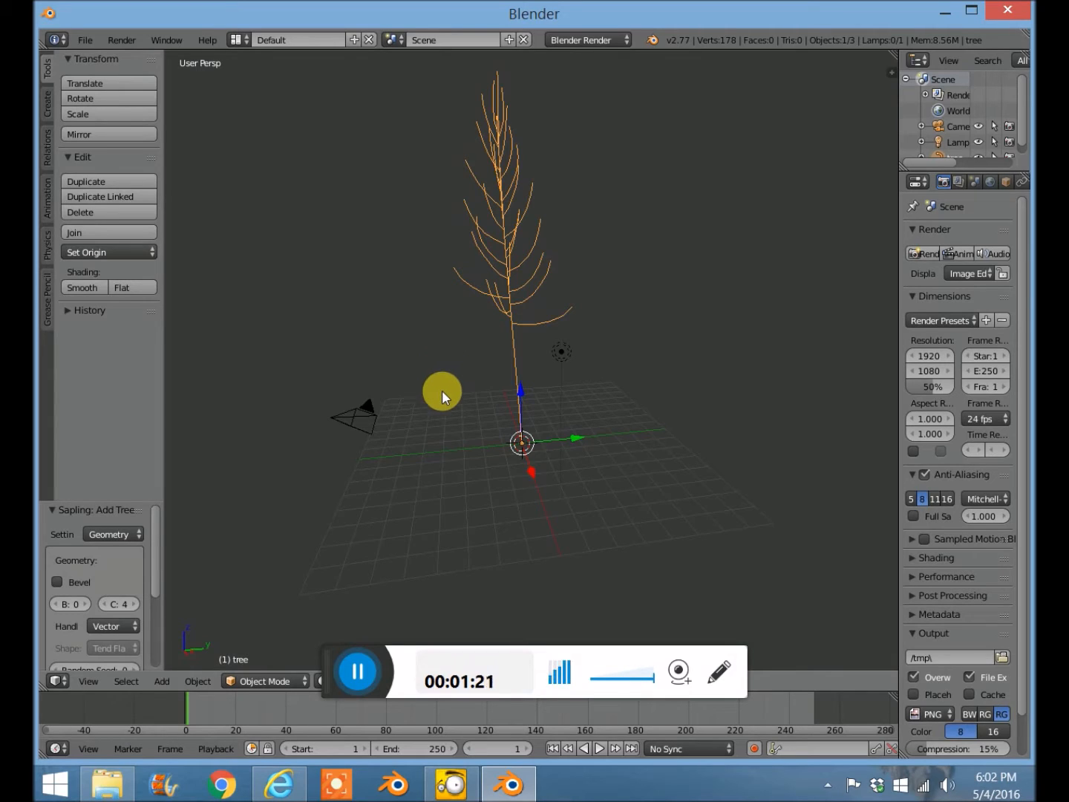
mouse_move(430, 389)
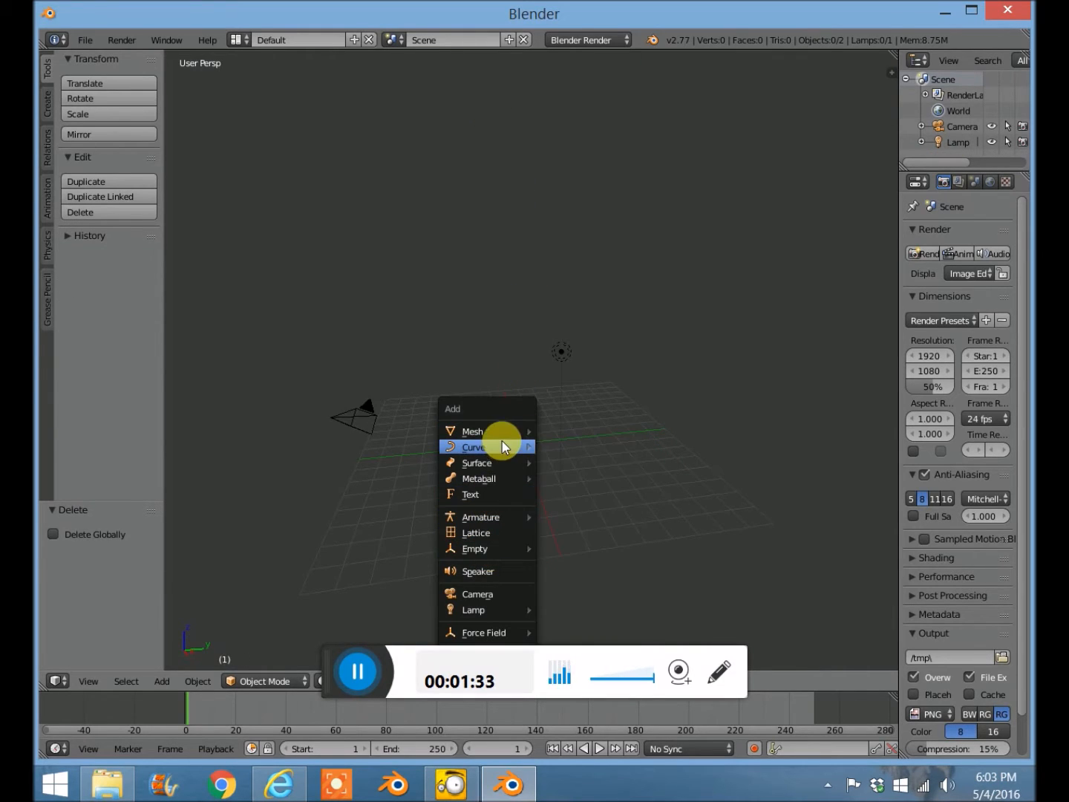
click(474, 446)
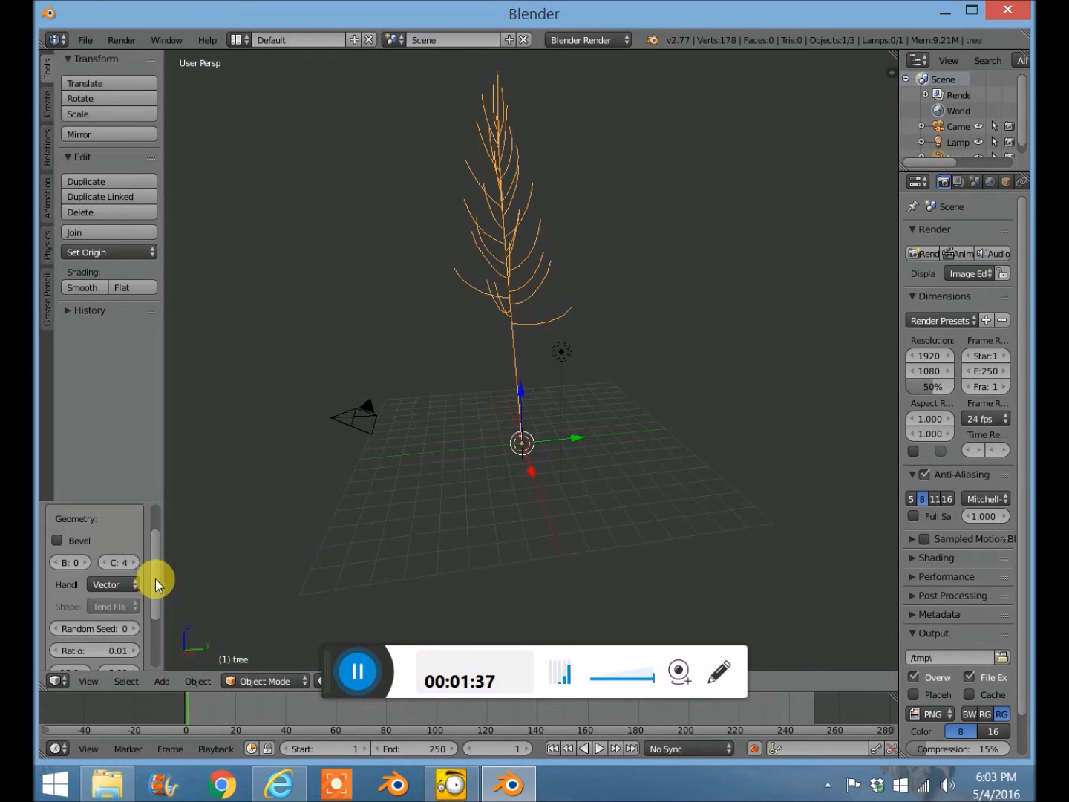
click(109, 528)
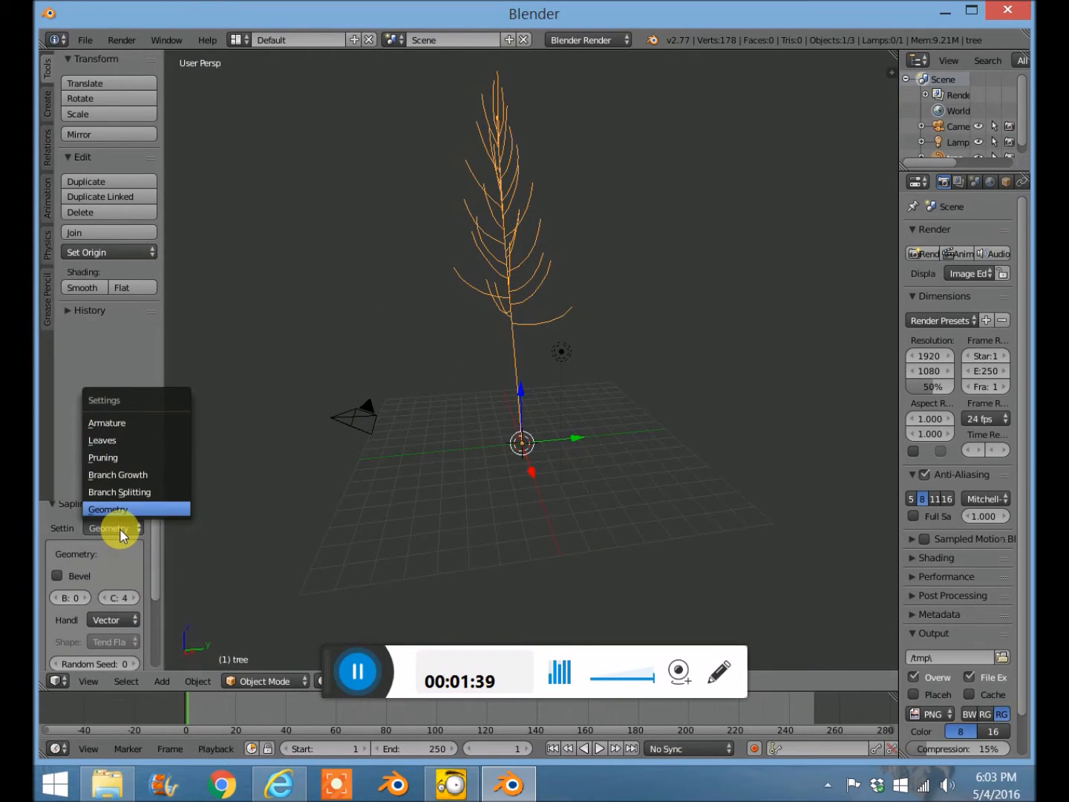
click(108, 508)
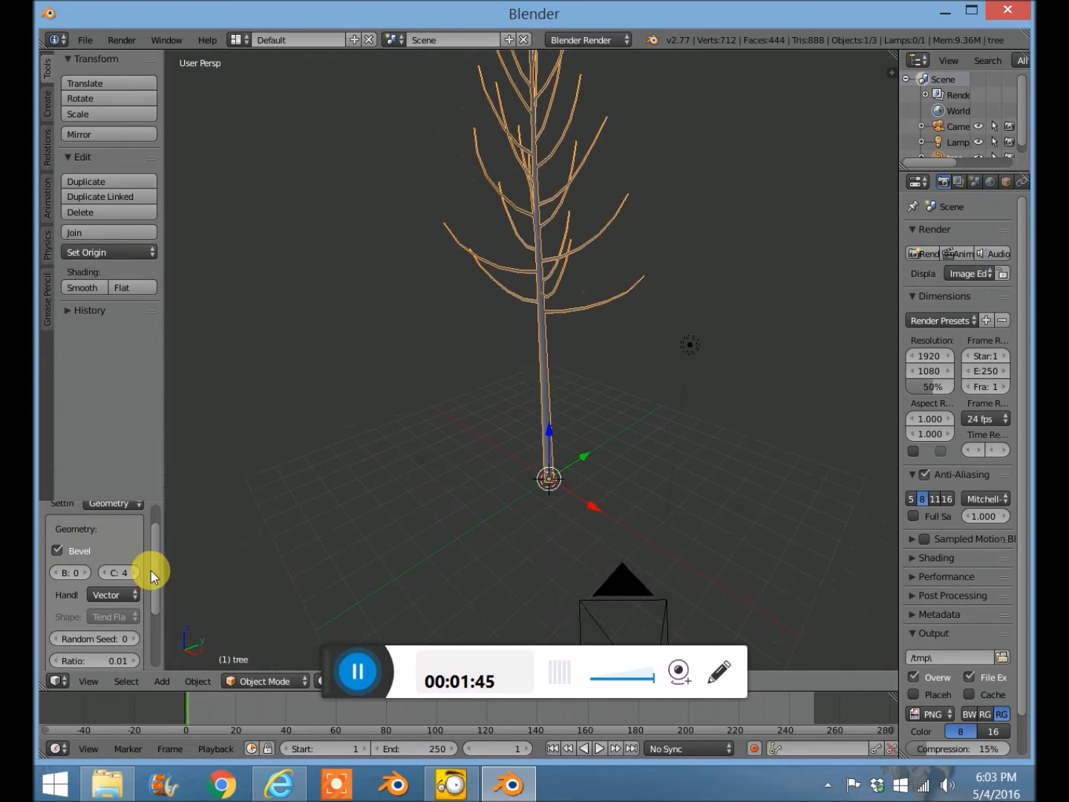
Turn on branch bevel, set Random Seed to 202, and reselect the tree.
scroll(down, 3)
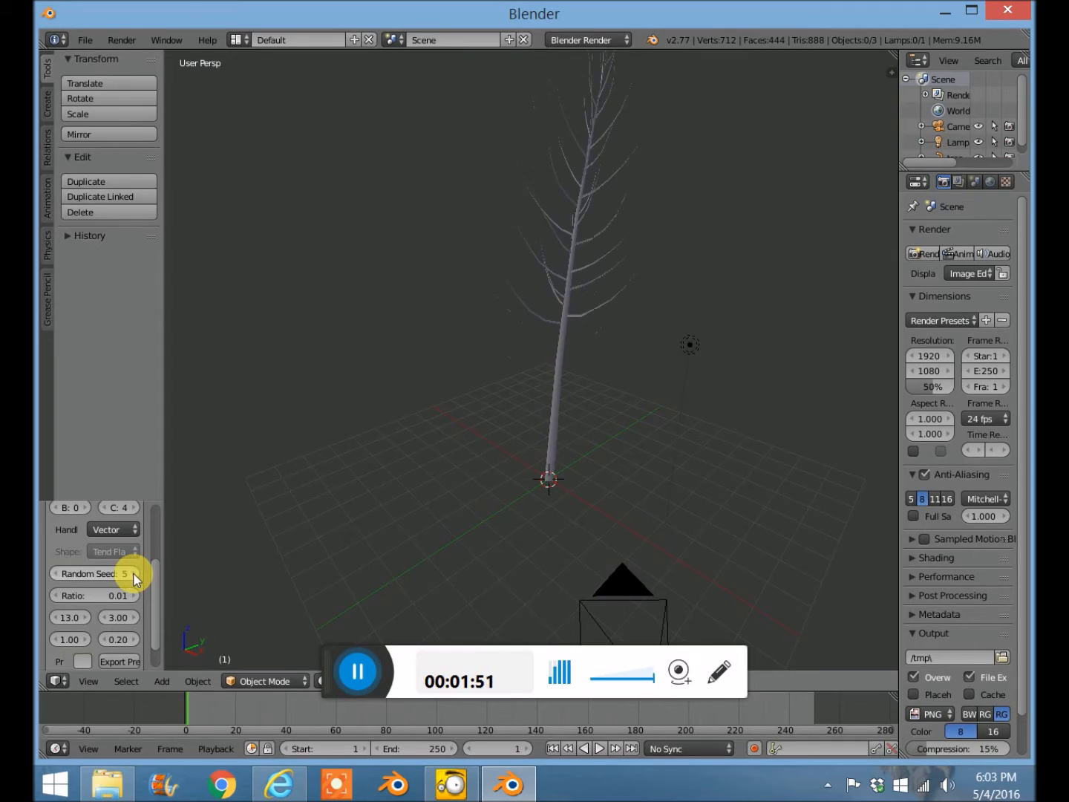
click(94, 573)
text(202)
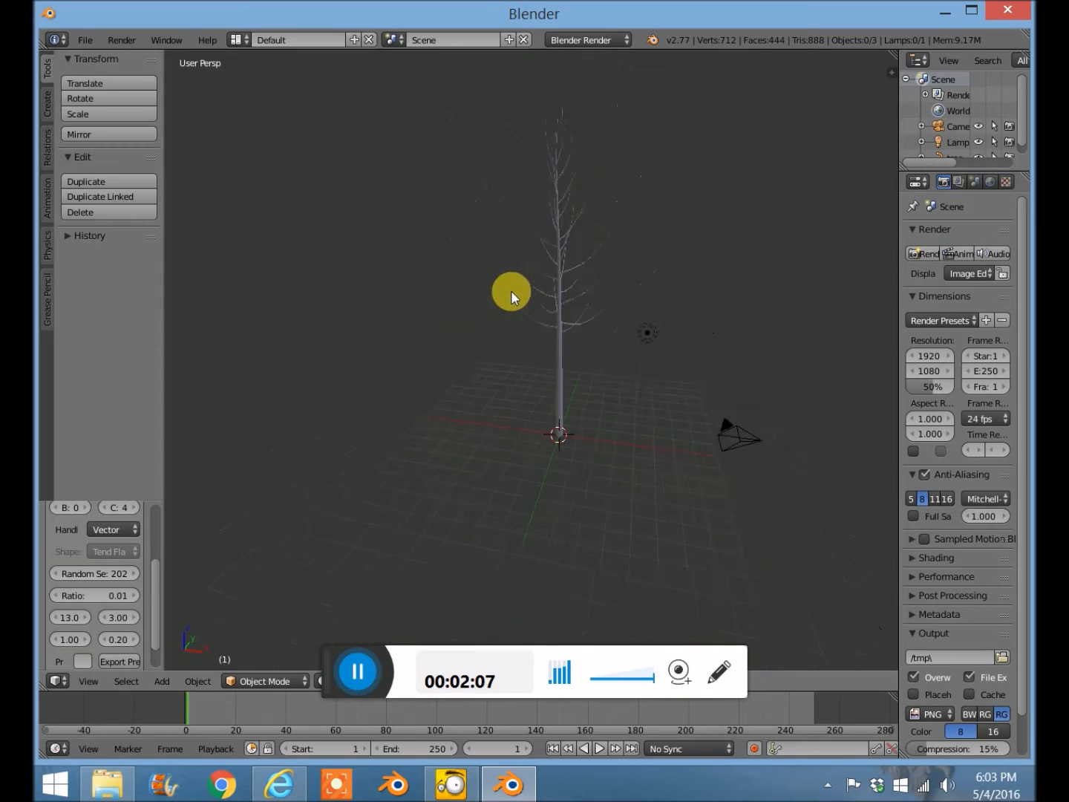
click(510, 292)
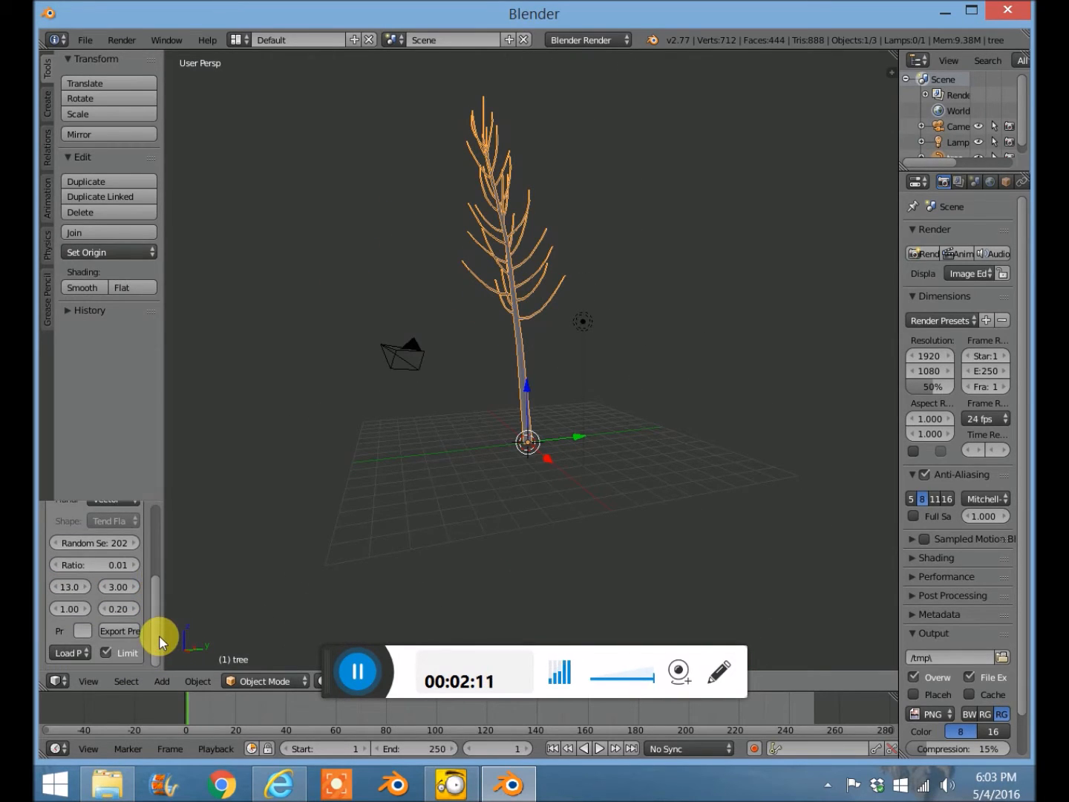
click(111, 535)
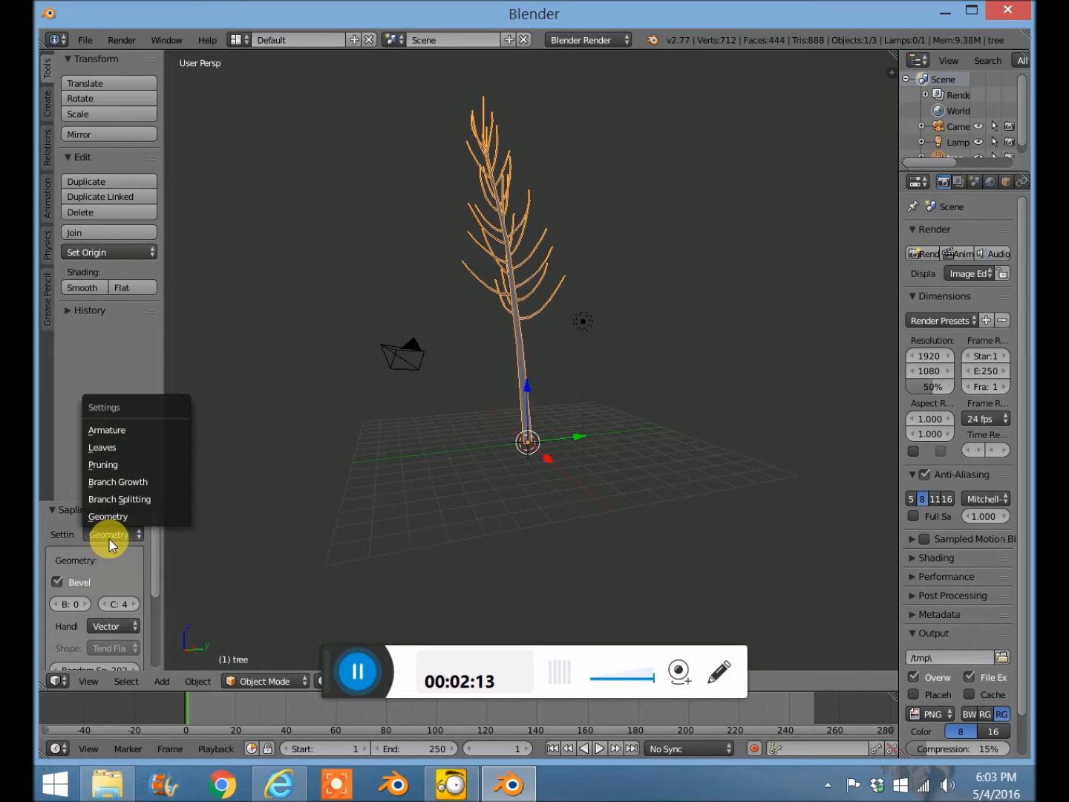
Turn on leaves for the tree with a rectangular leaf shape.
click(106, 429)
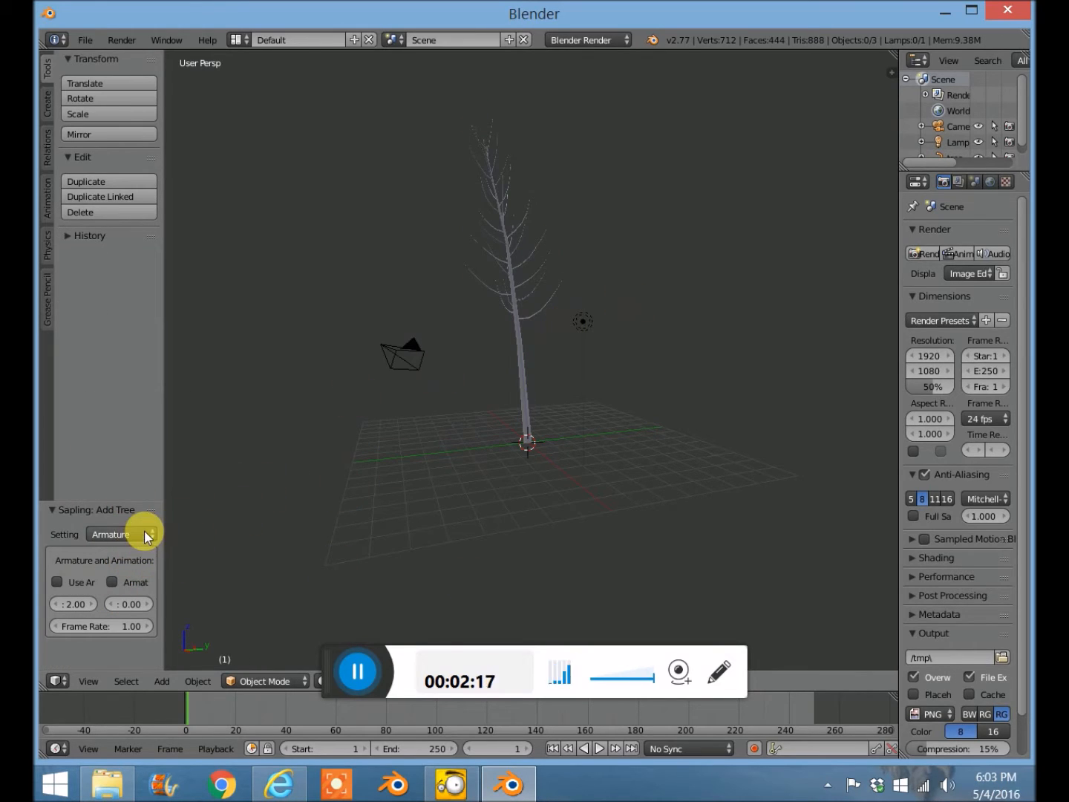
mouse_move(144, 534)
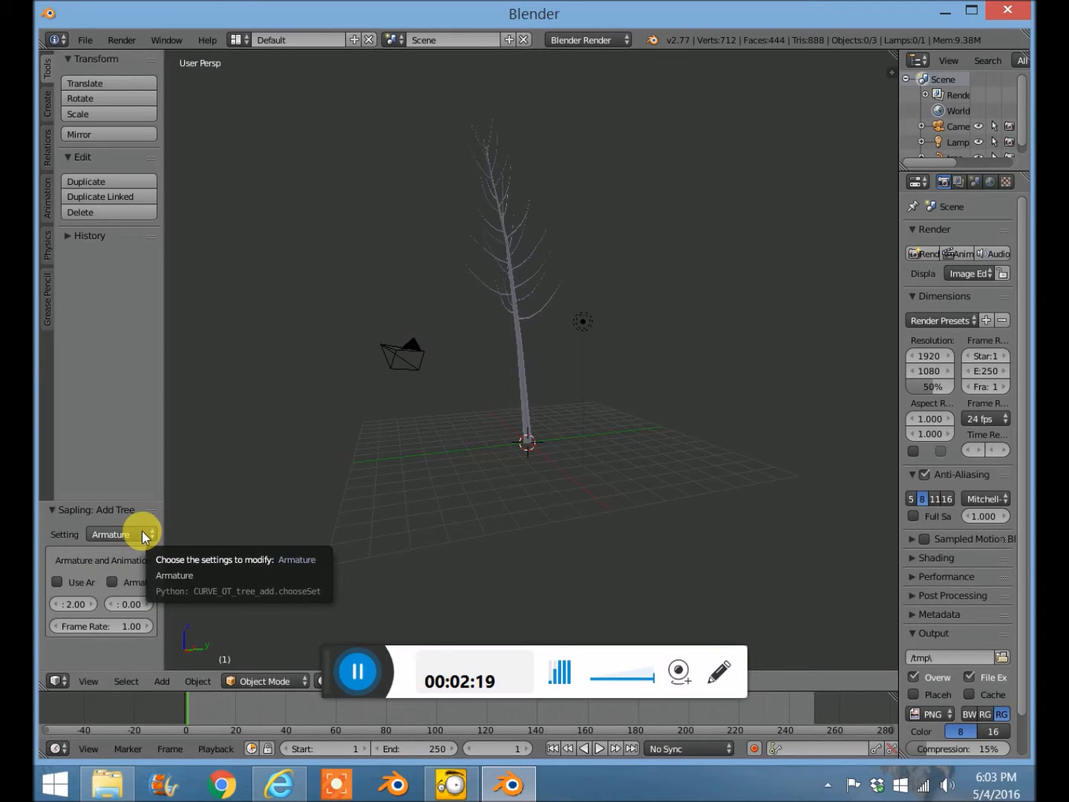
click(112, 534)
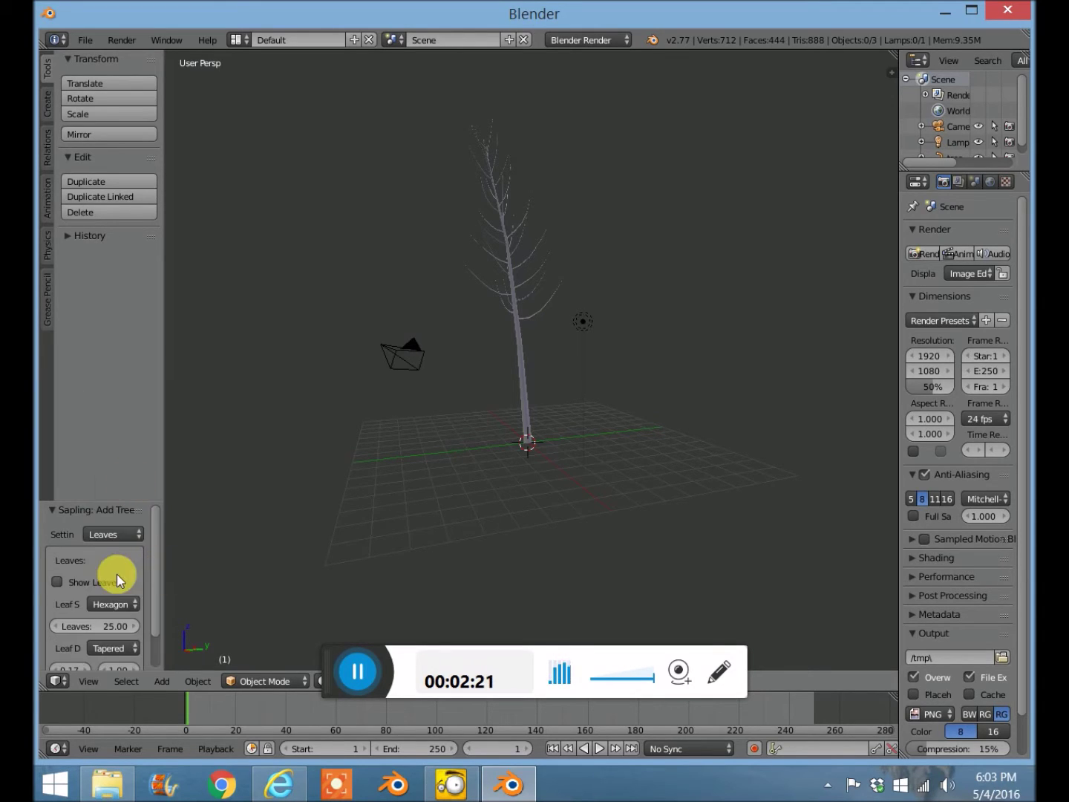
mouse_move(111, 603)
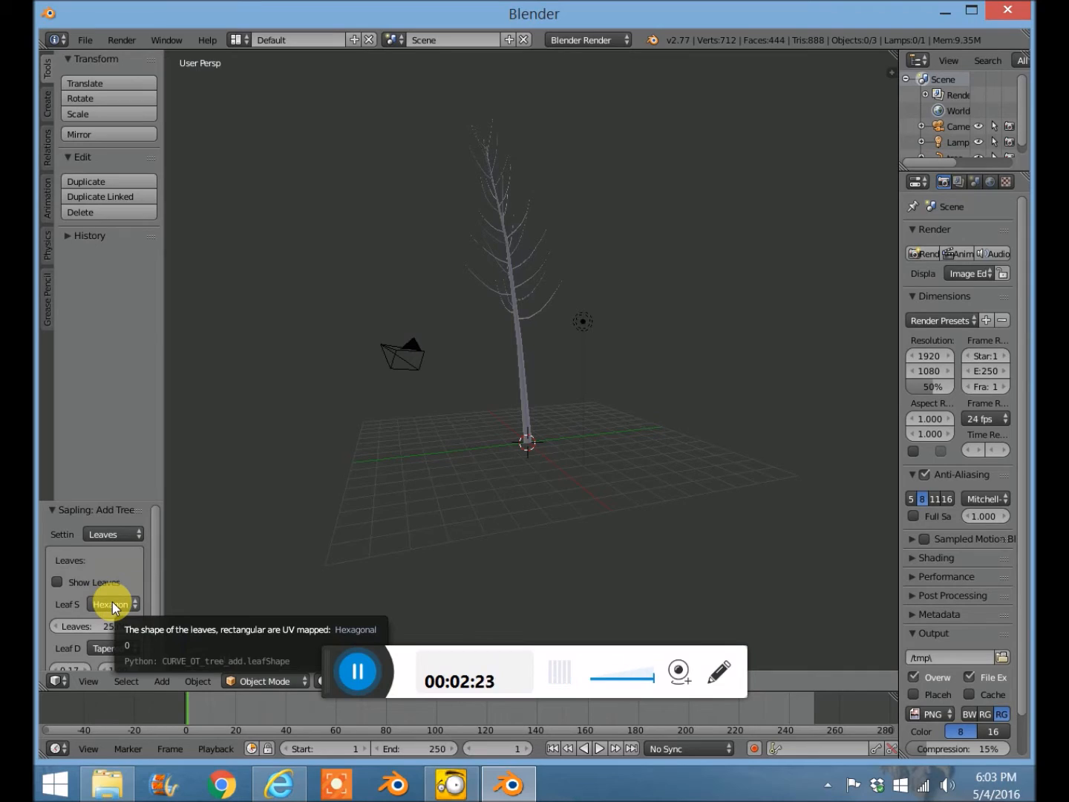
click(109, 604)
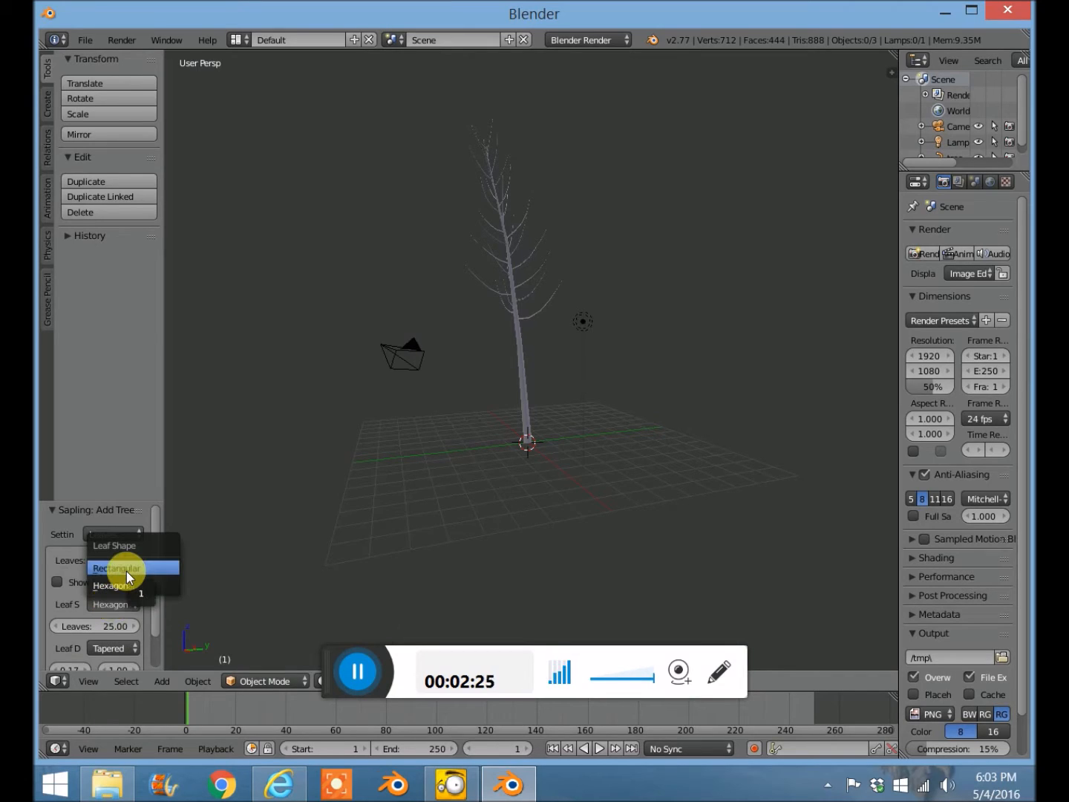
click(116, 568)
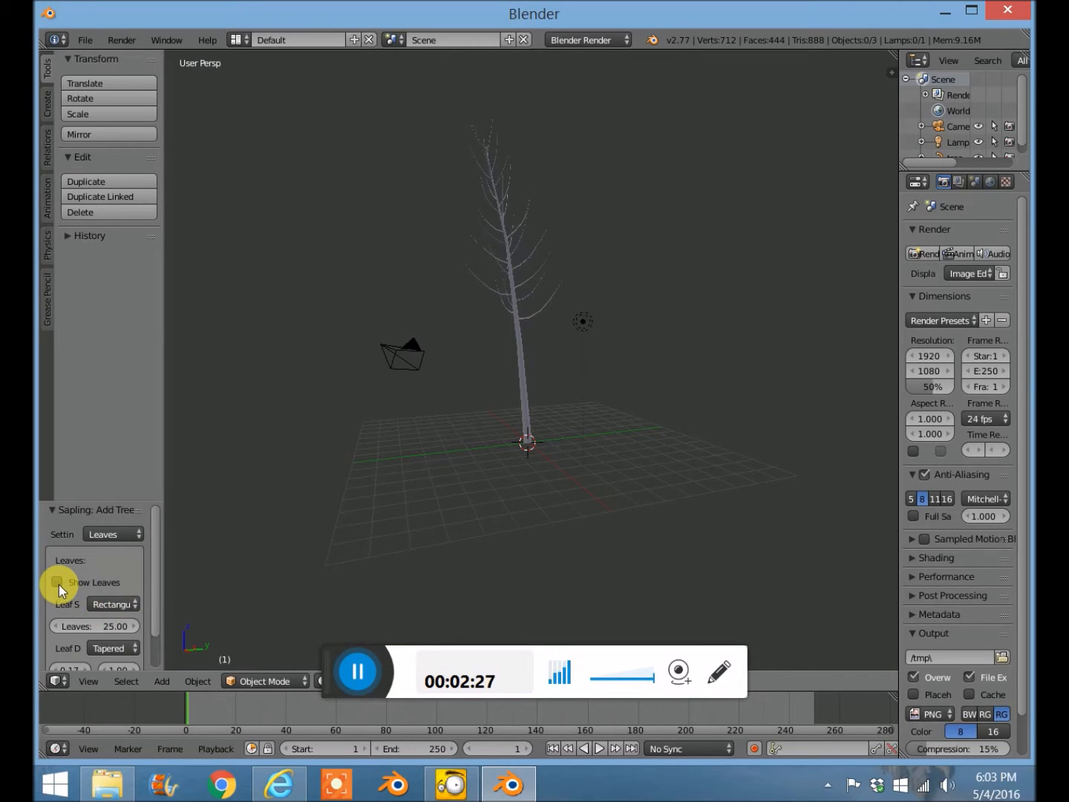
click(57, 582)
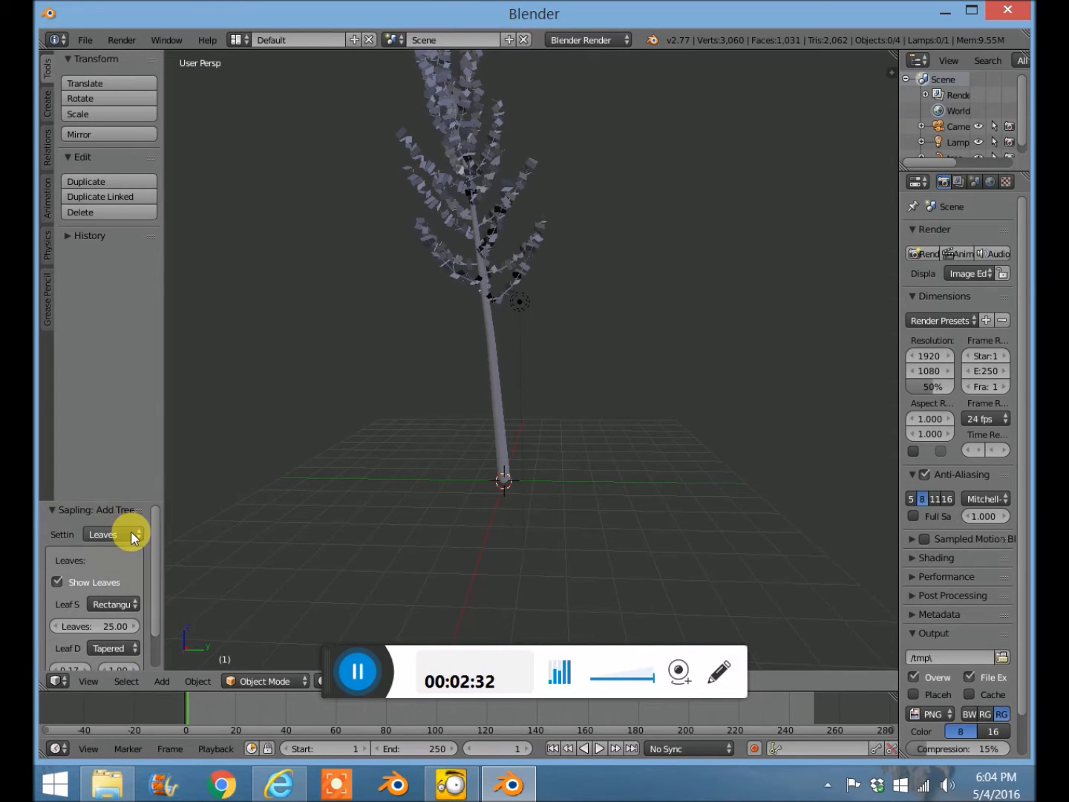
Set the Branch Growth Trunk Start value to 0.03.
click(111, 534)
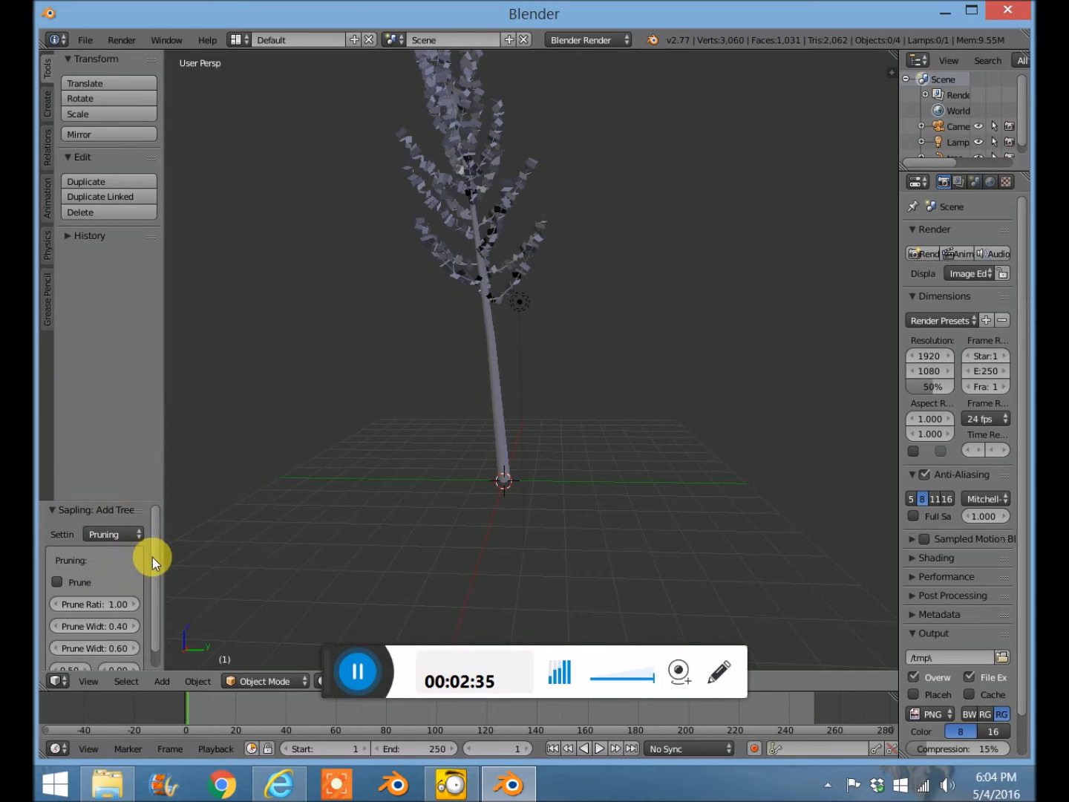
click(112, 534)
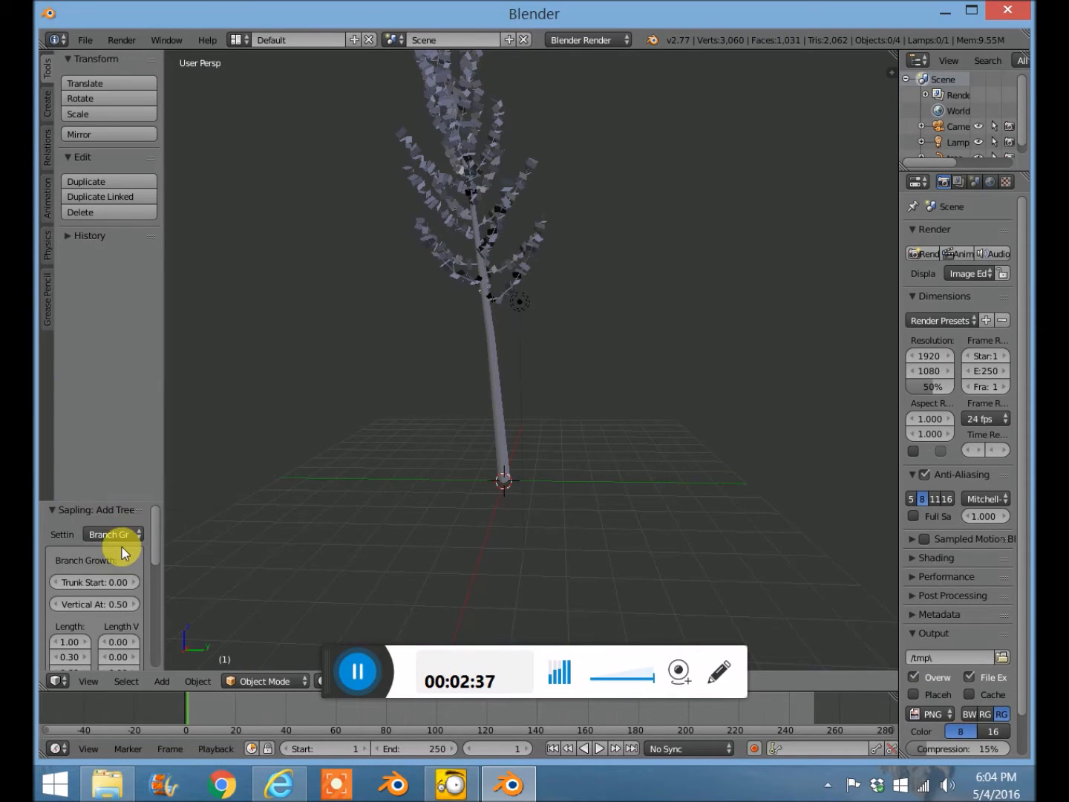
mouse_move(95, 582)
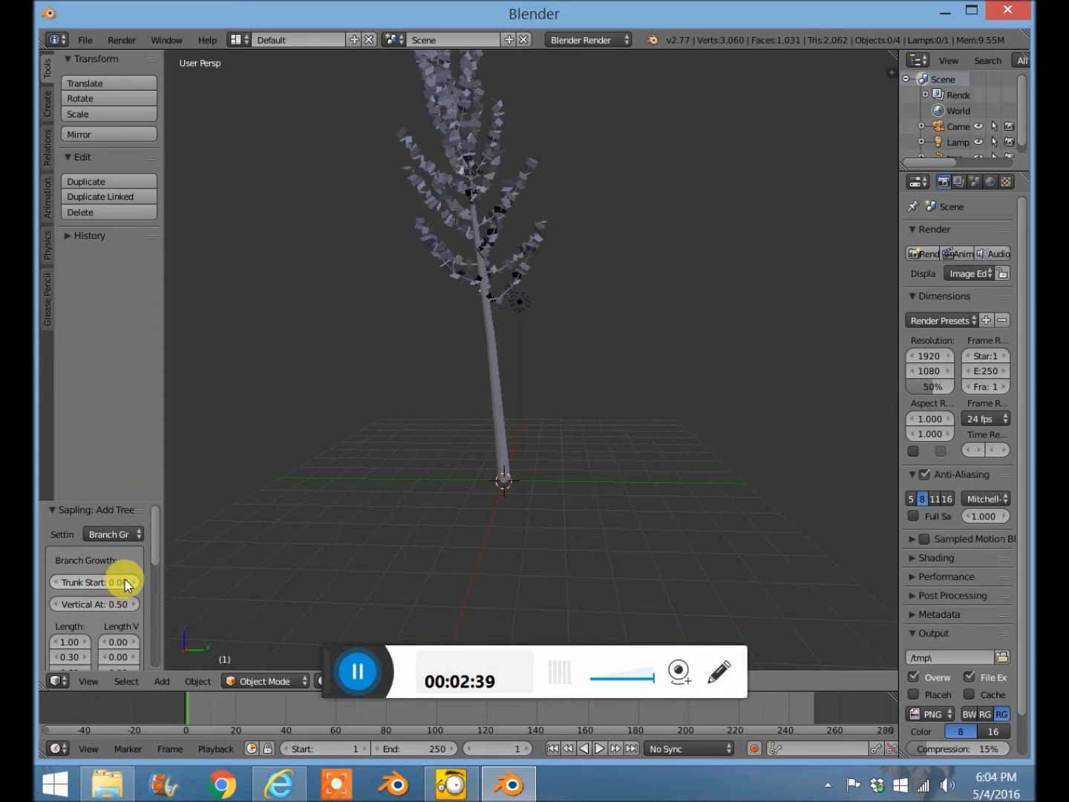
click(113, 534)
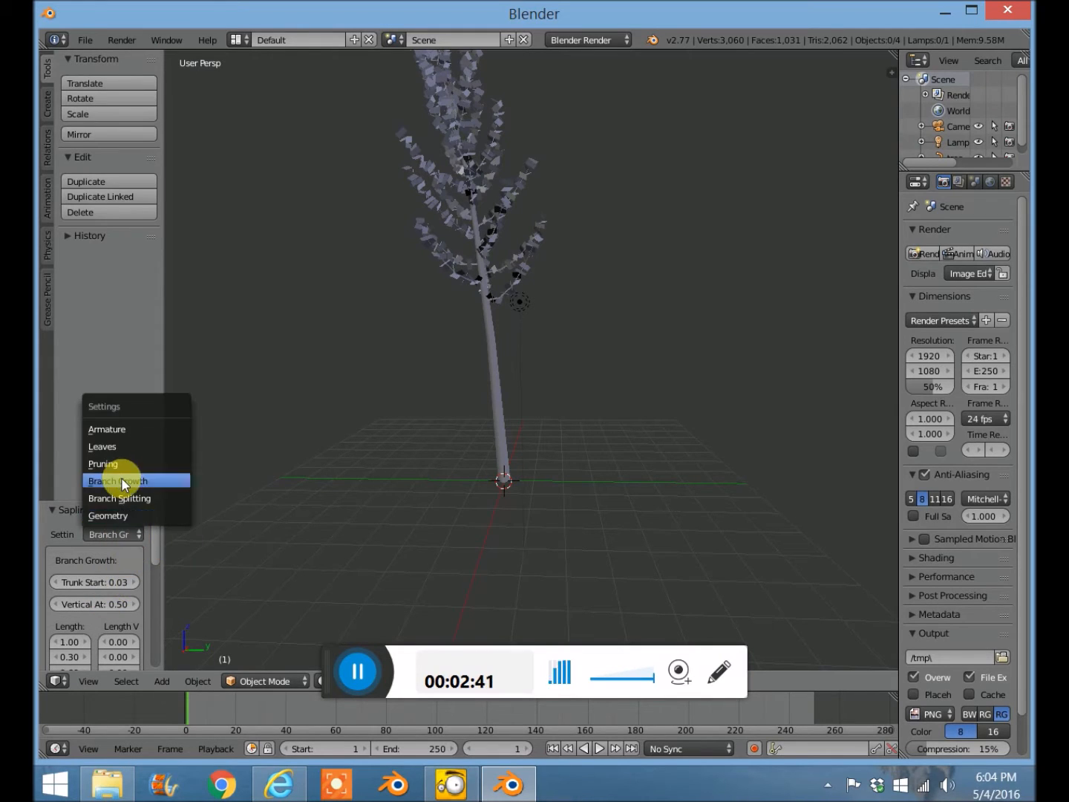
Set Branch Splitting Levels to 3 and Base Splits to 1, adjusting further branch values.
click(120, 498)
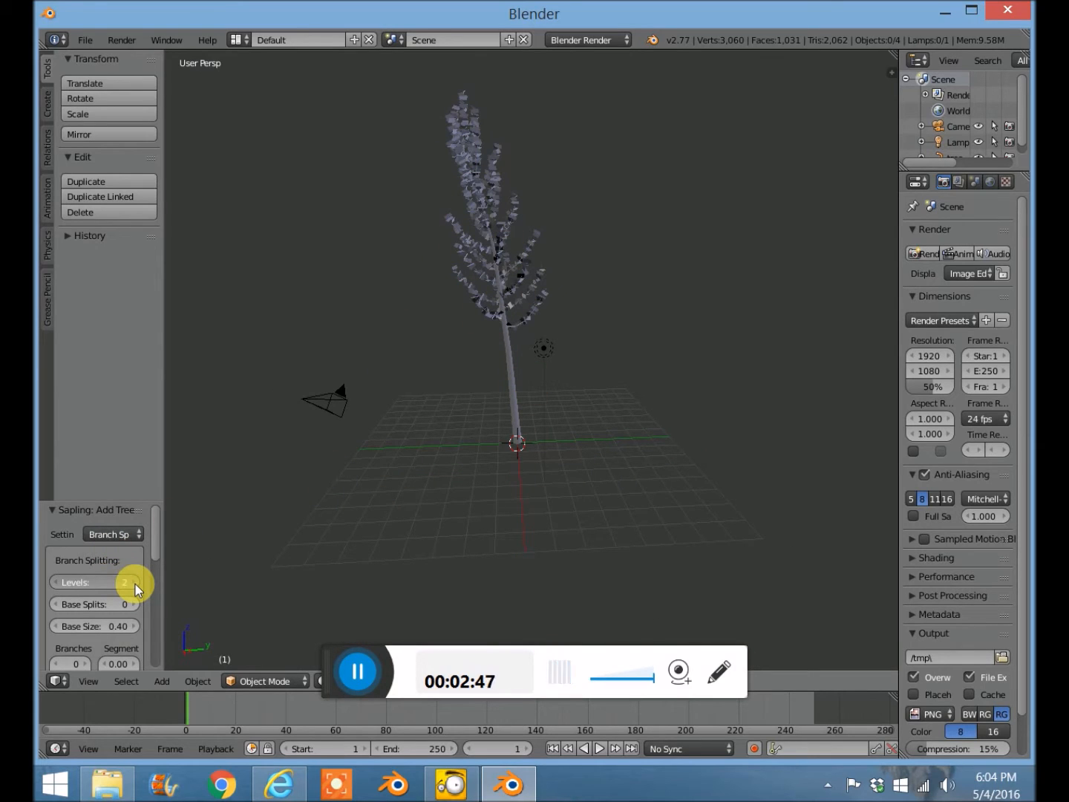
click(132, 581)
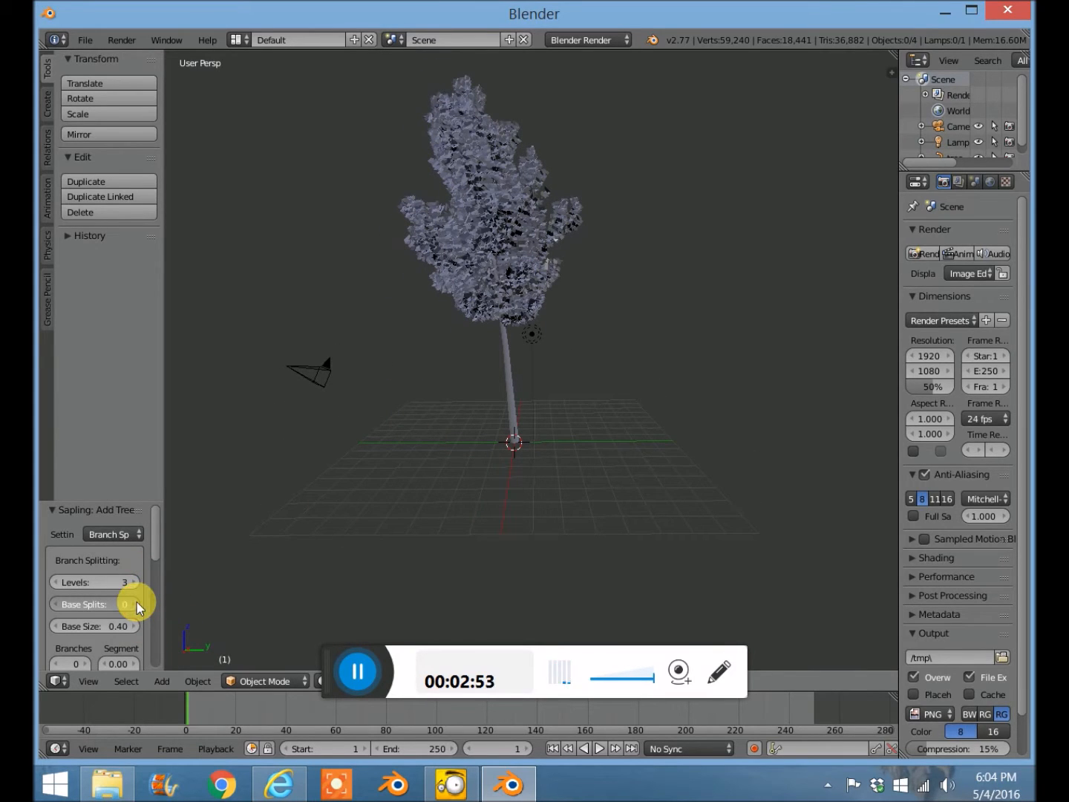
click(134, 604)
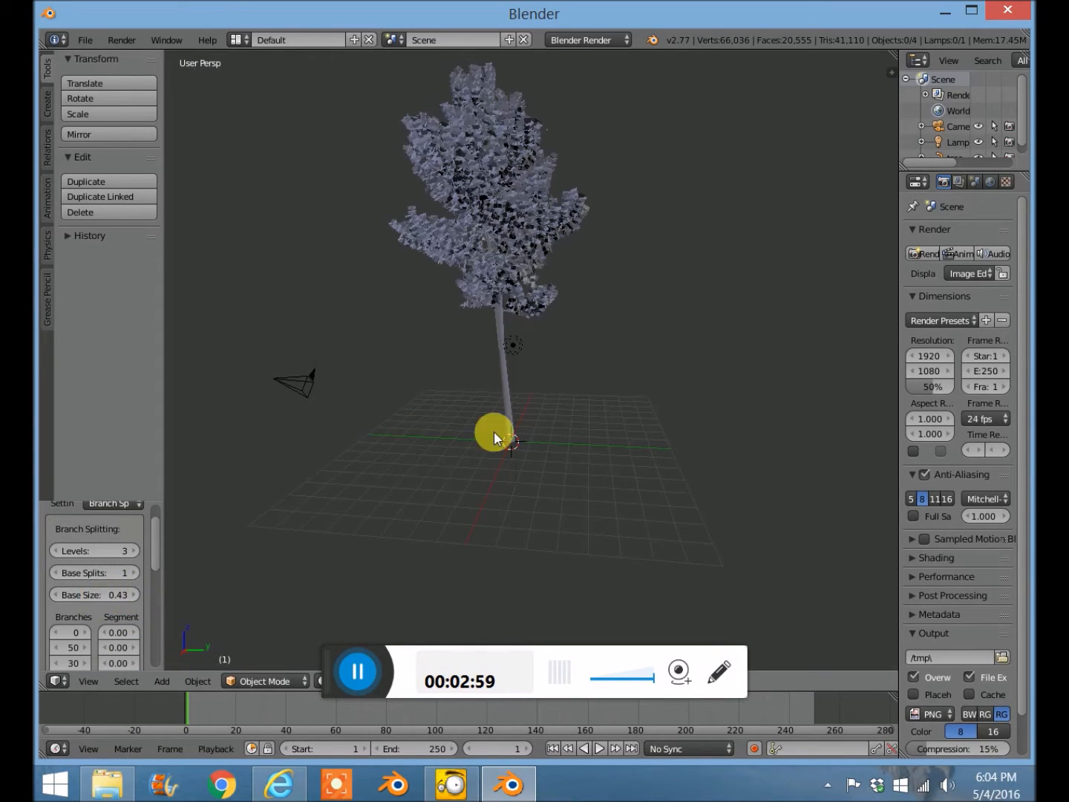
click(95, 594)
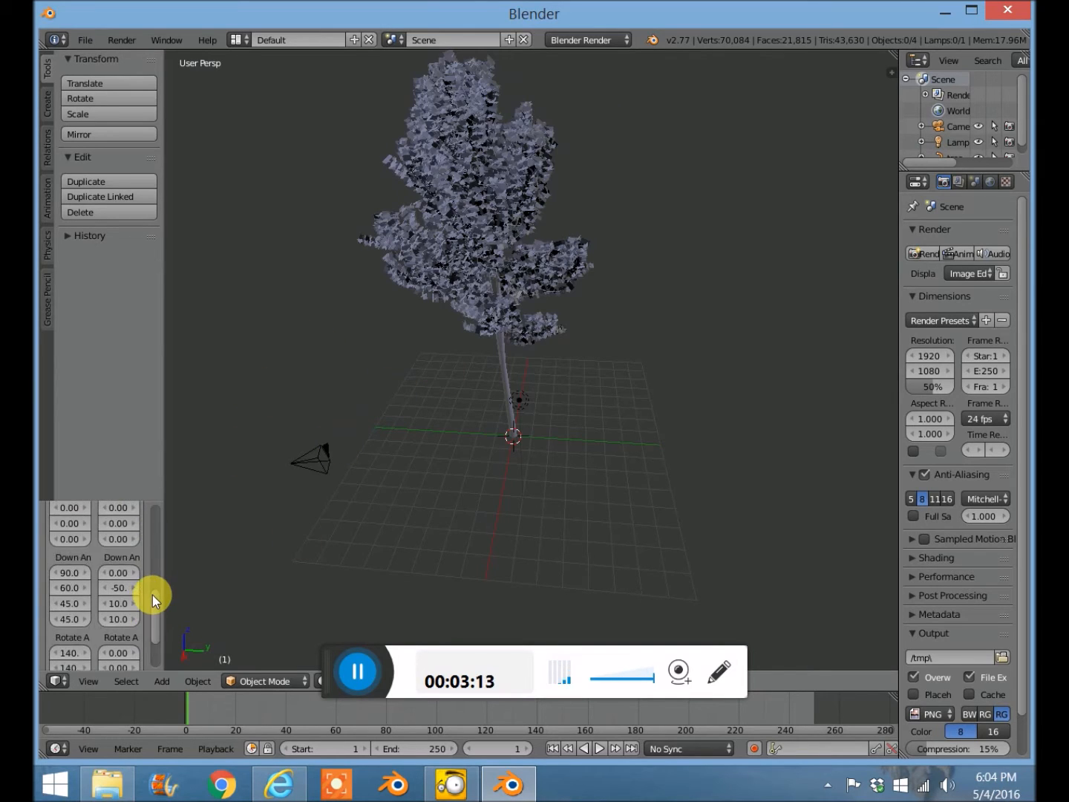
click(115, 534)
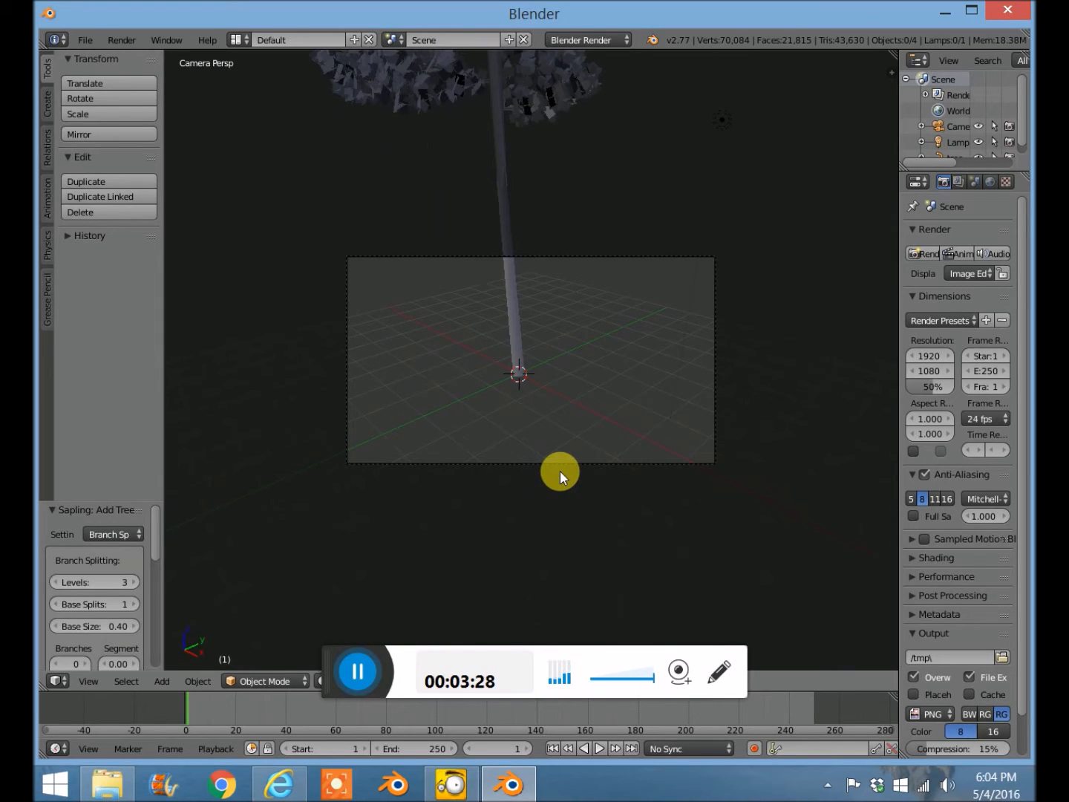
mouse_move(504, 433)
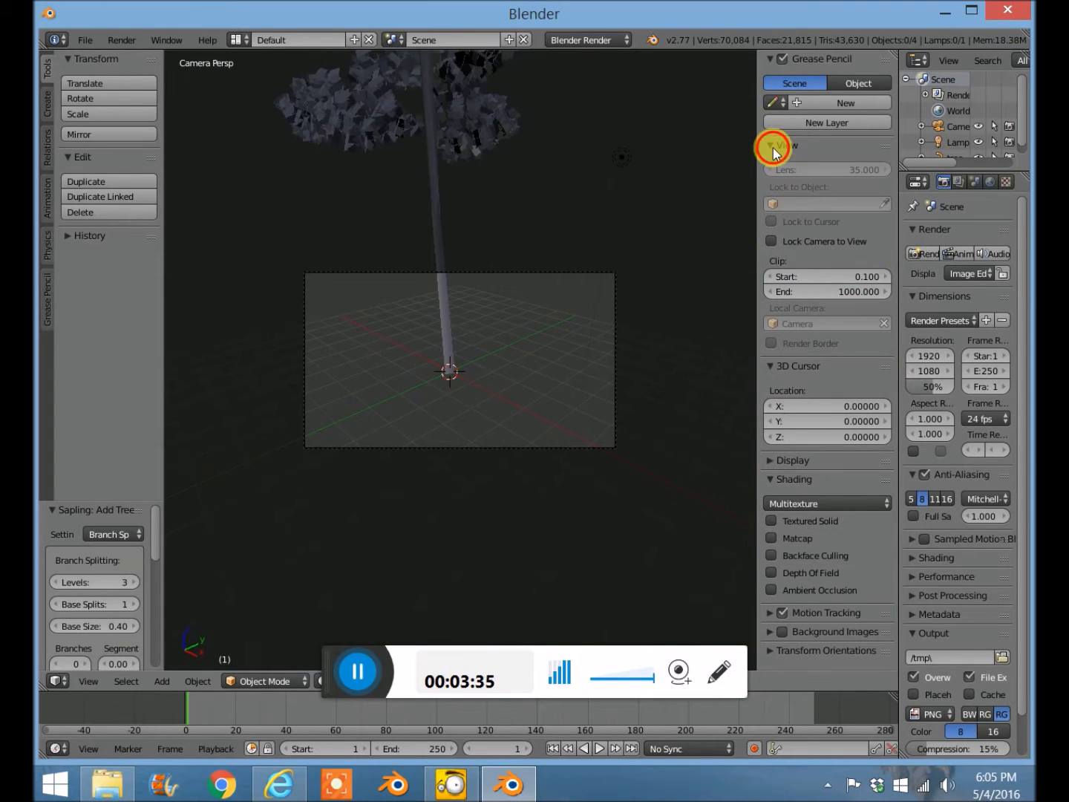
Collapse the viewport's View settings after checking the camera view.
click(771, 241)
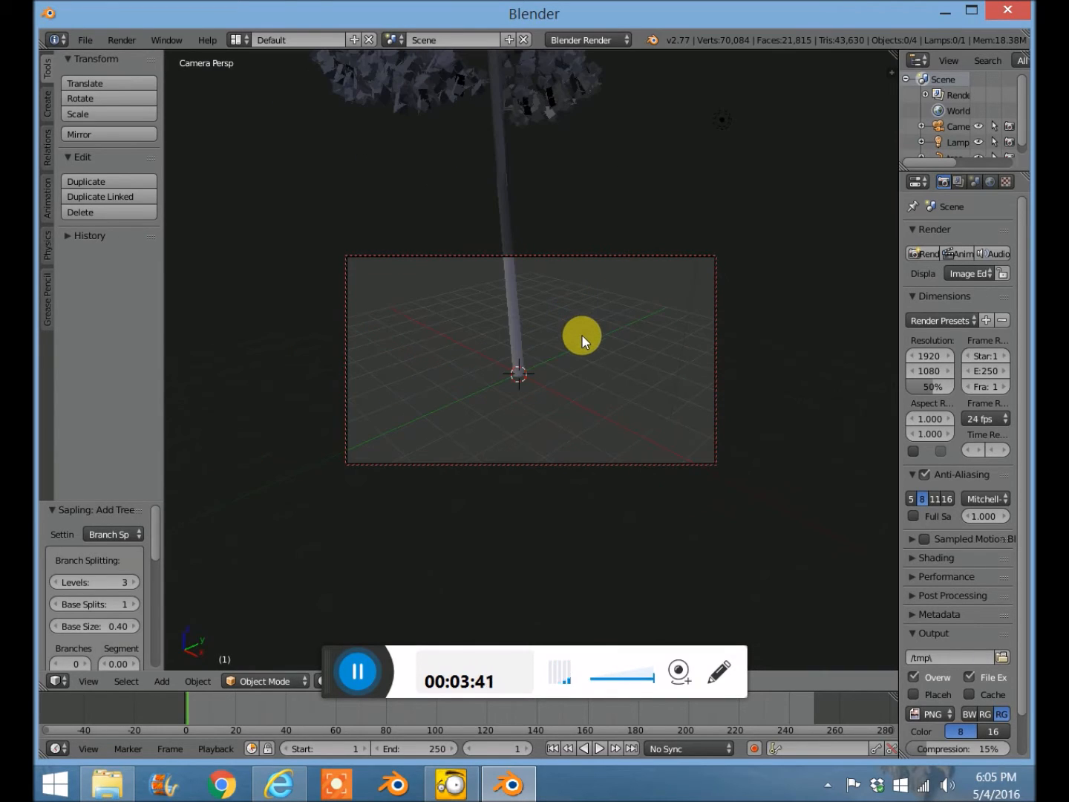
mouse_move(607, 370)
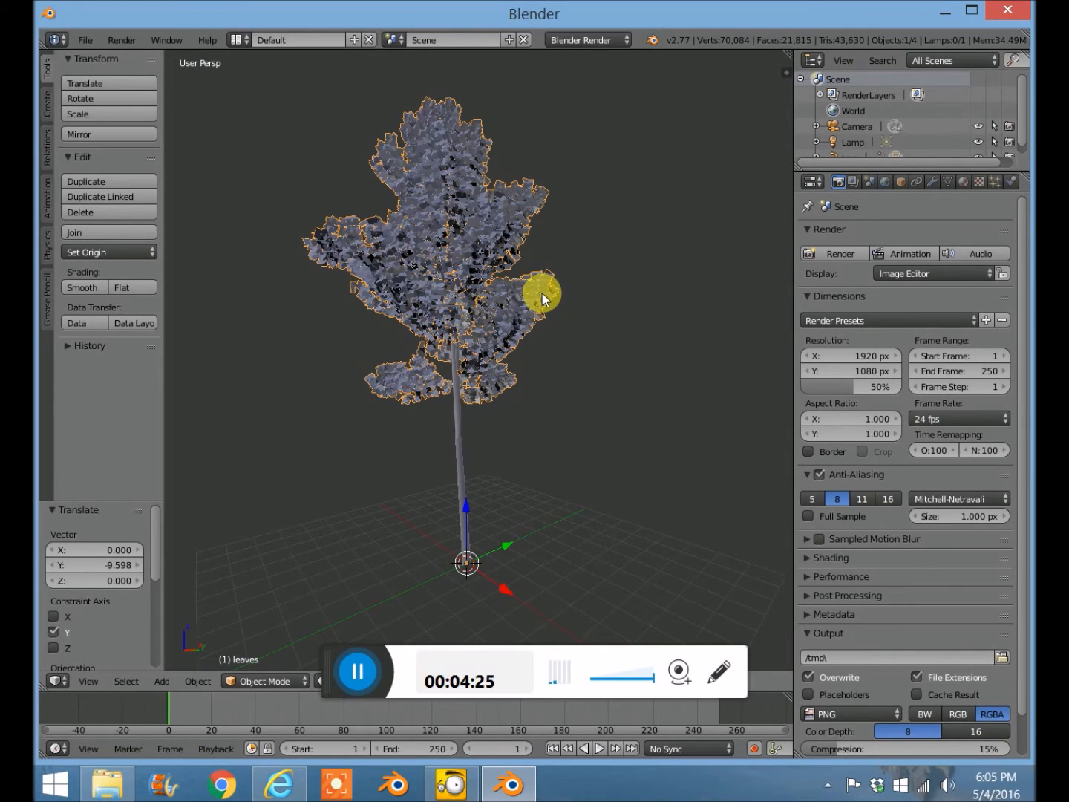
mouse_move(960, 195)
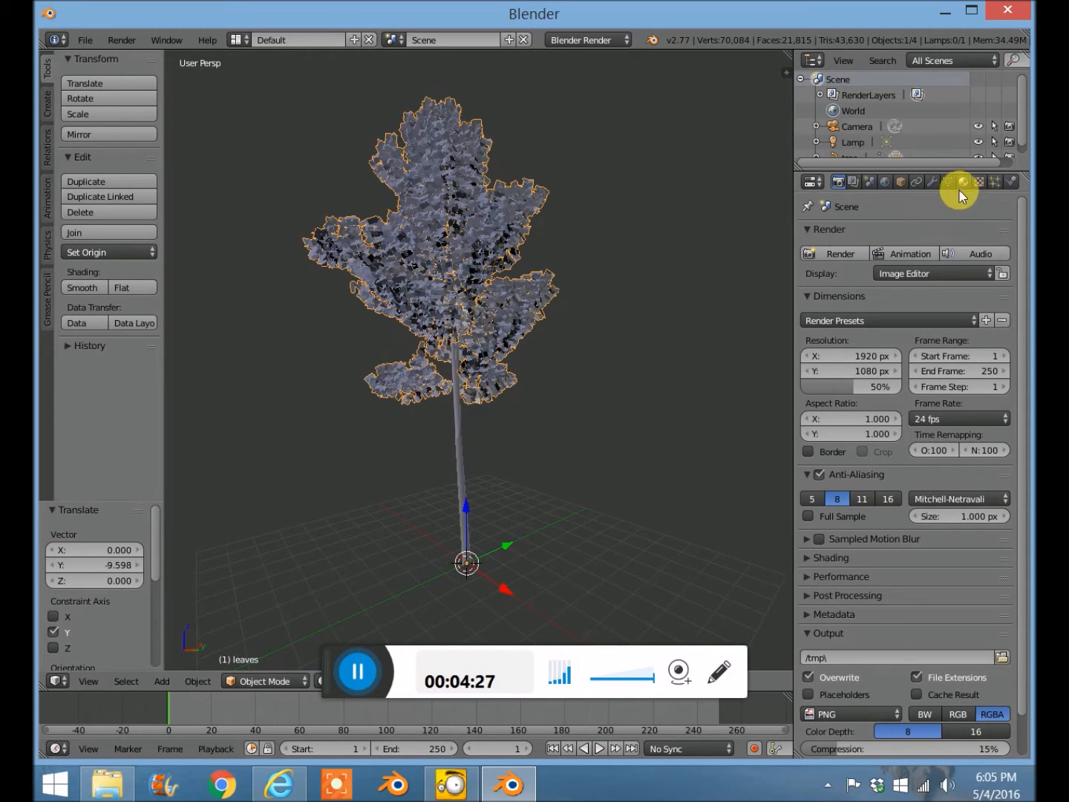
Show the Material settings for the selected leaves object.
click(963, 181)
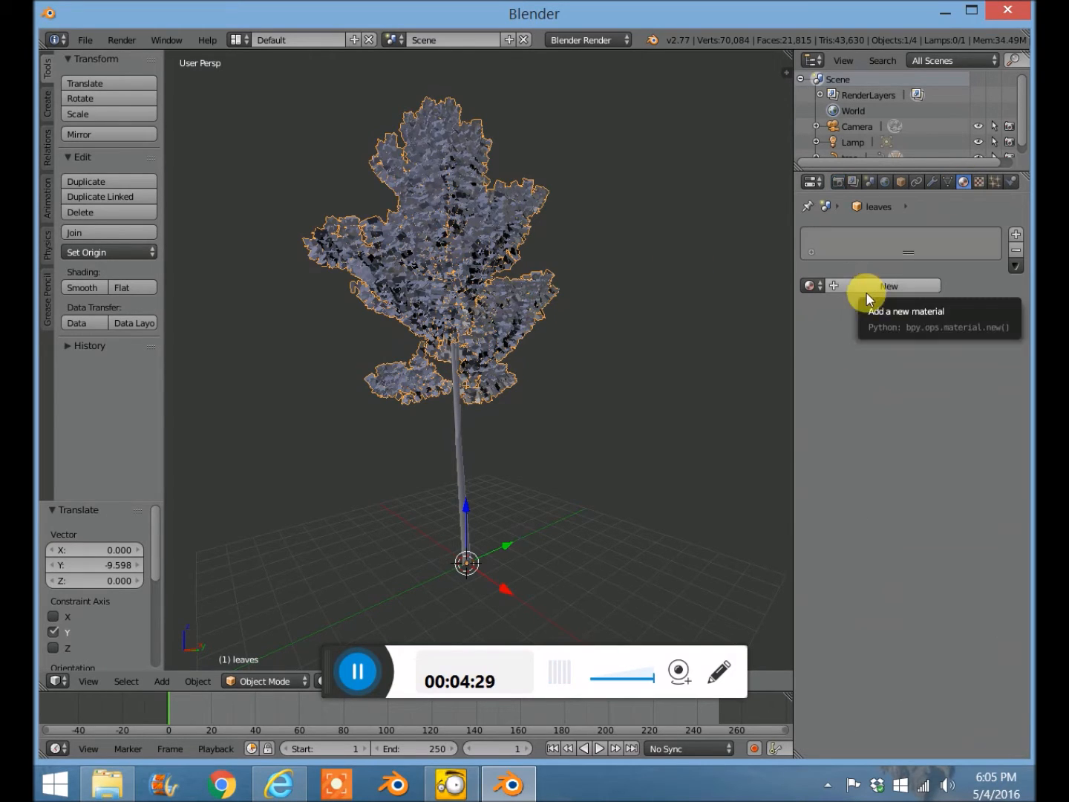
mouse_move(961, 183)
text(leaf)
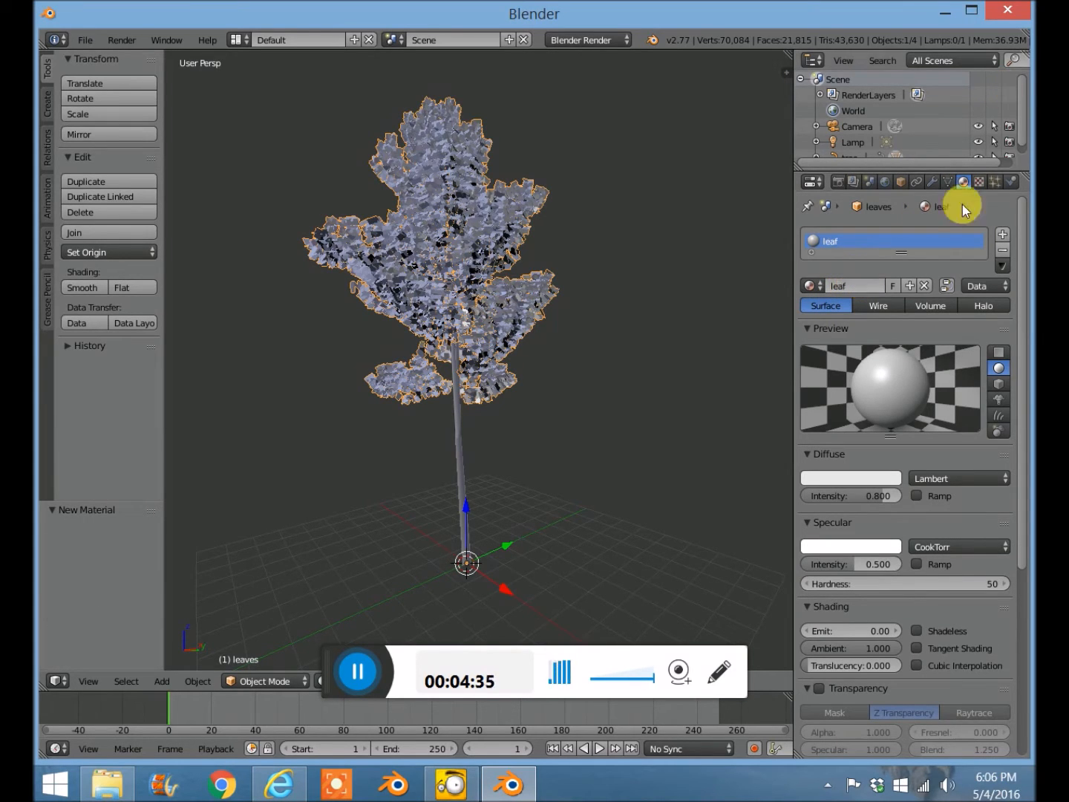
mouse_move(995, 202)
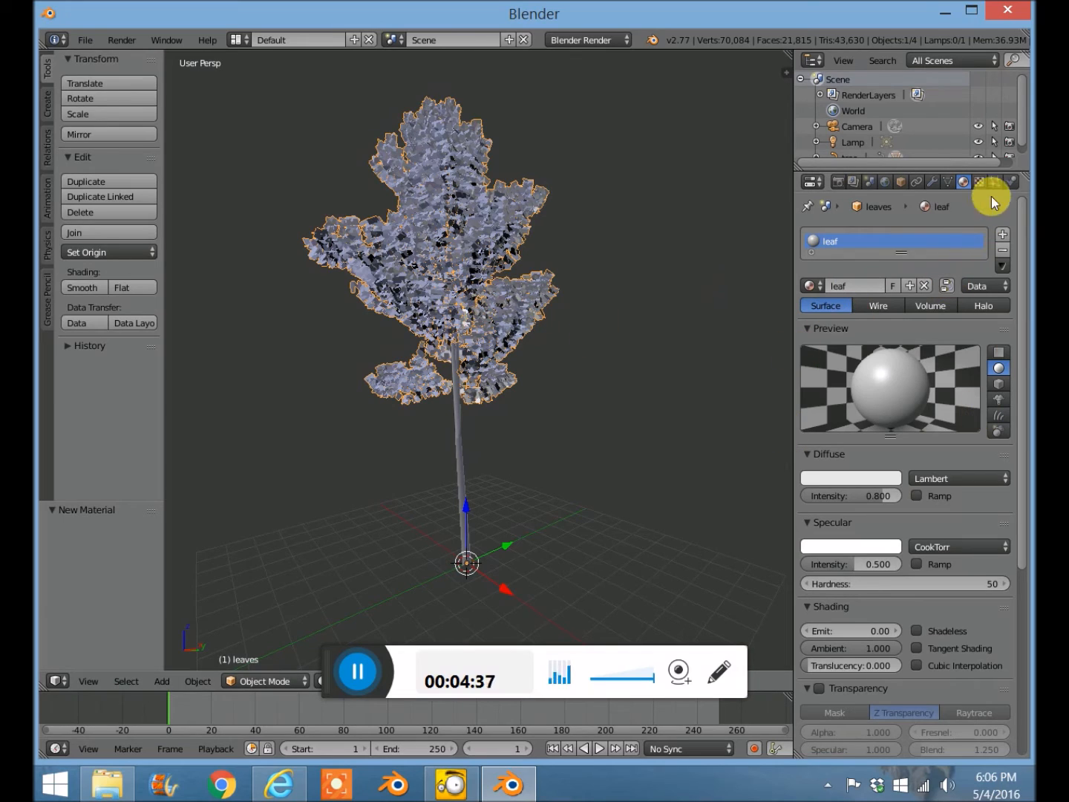
mouse_move(982, 182)
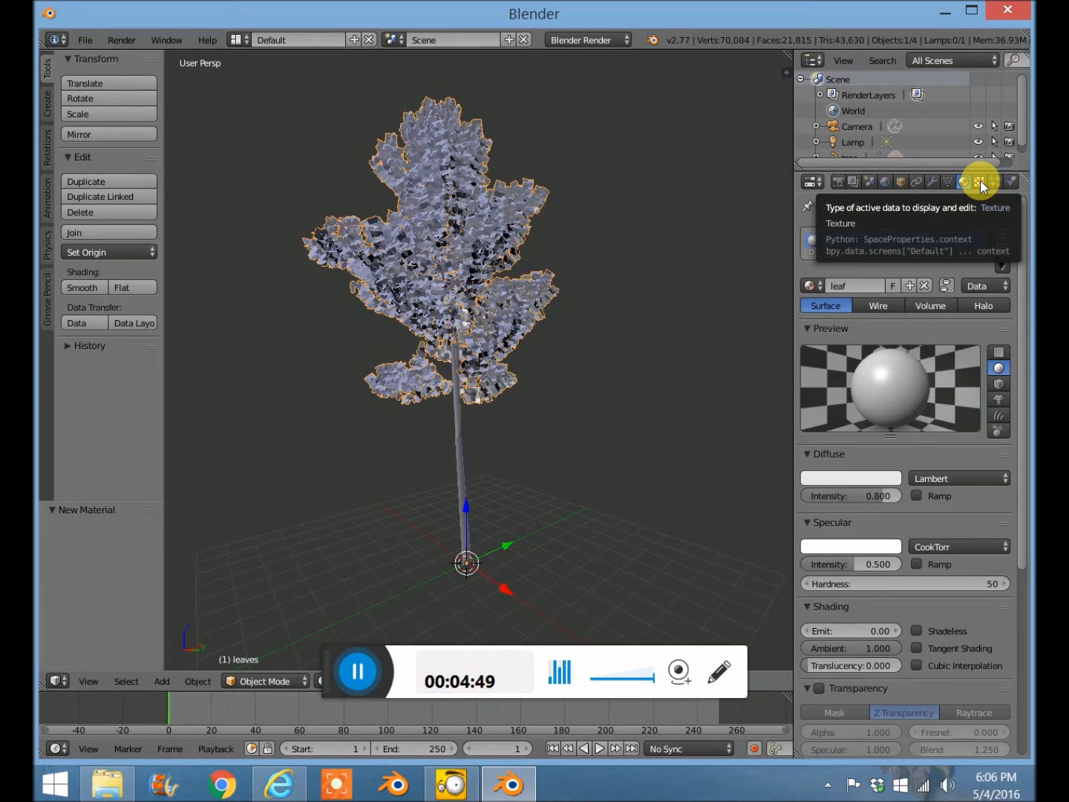
click(979, 182)
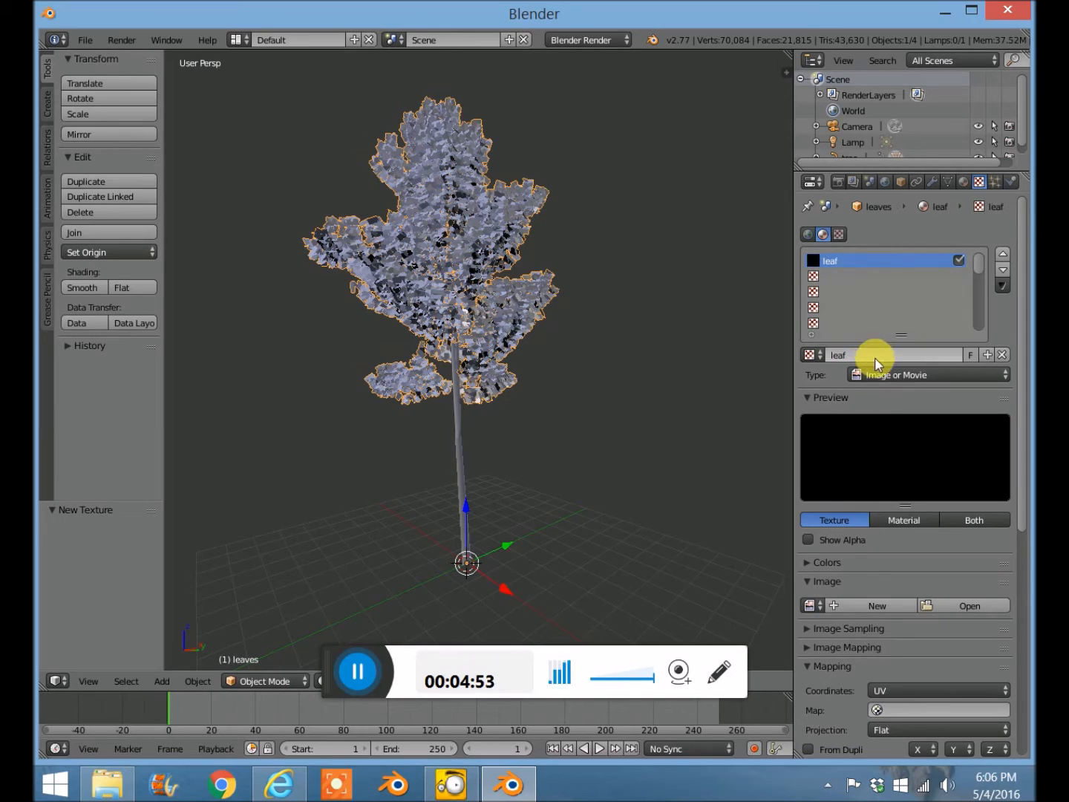
click(969, 605)
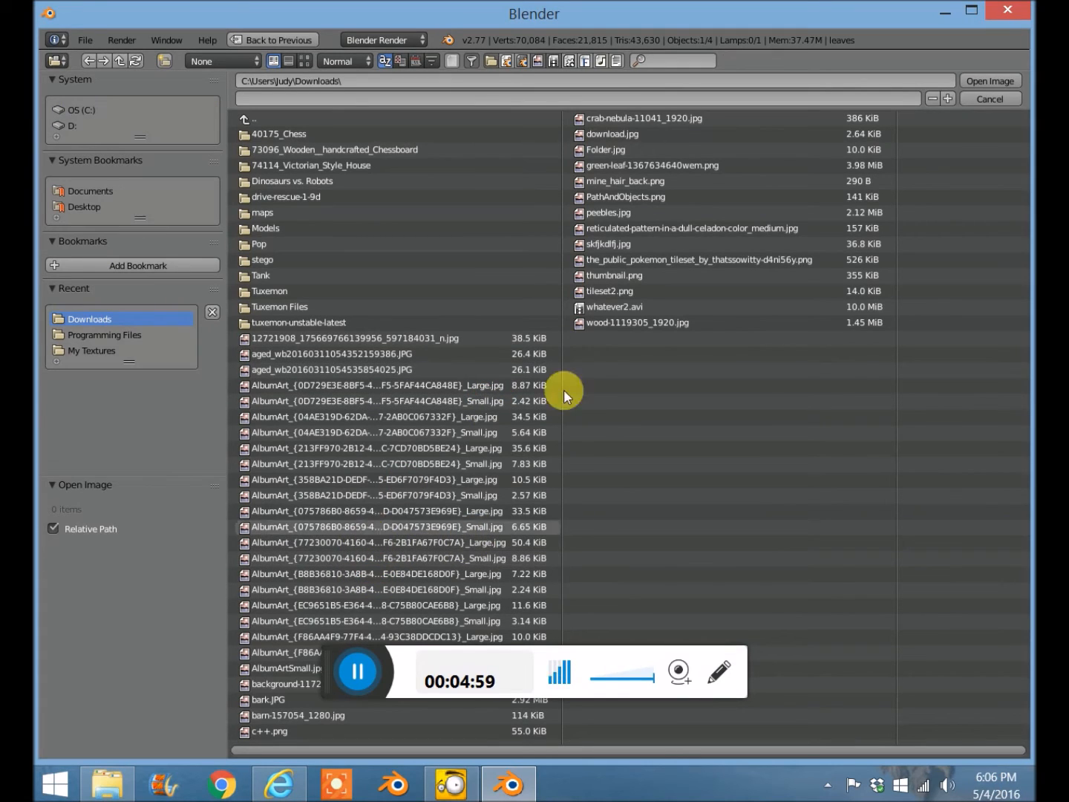
click(652, 164)
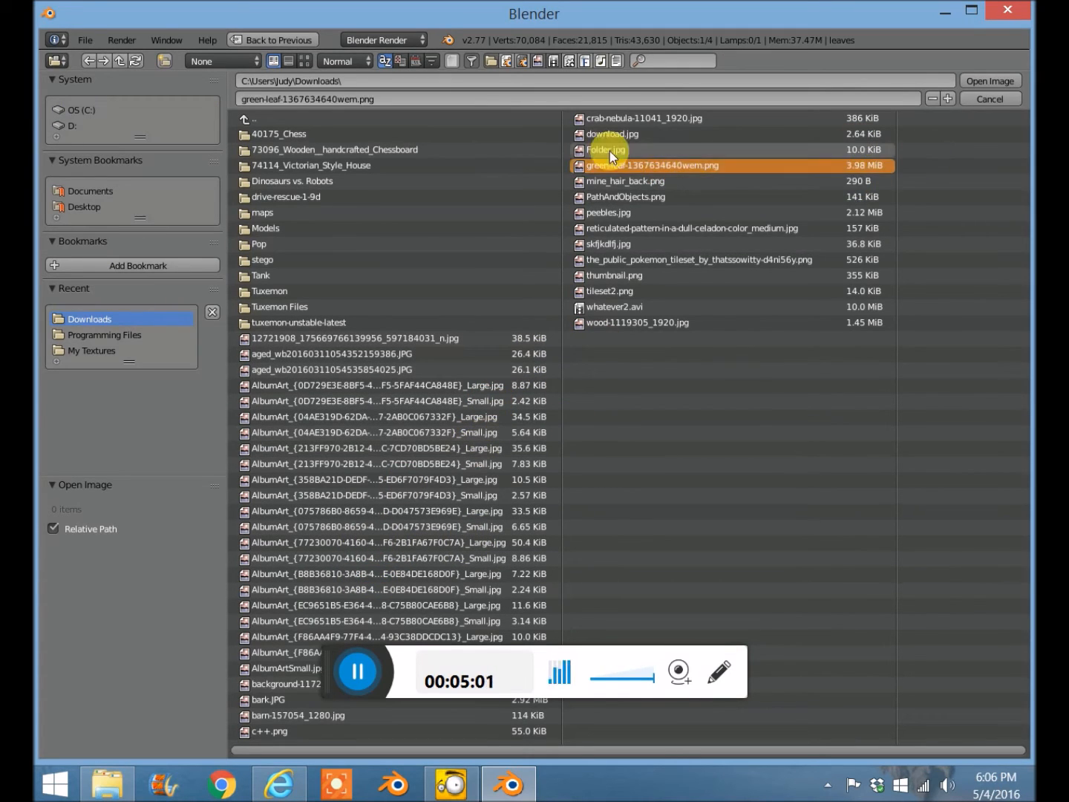
click(990, 80)
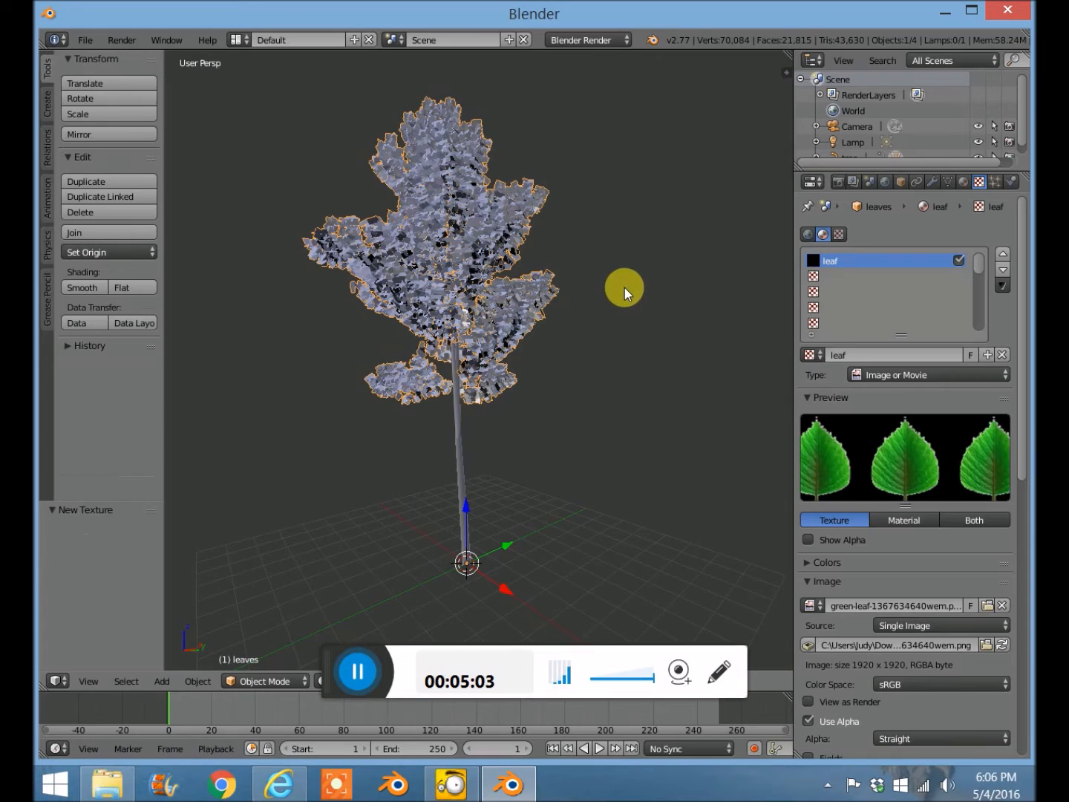
mouse_move(795, 104)
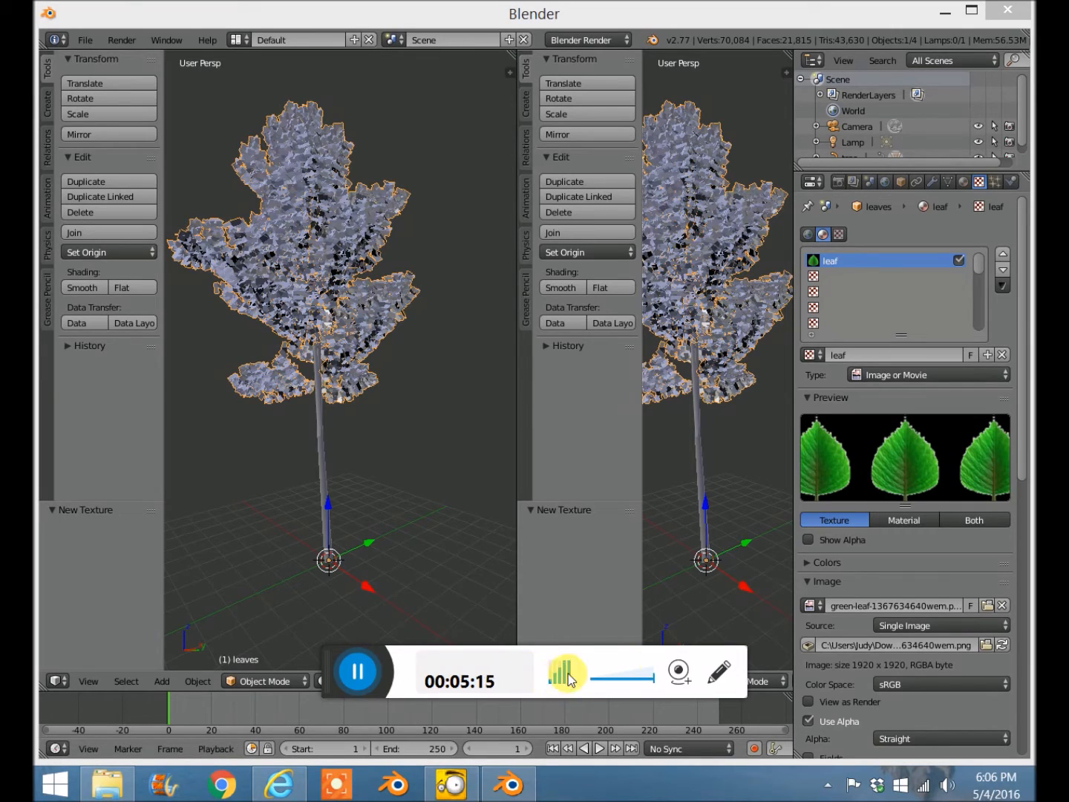
Split the left 3D view into upper and lower areas.
click(357, 672)
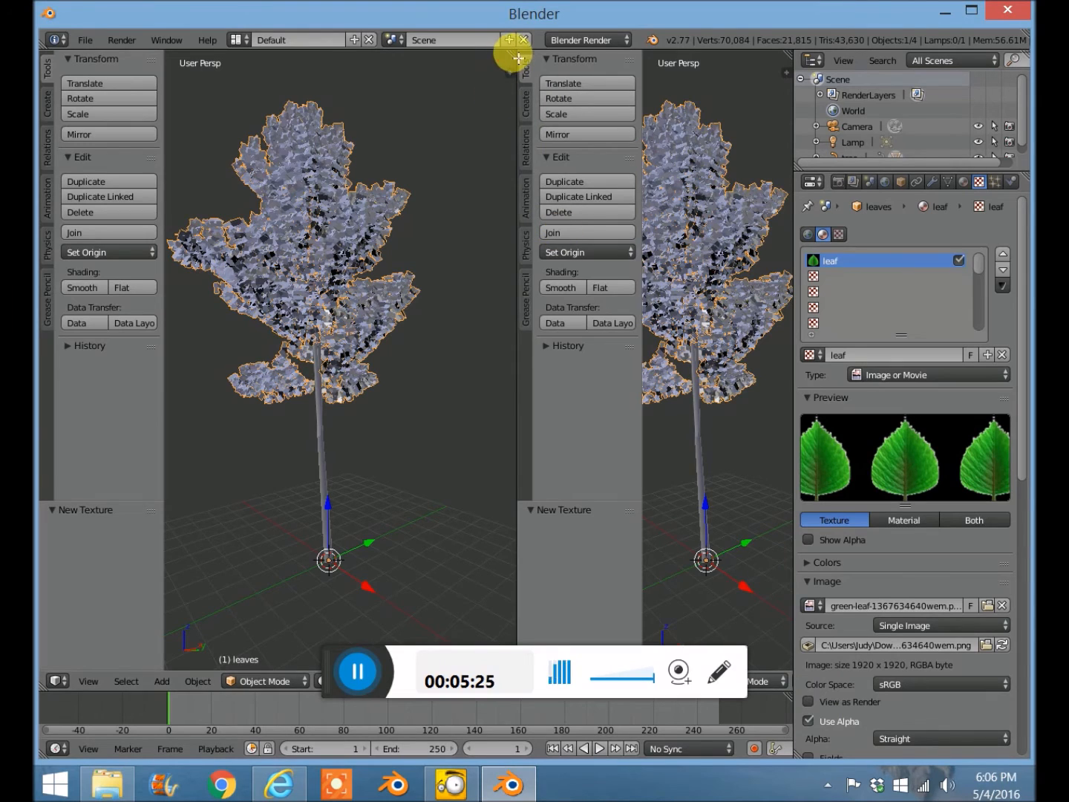
click(58, 301)
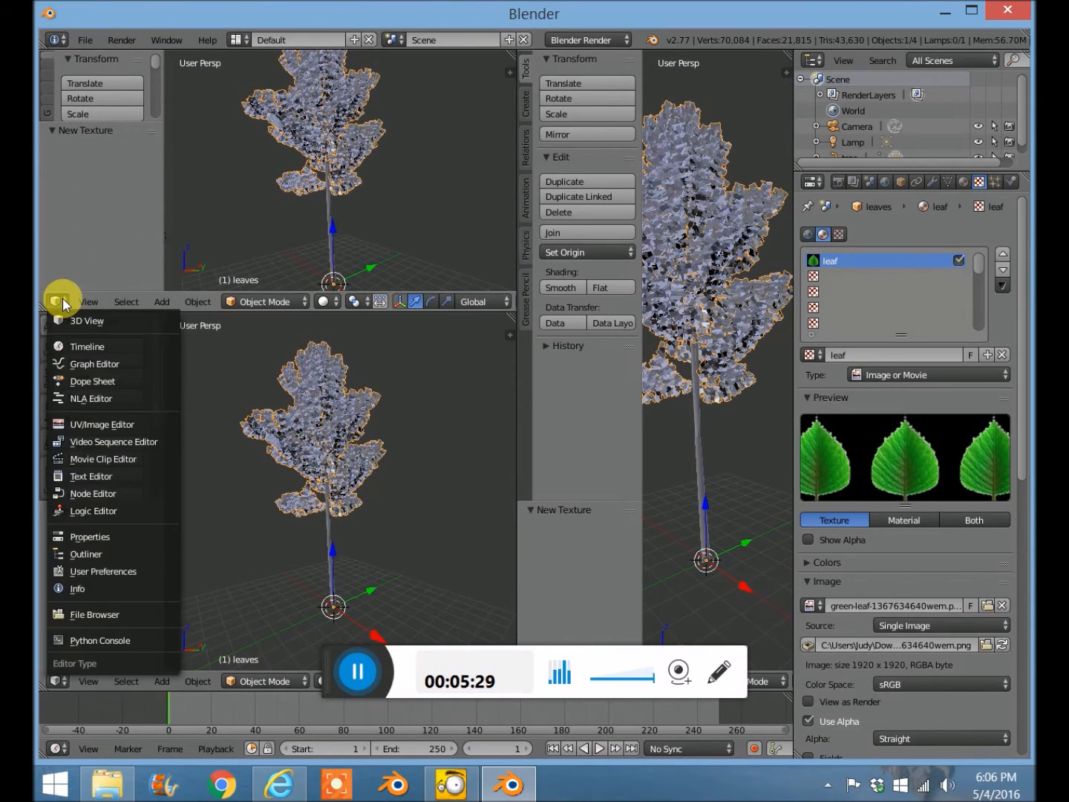
mouse_move(92, 493)
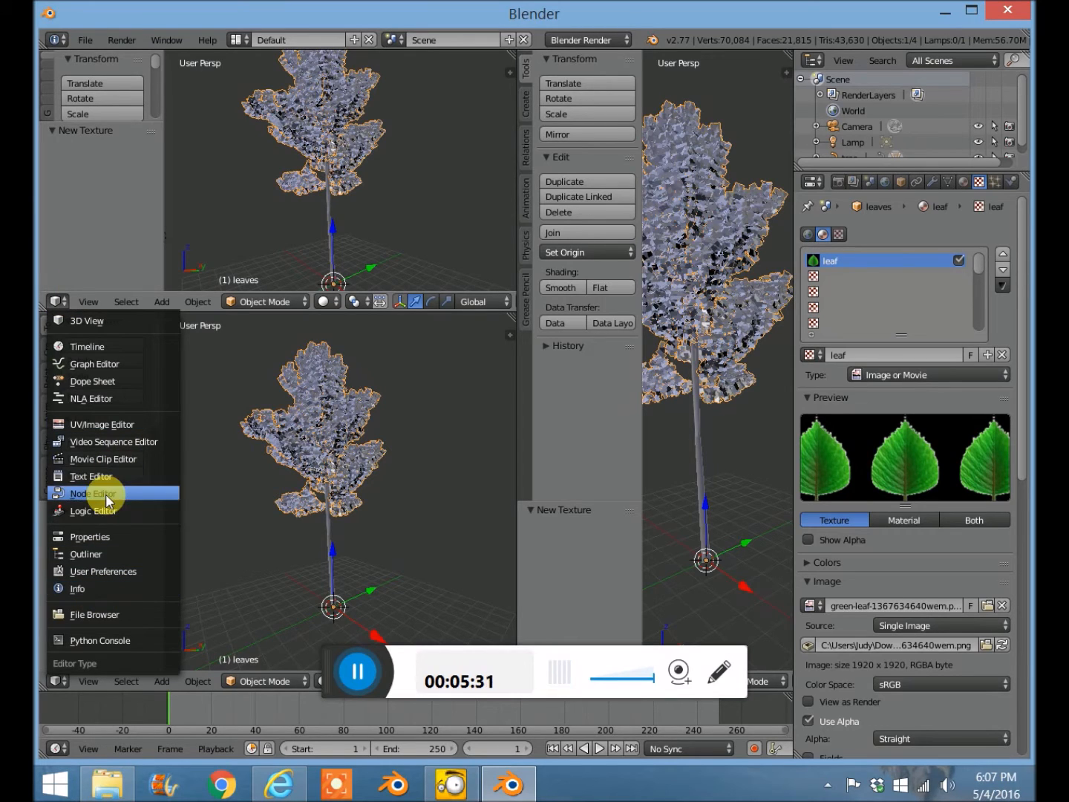
mouse_move(103, 571)
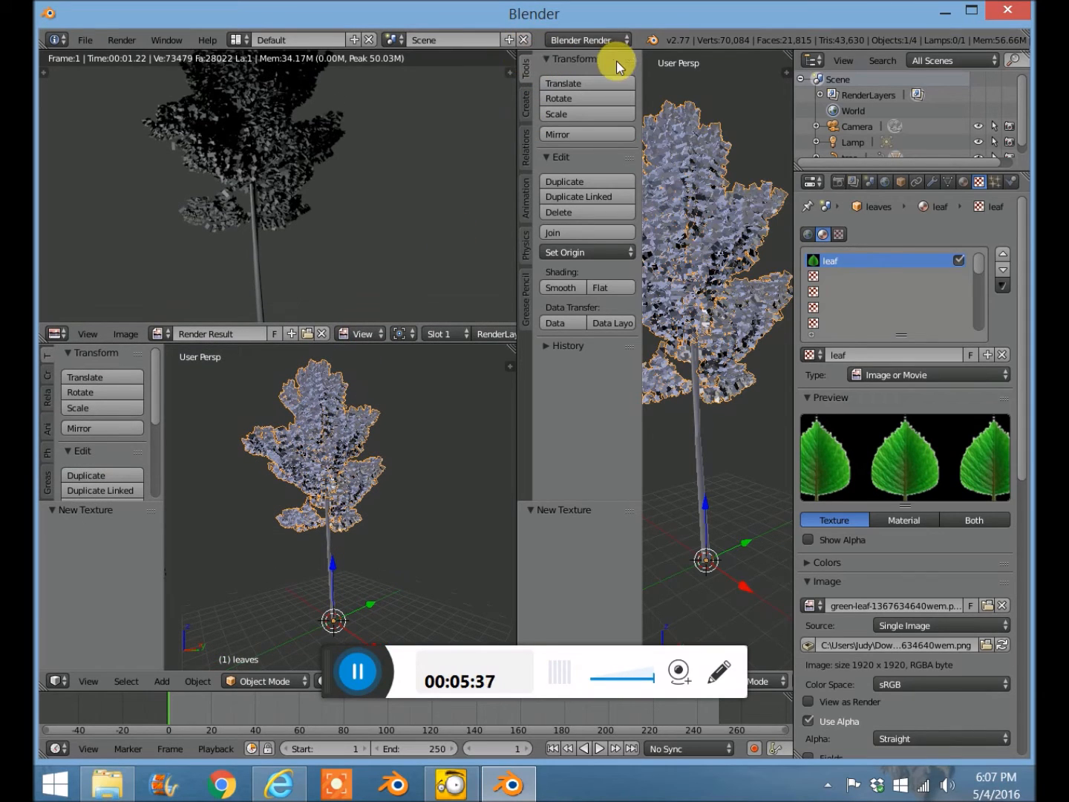
mouse_move(245, 437)
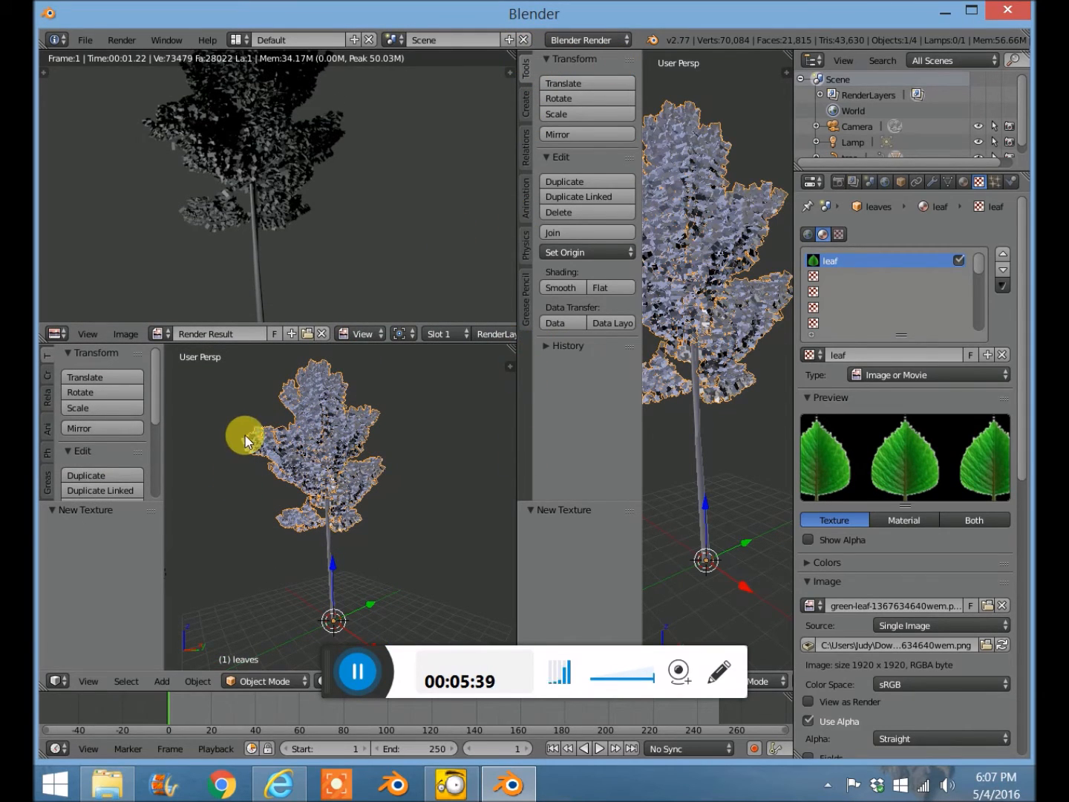
mouse_move(297, 401)
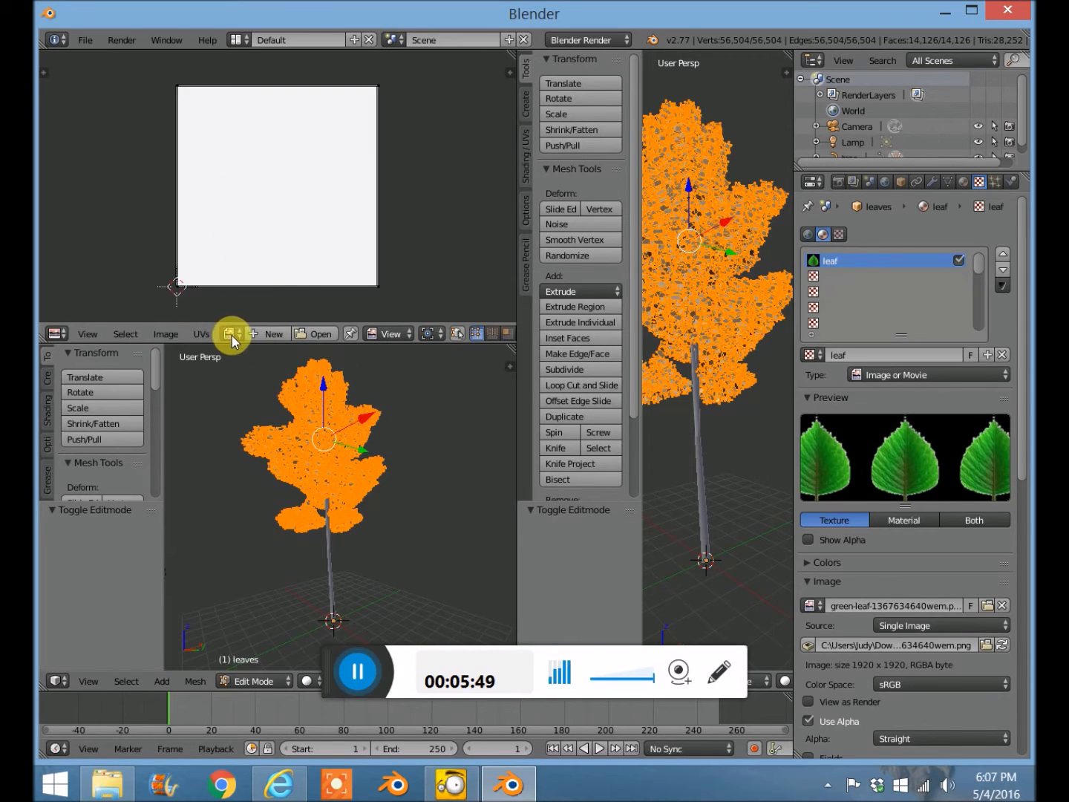
mouse_move(233, 334)
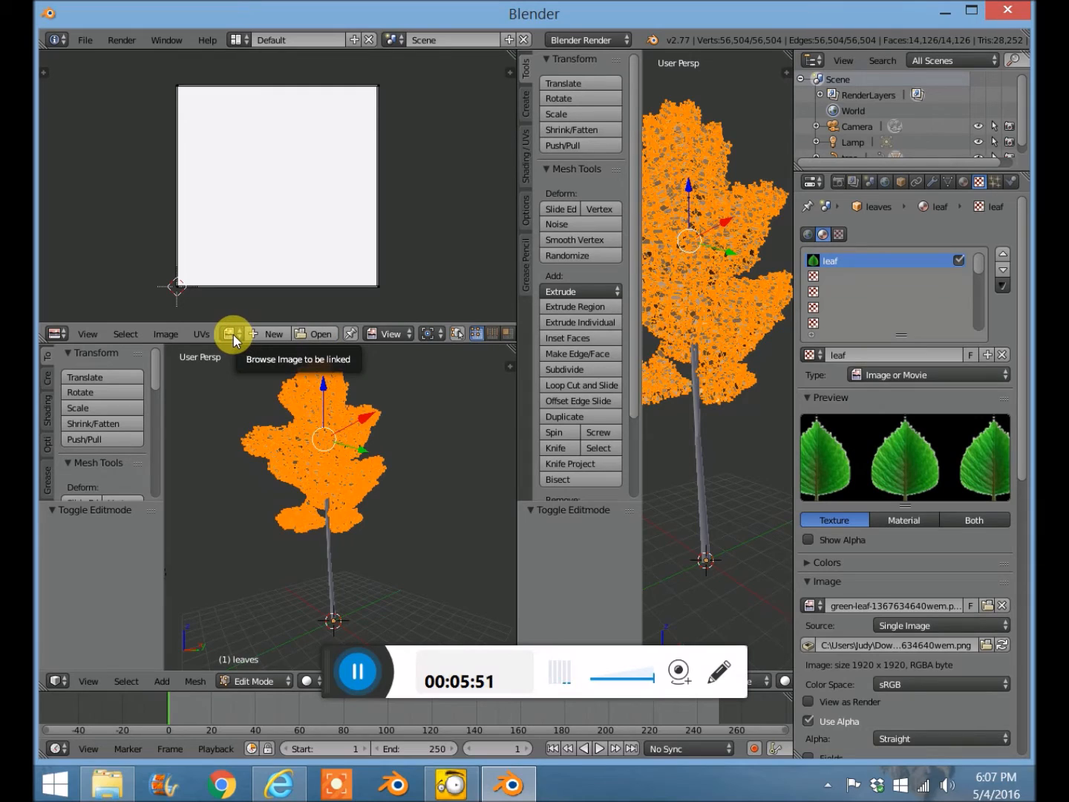
Show the loaded green leaf image in the image editor and exit edit mode on the leaves.
click(232, 333)
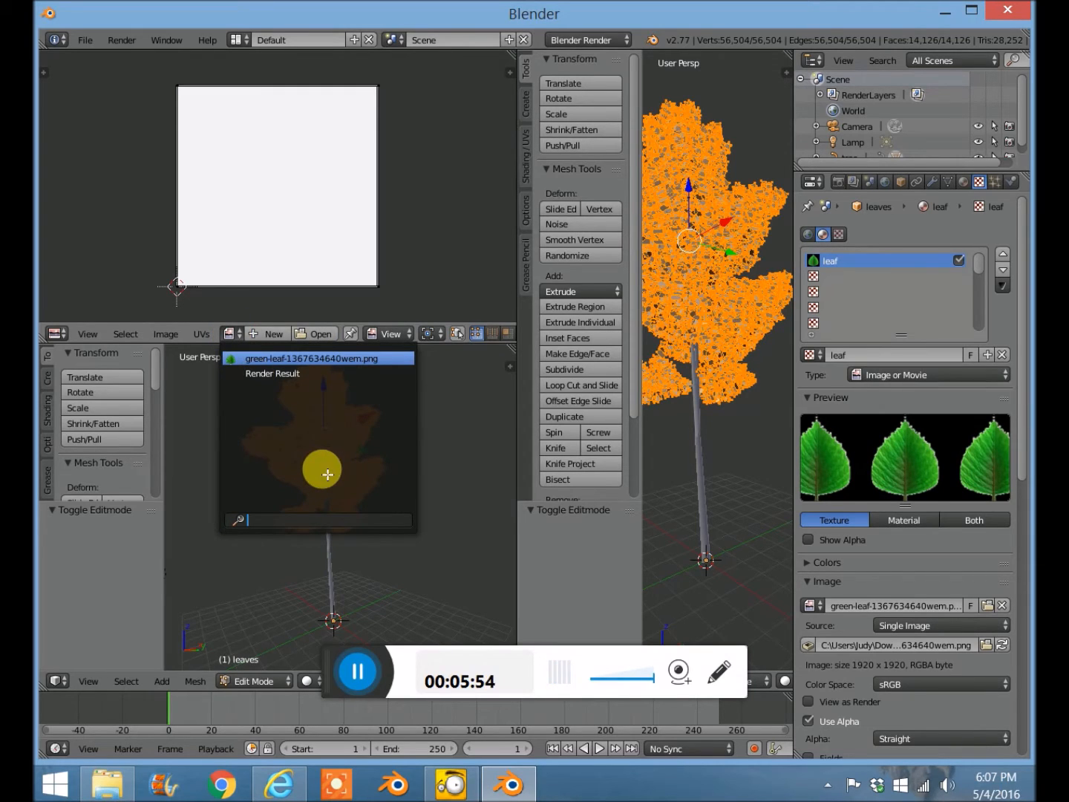
click(312, 359)
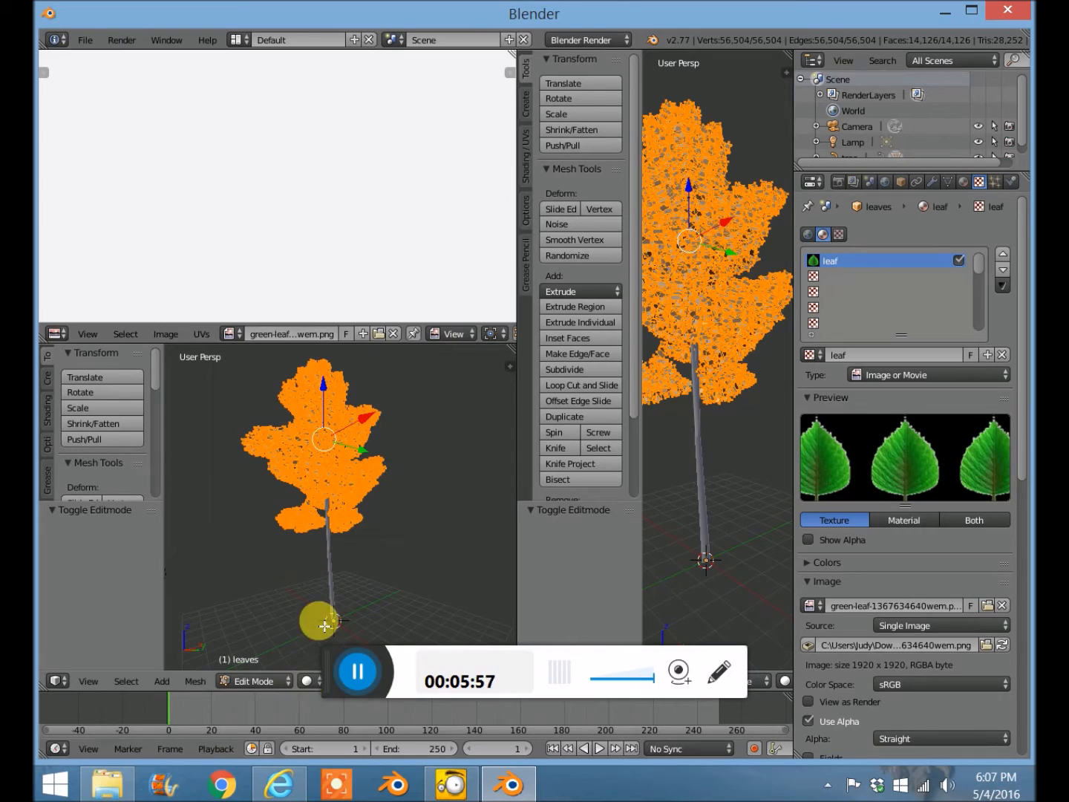
mouse_move(253, 220)
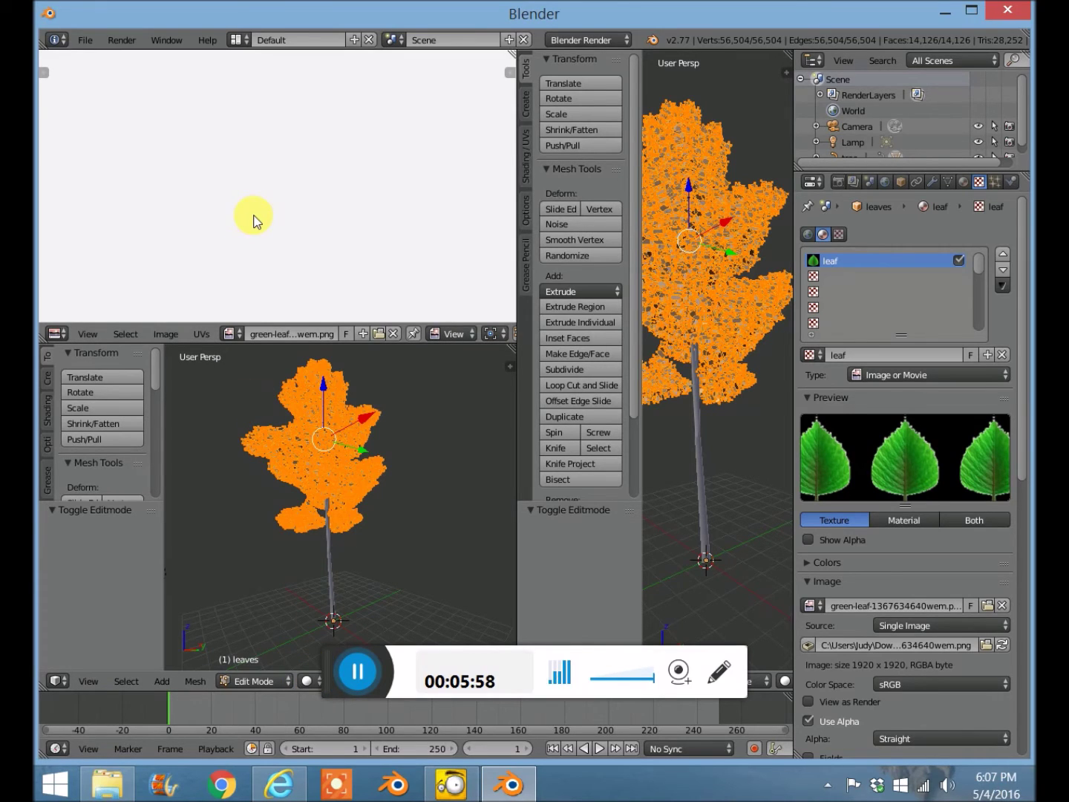
mouse_move(264, 221)
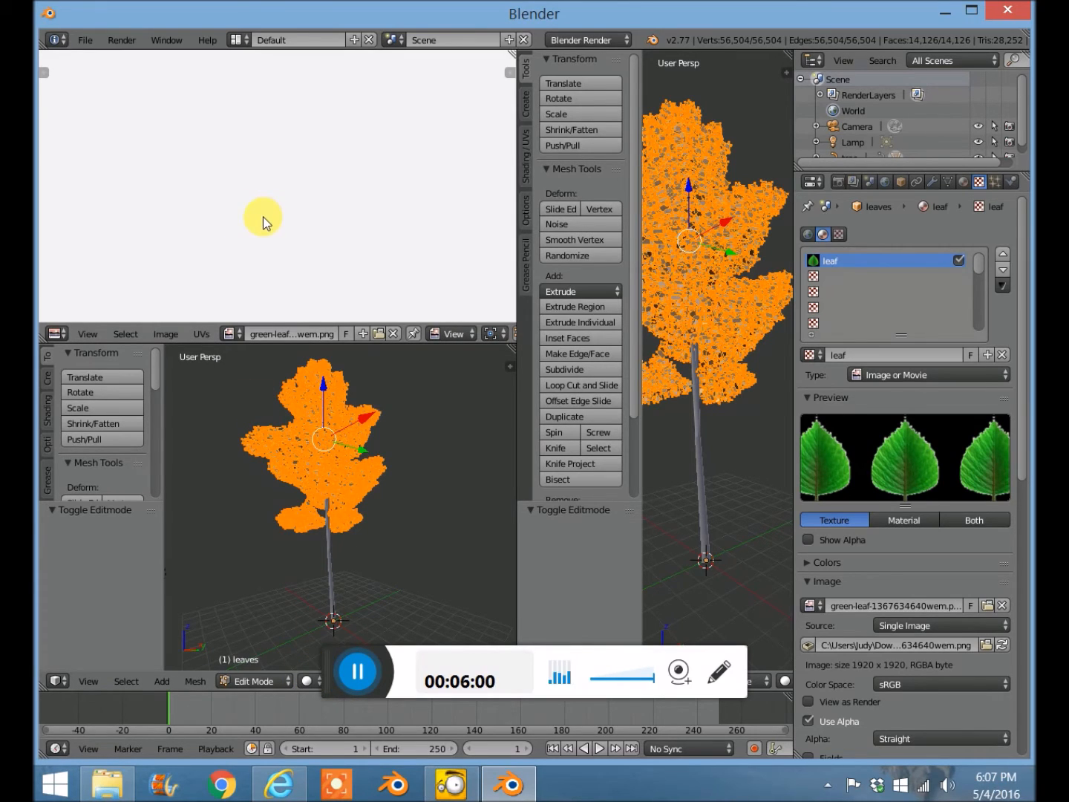
mouse_move(281, 202)
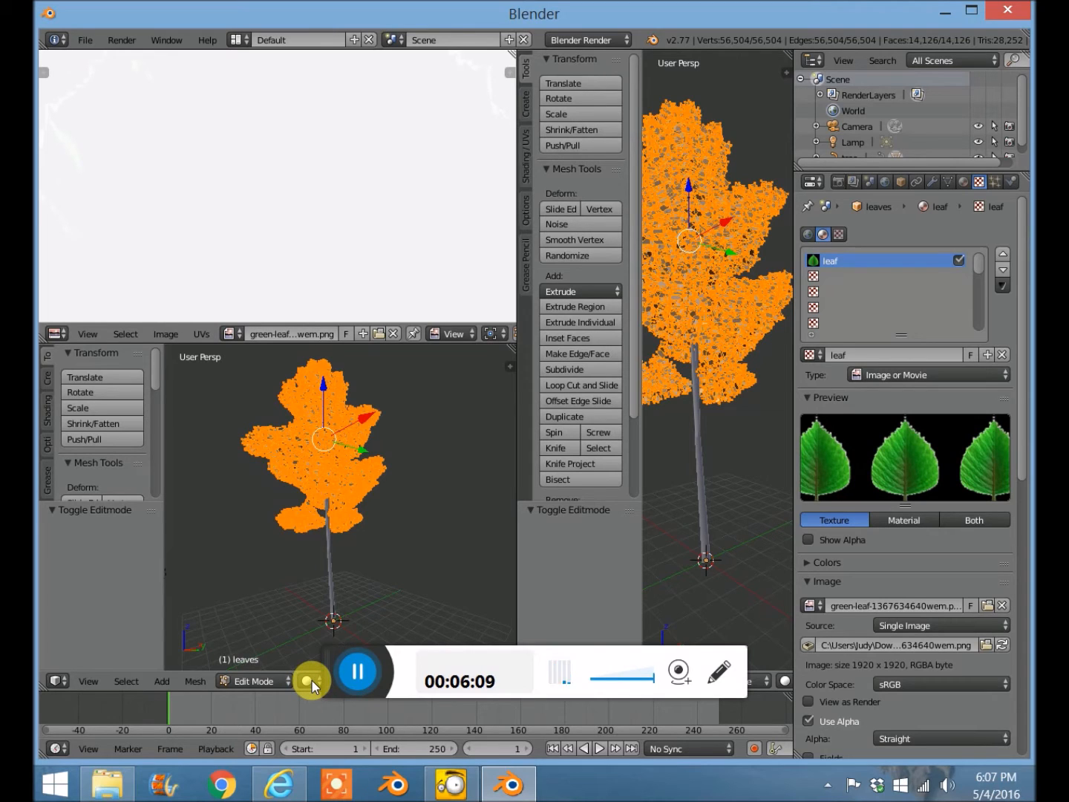
click(311, 681)
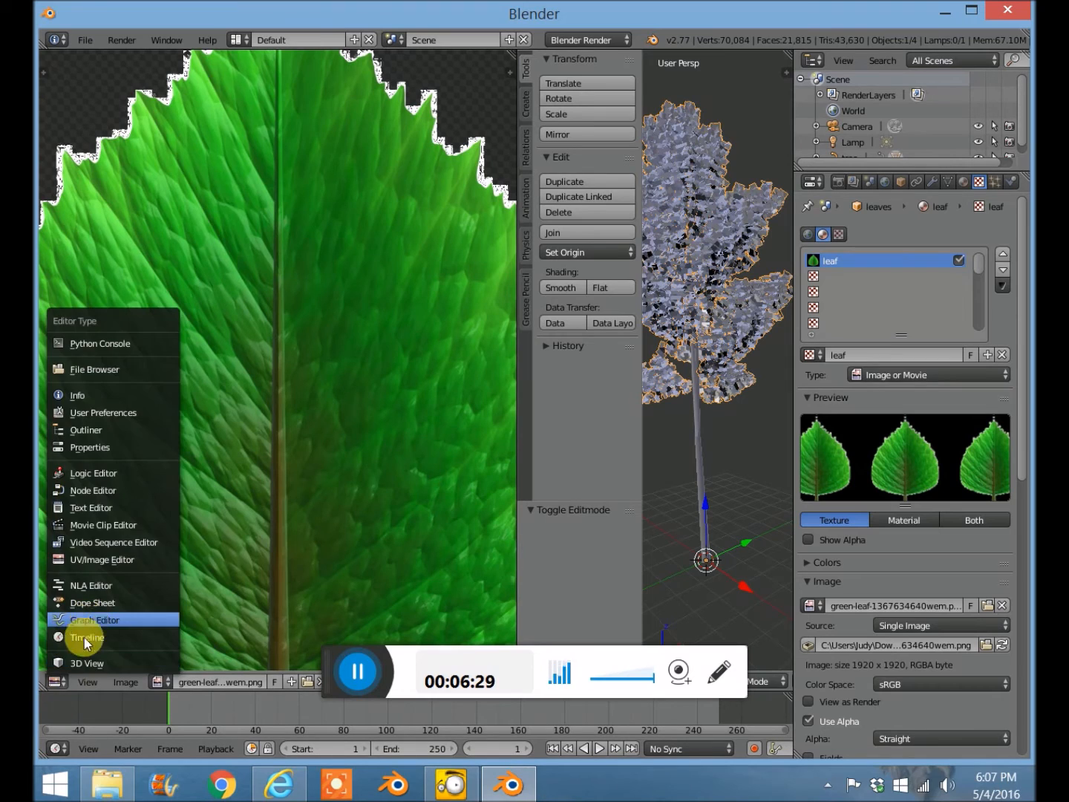
Turn the left area back into a 3D View with Texture shading to render from the camera.
click(85, 663)
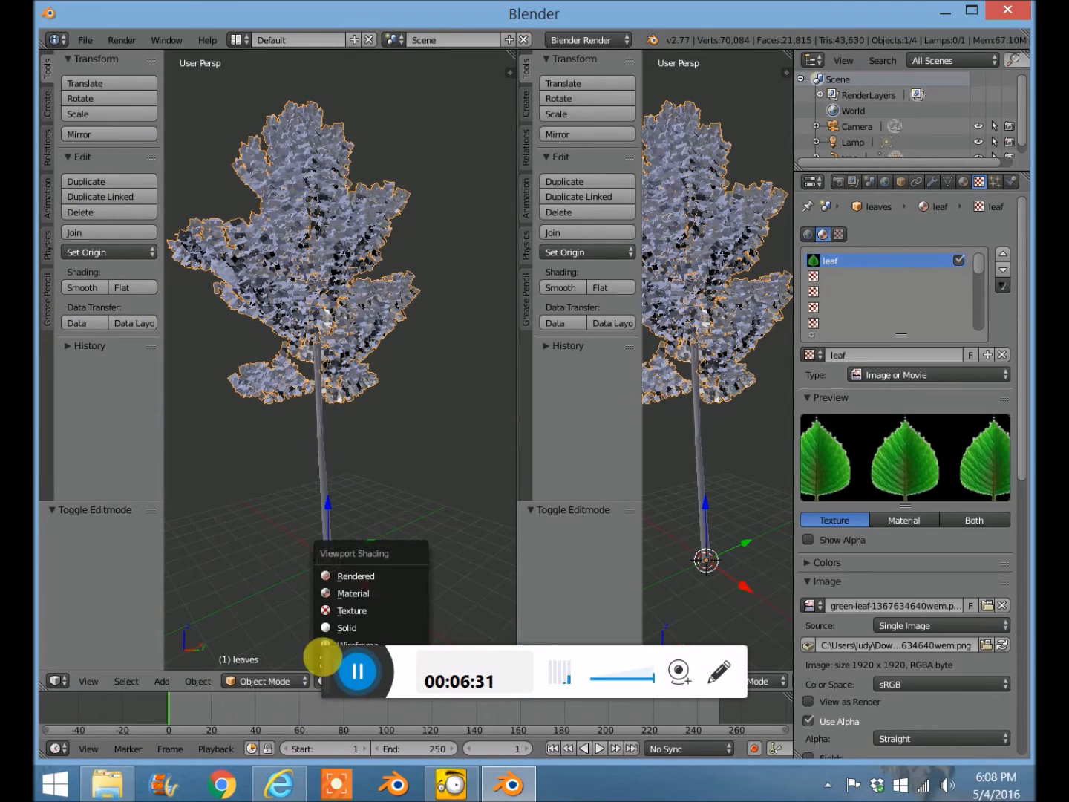
click(353, 610)
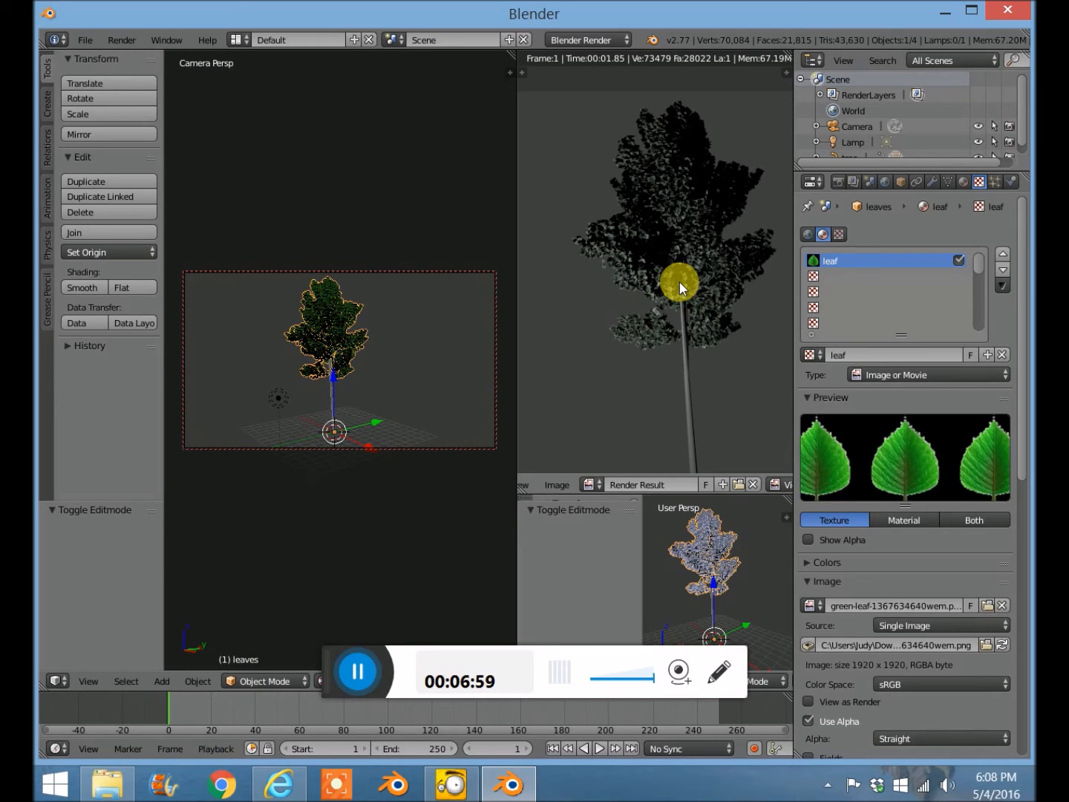
mouse_move(608, 338)
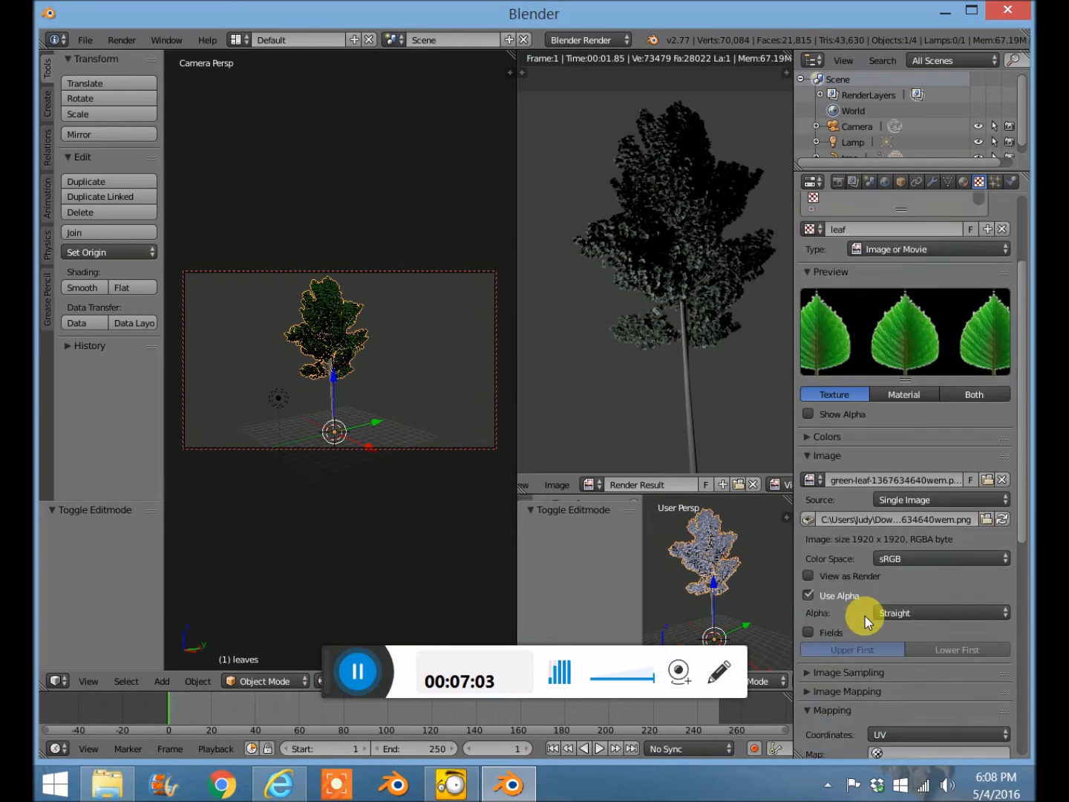
Enable Alpha in the leaf texture's Influence panel and set it to -1.000.
scroll(down, 3)
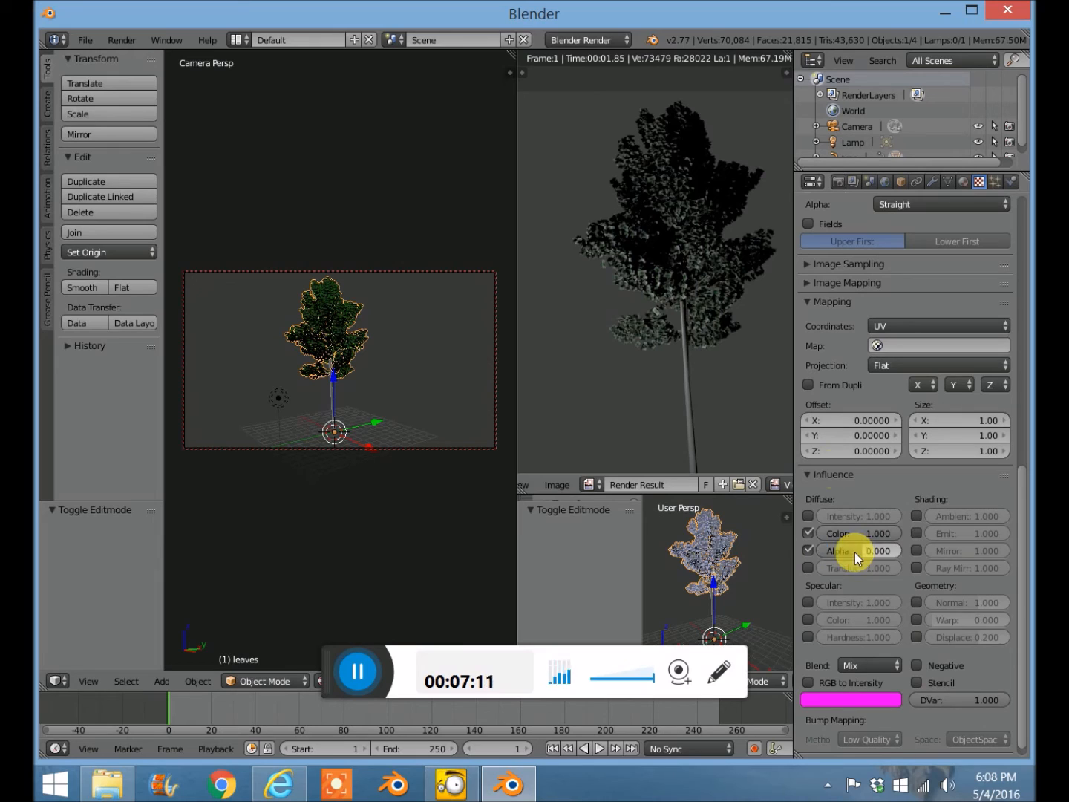
mouse_move(392, 385)
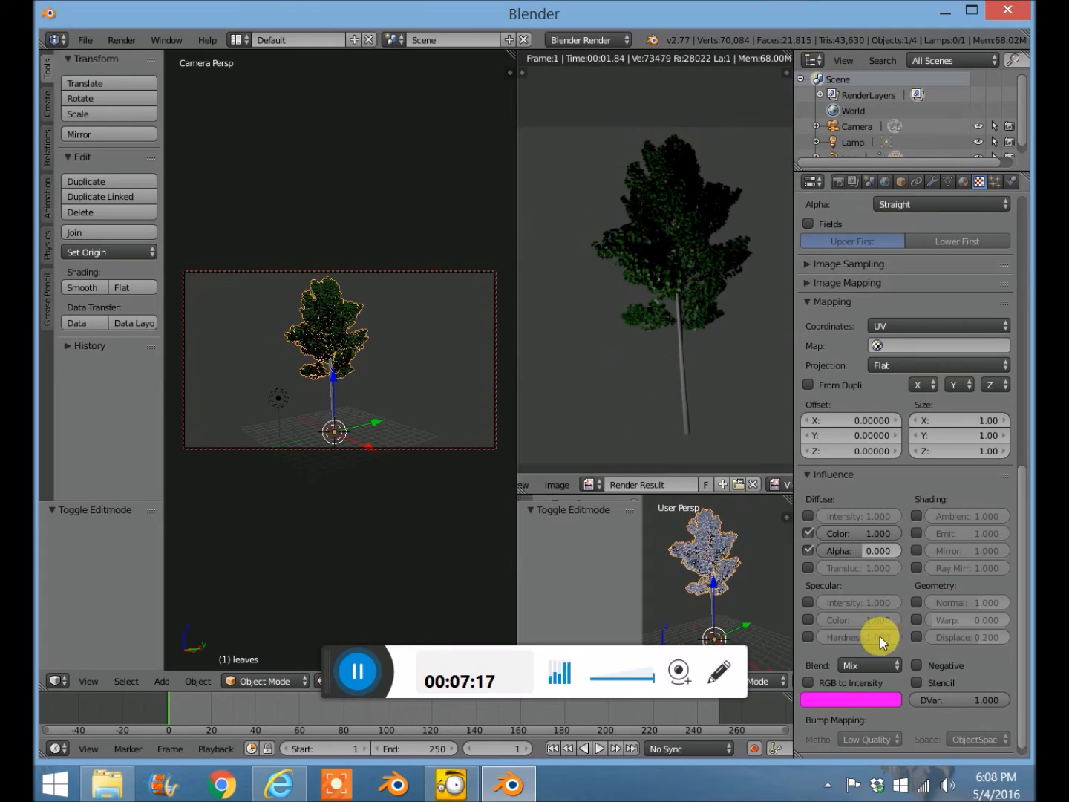
click(858, 551)
text(-1.000)
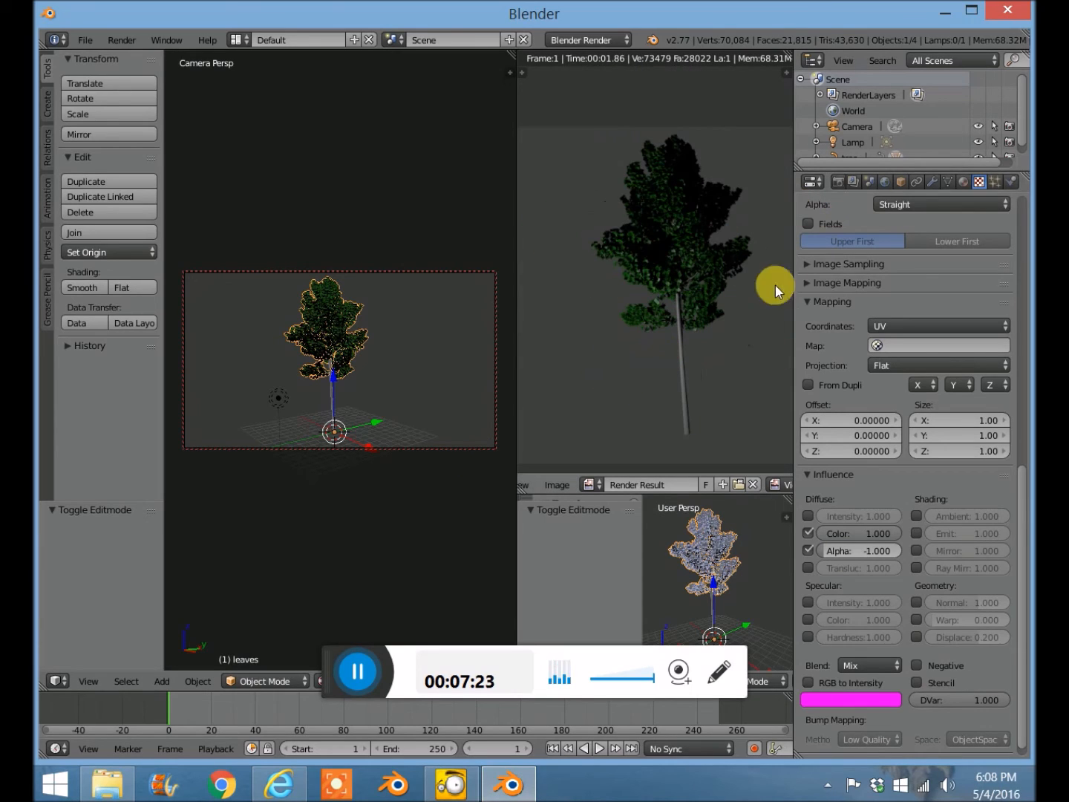
mouse_move(712, 259)
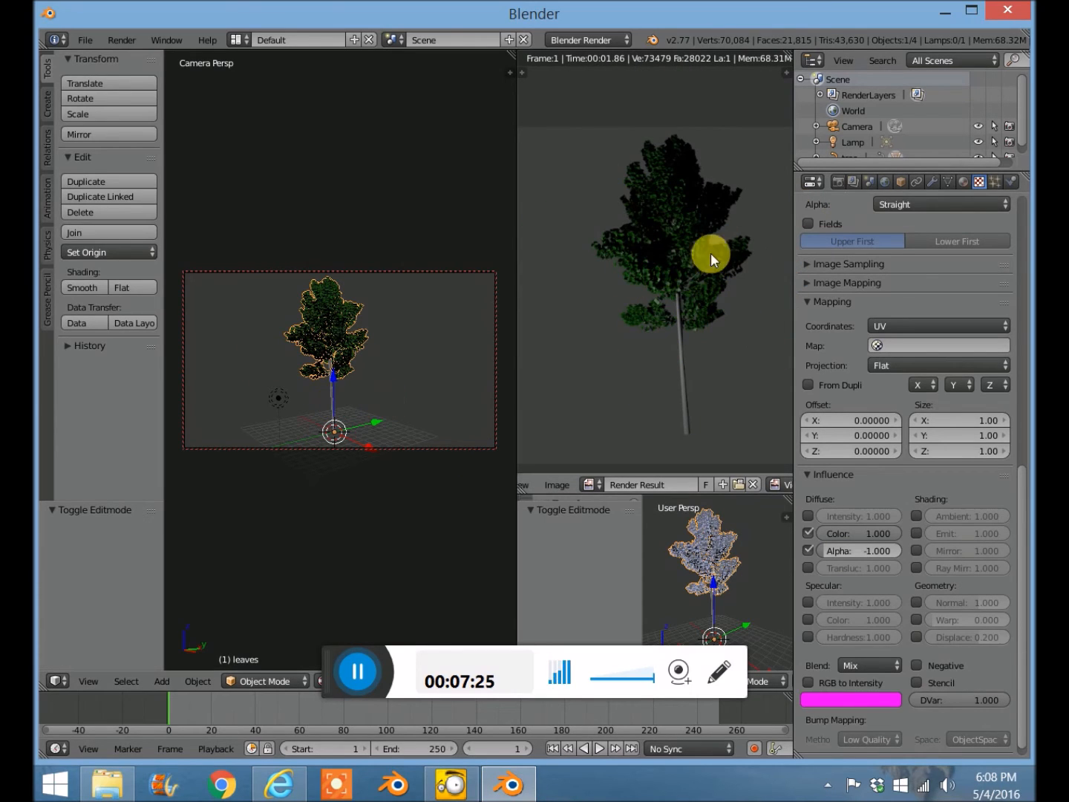
mouse_move(333, 407)
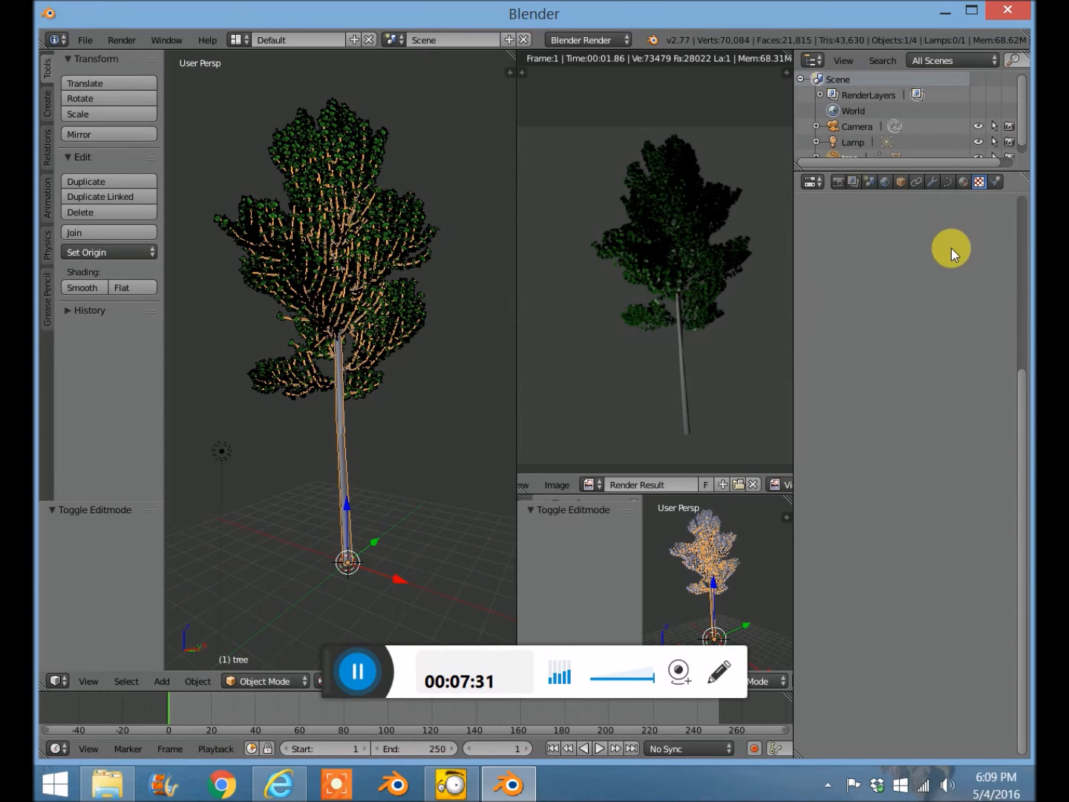
Create a 'bark' material on the tree and an Image or Movie texture named bark.
click(962, 182)
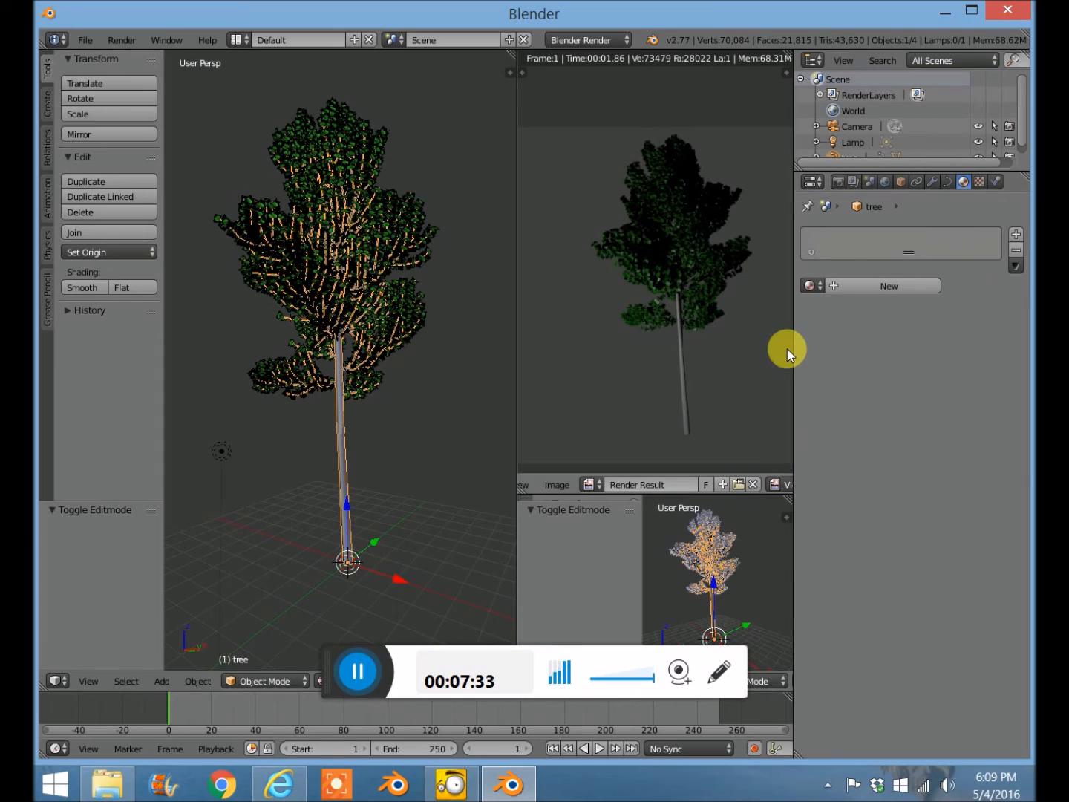
mouse_move(873, 300)
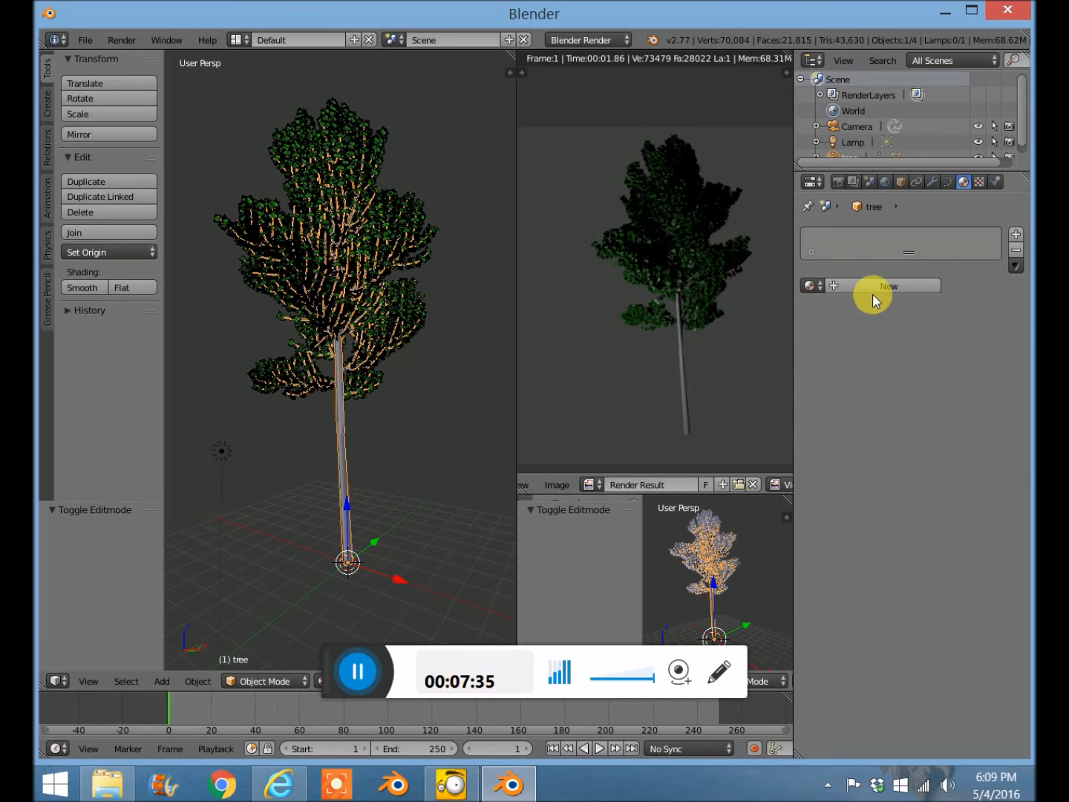
mouse_move(888, 286)
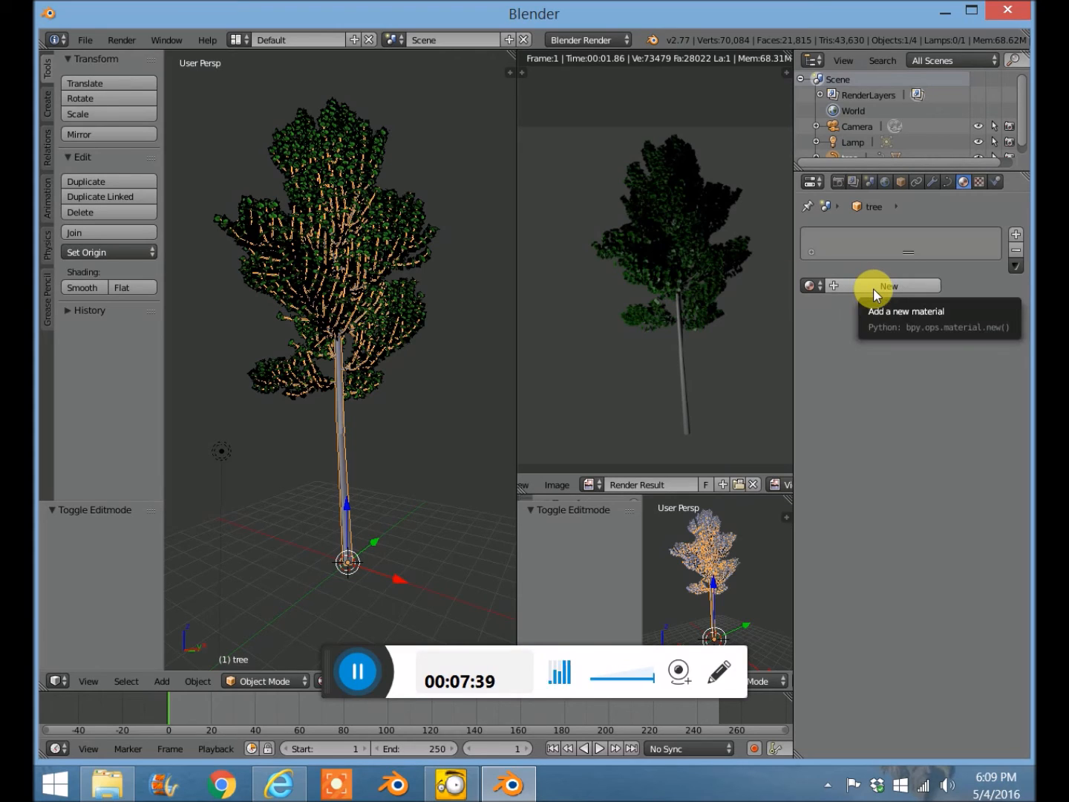
click(886, 285)
text(bark)
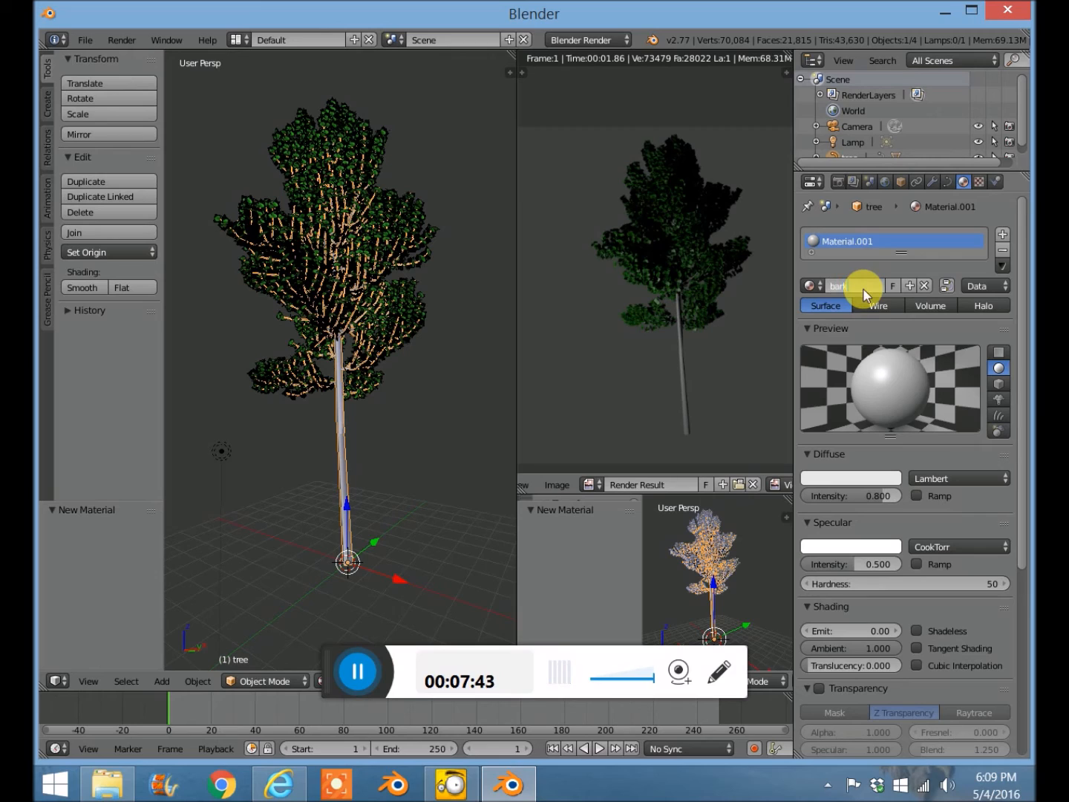
click(979, 181)
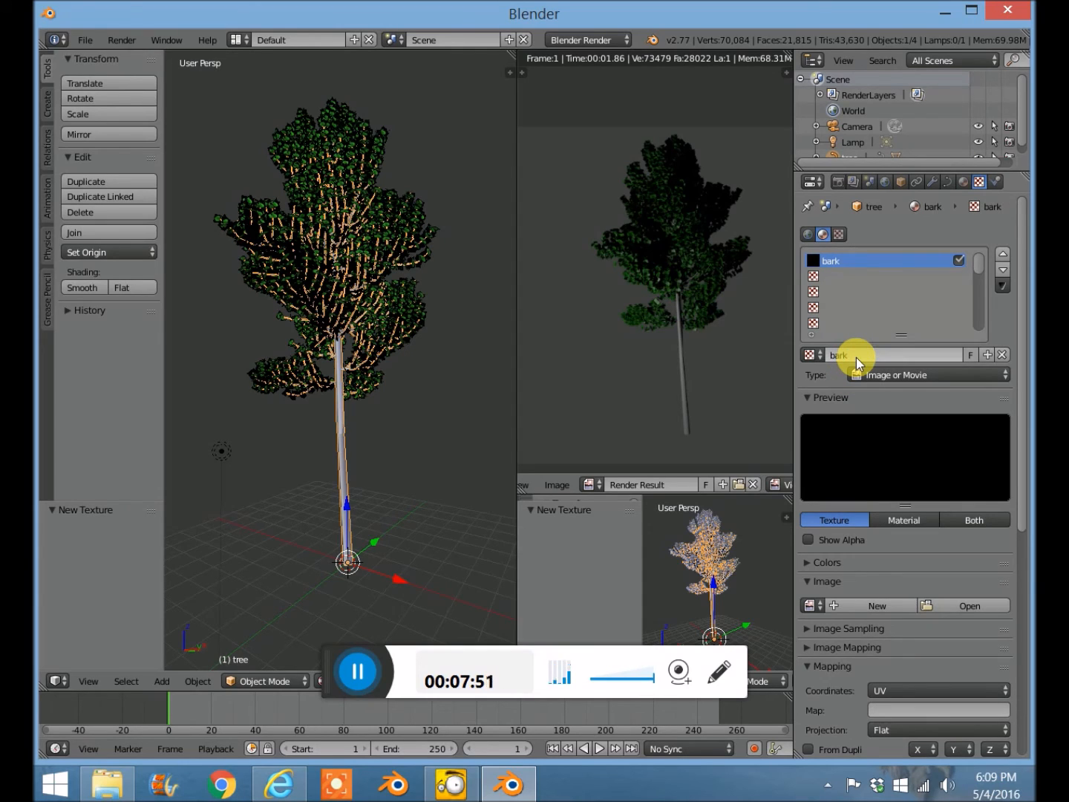
scroll(down, 3)
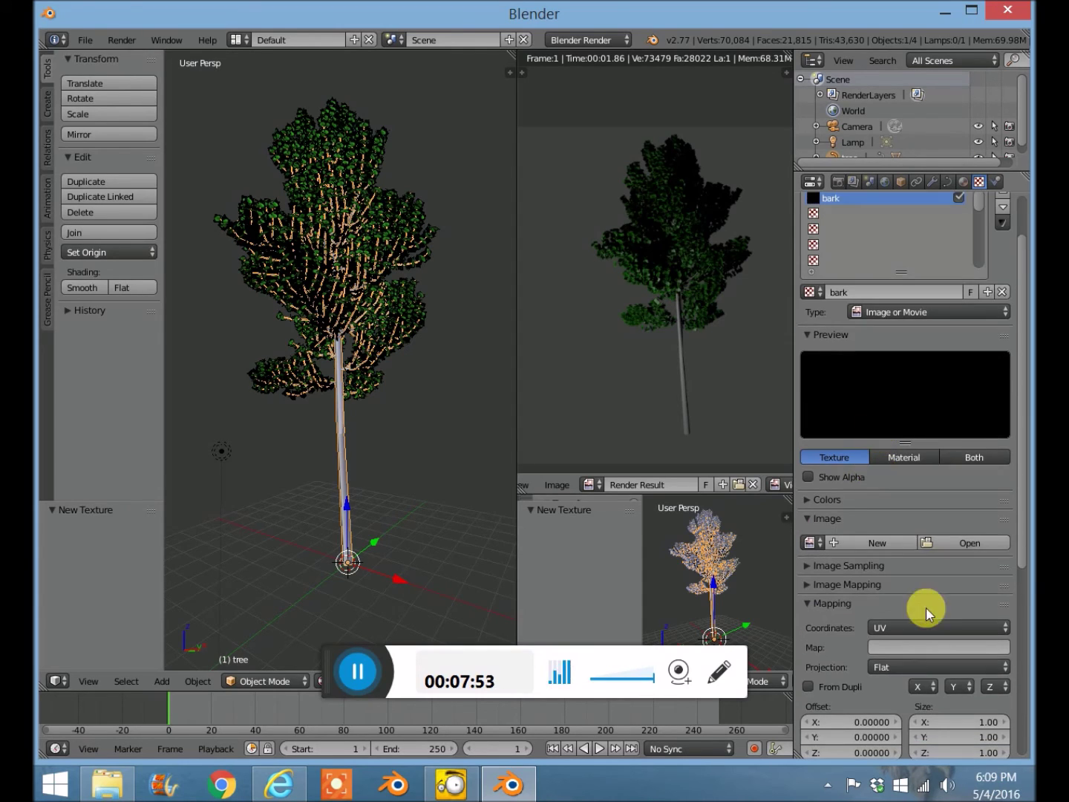
Load wood-1119305_1920.jpg from Downloads as the bark texture's image.
click(967, 542)
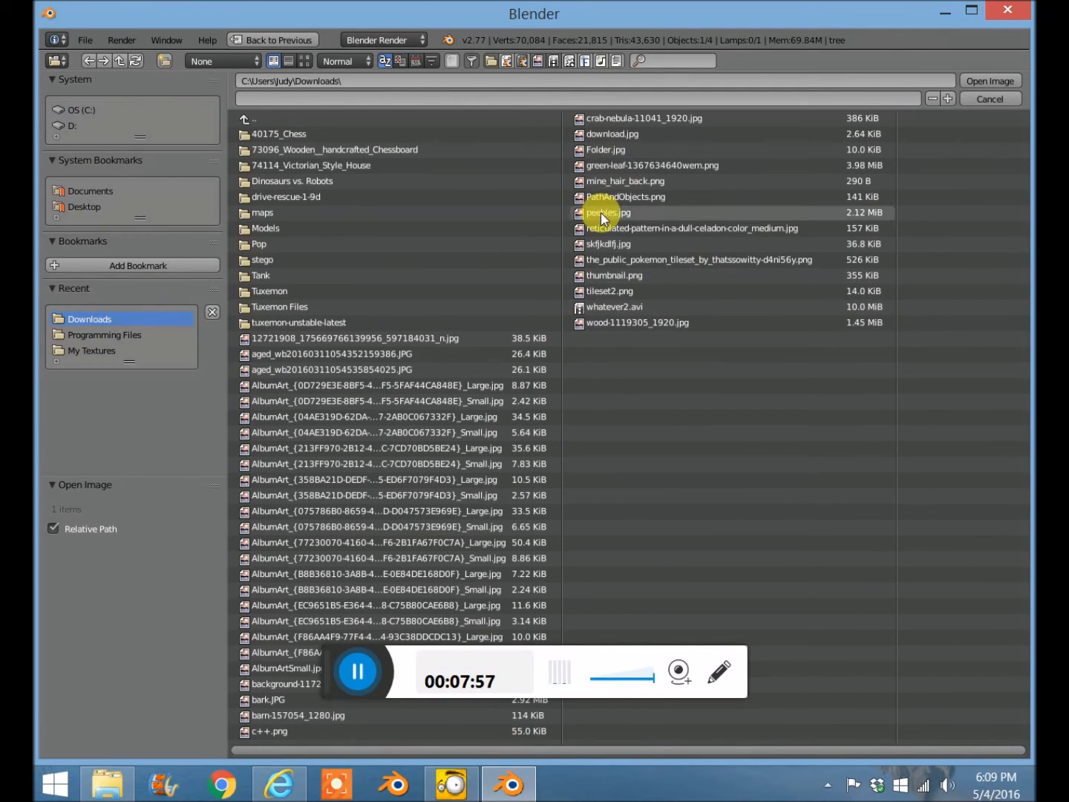
mouse_move(626, 301)
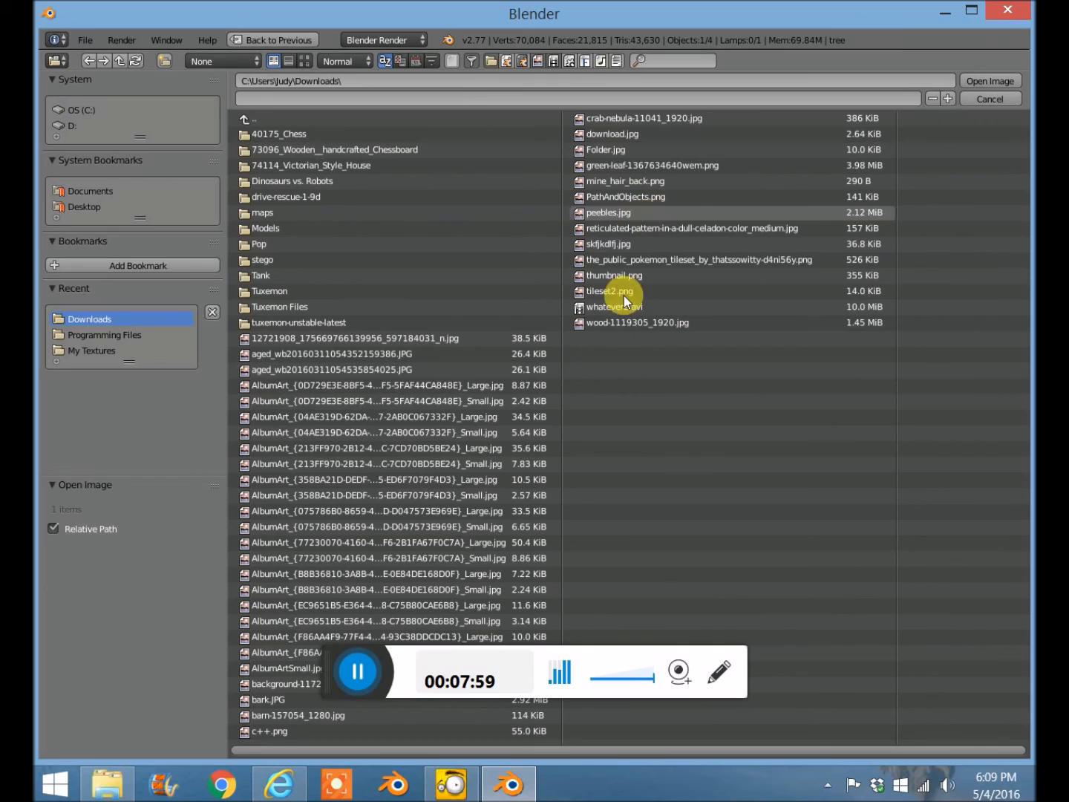
click(637, 322)
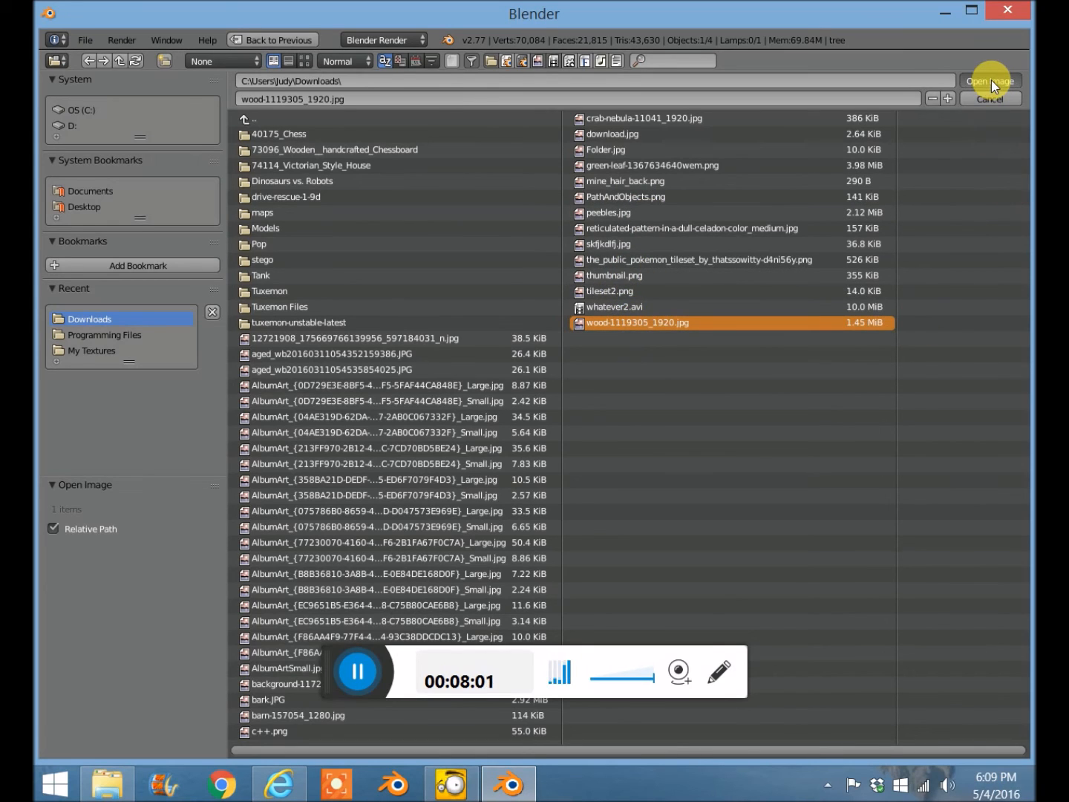
click(989, 80)
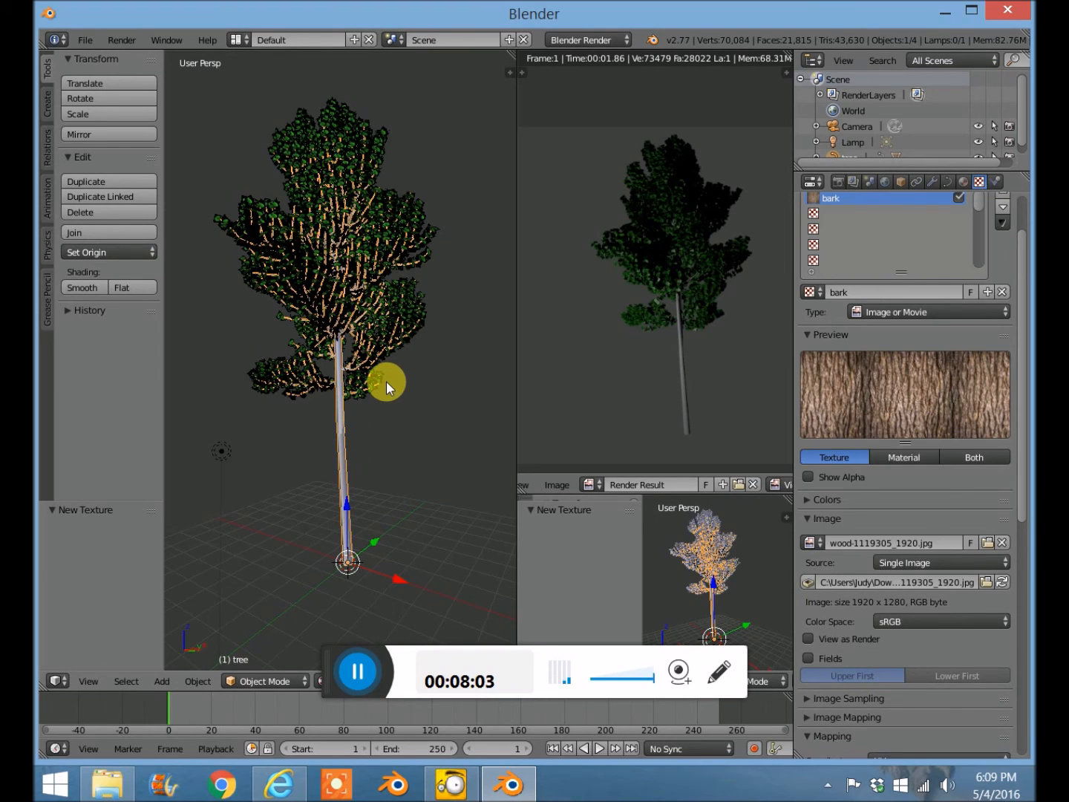
mouse_move(386, 355)
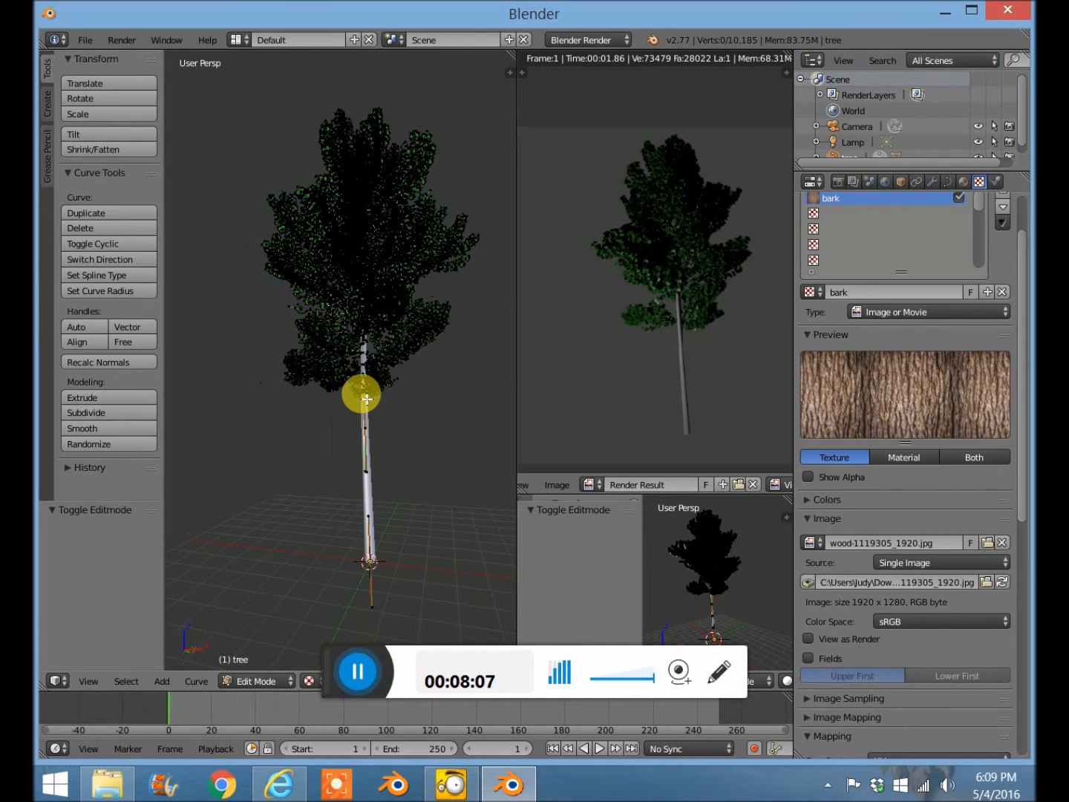
Leave edit mode on the tree and adjust the view before re-rendering.
key(a)
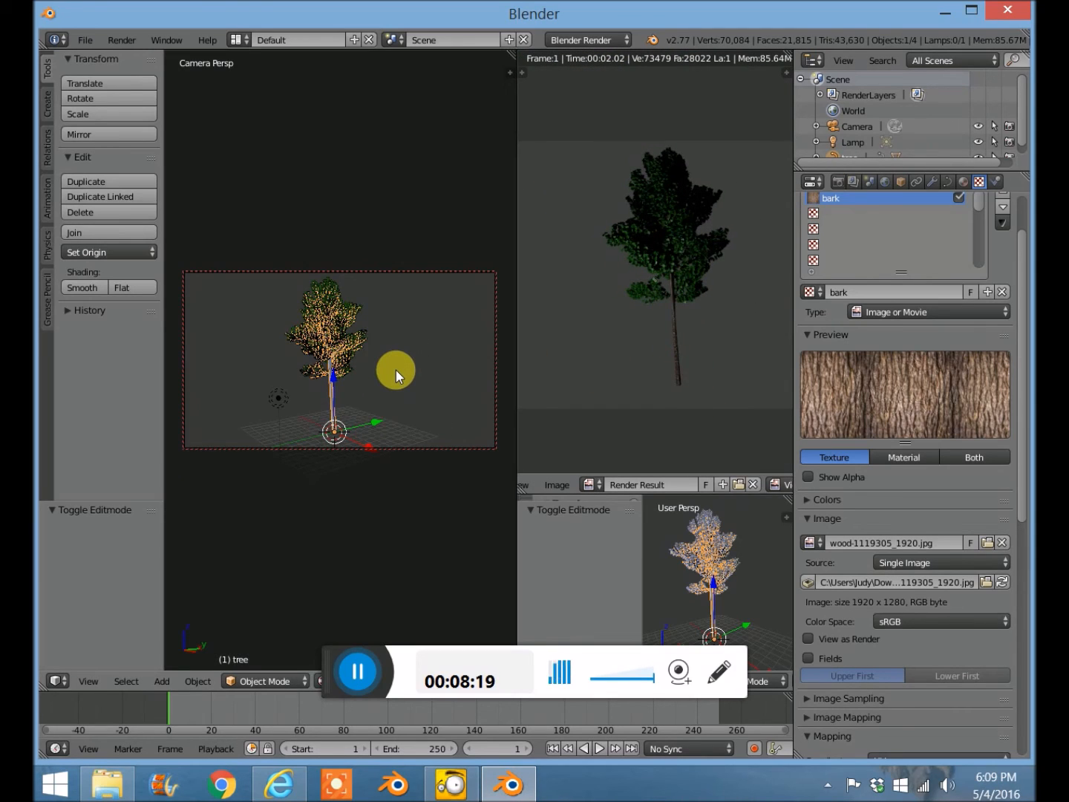
mouse_move(395, 386)
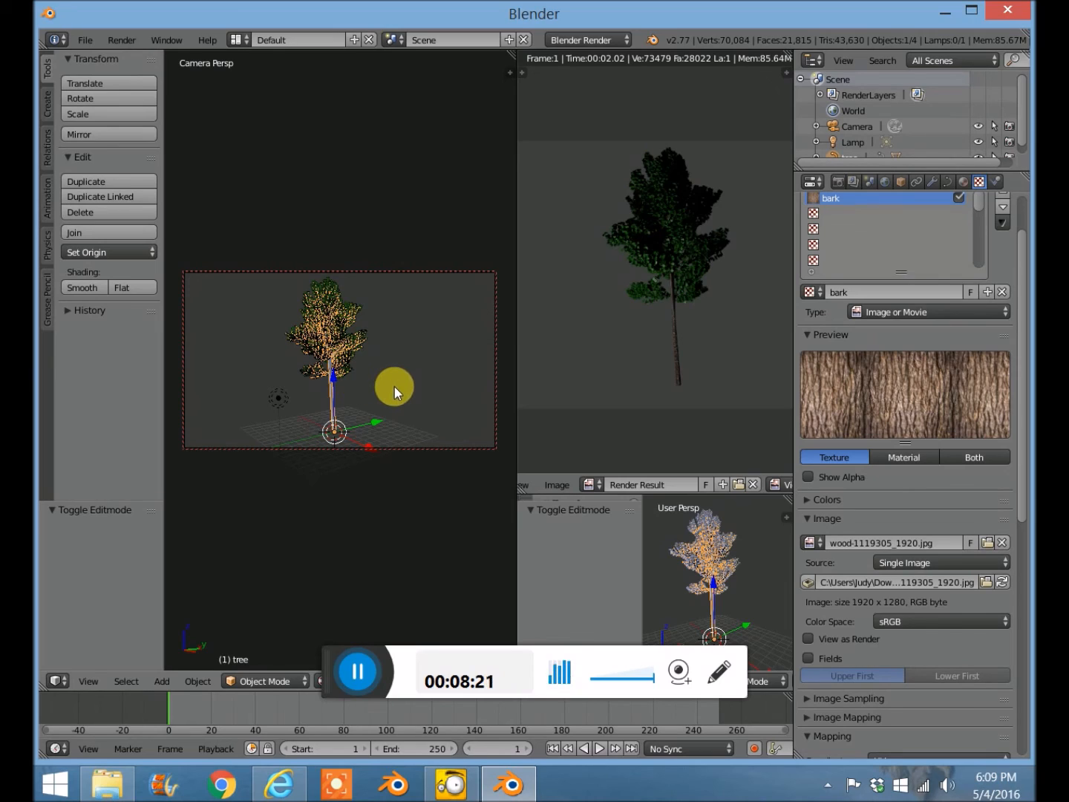
drag(334, 356, 427, 356)
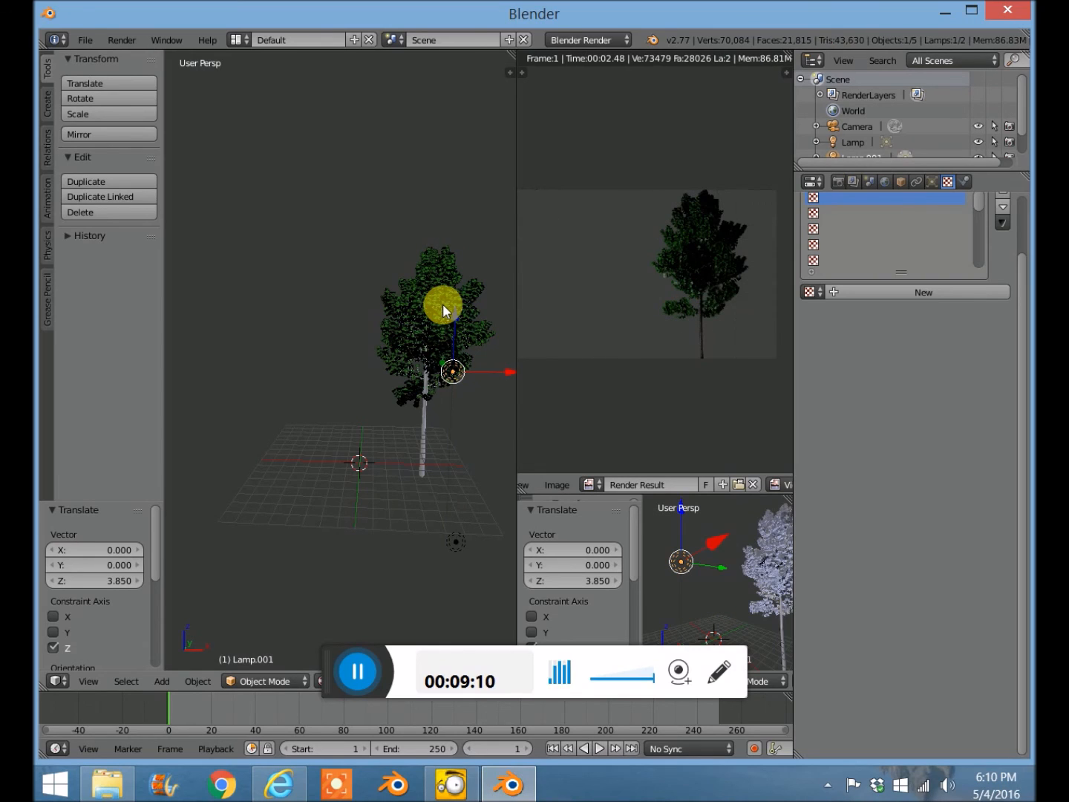
mouse_move(378, 309)
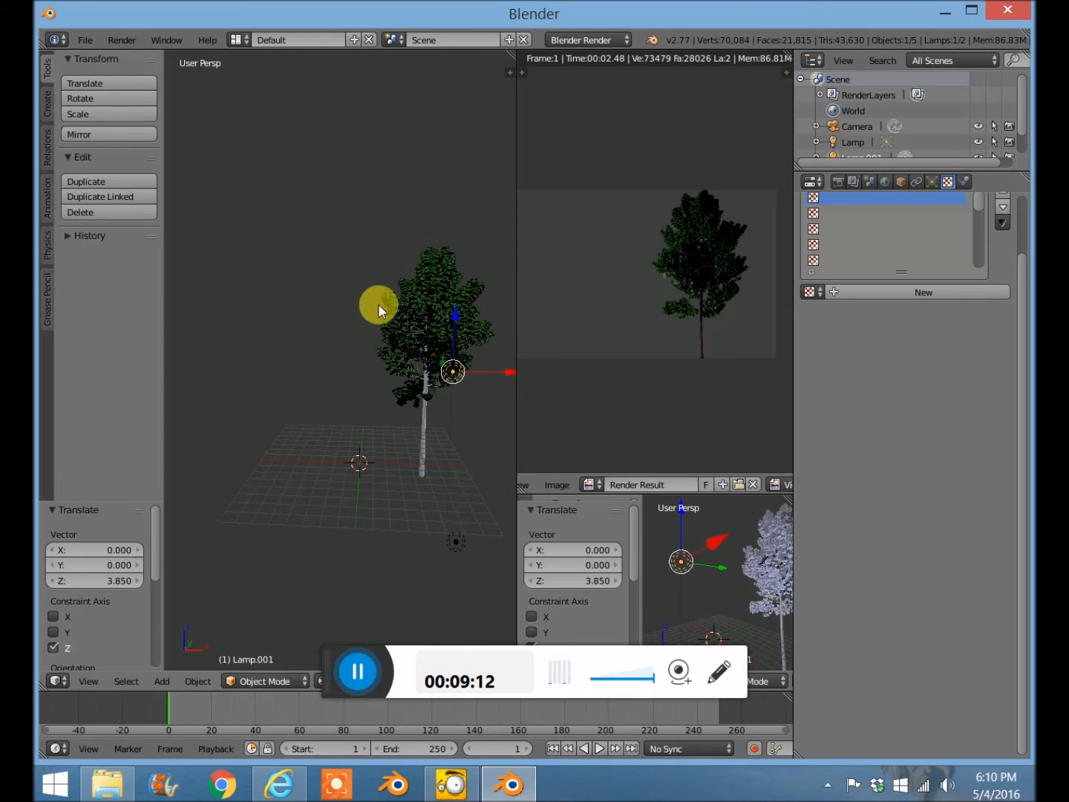
mouse_move(364, 335)
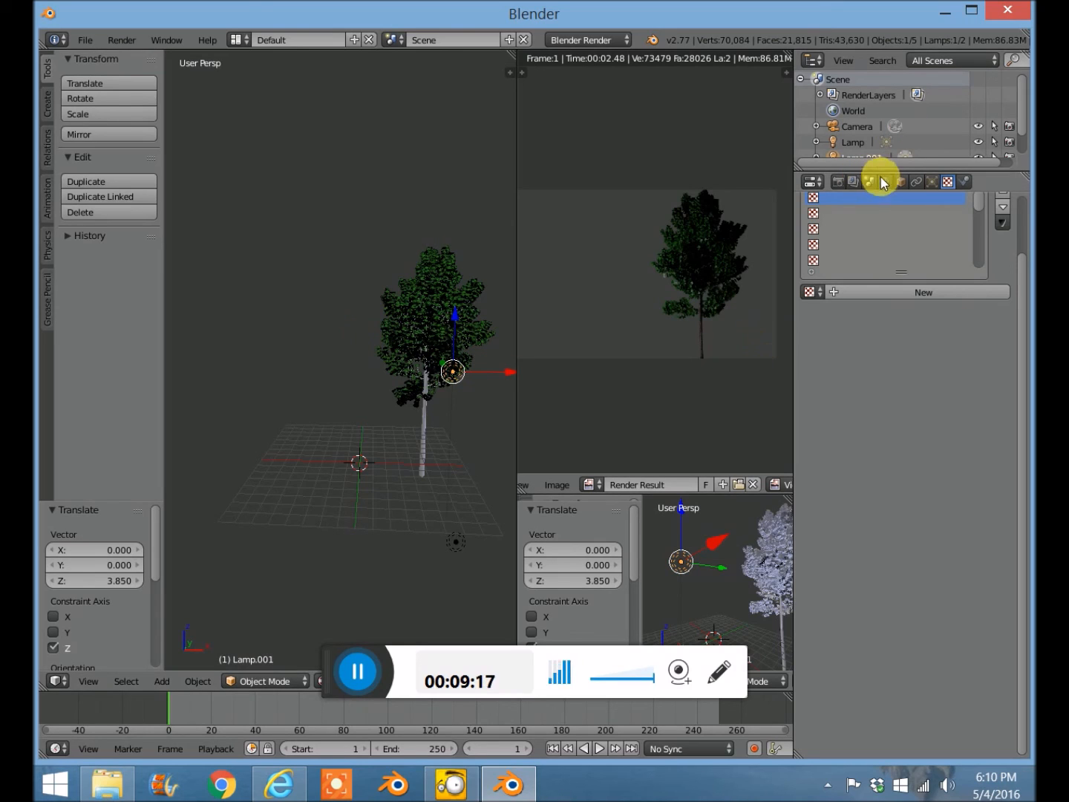
Open the World settings to edit the horizon background colour.
click(885, 181)
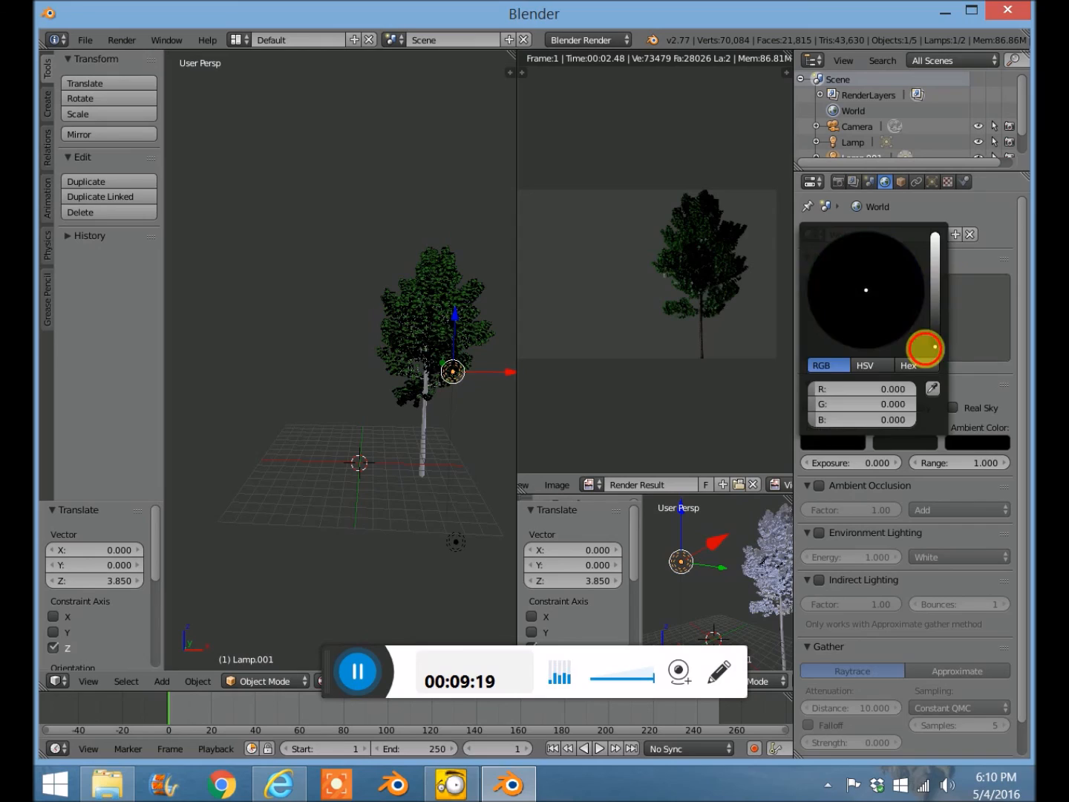